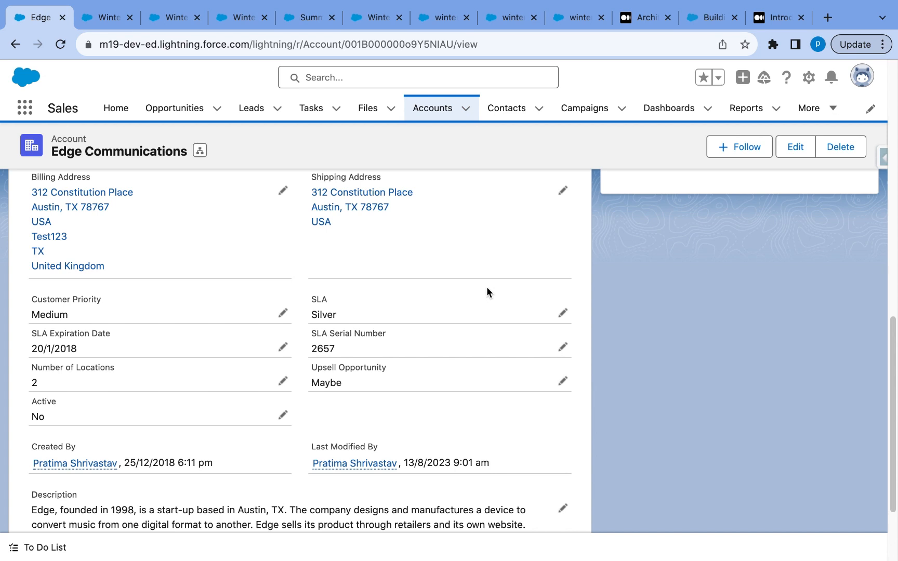
{"action": "mouse_move", "coordinate": [239, 388]}
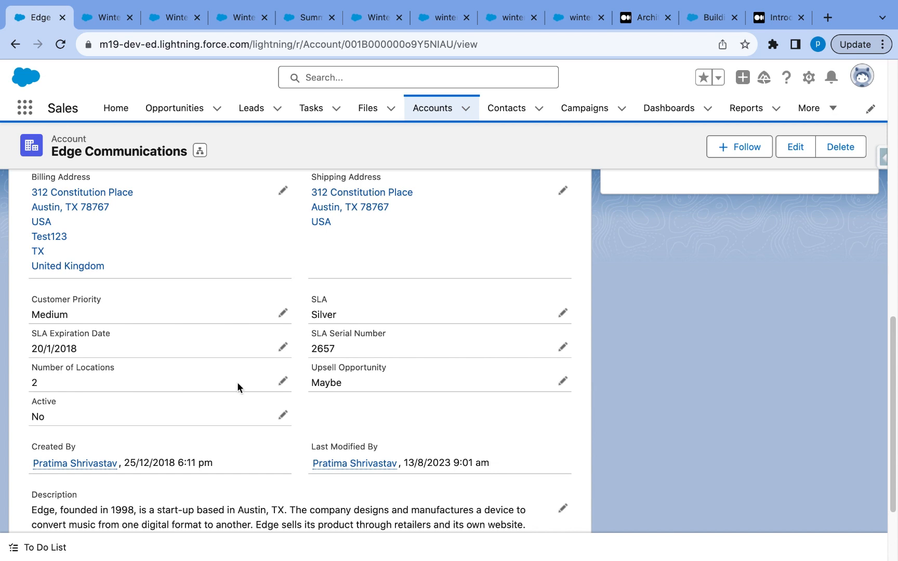
{"action": "mouse_move", "coordinate": [126, 210]}
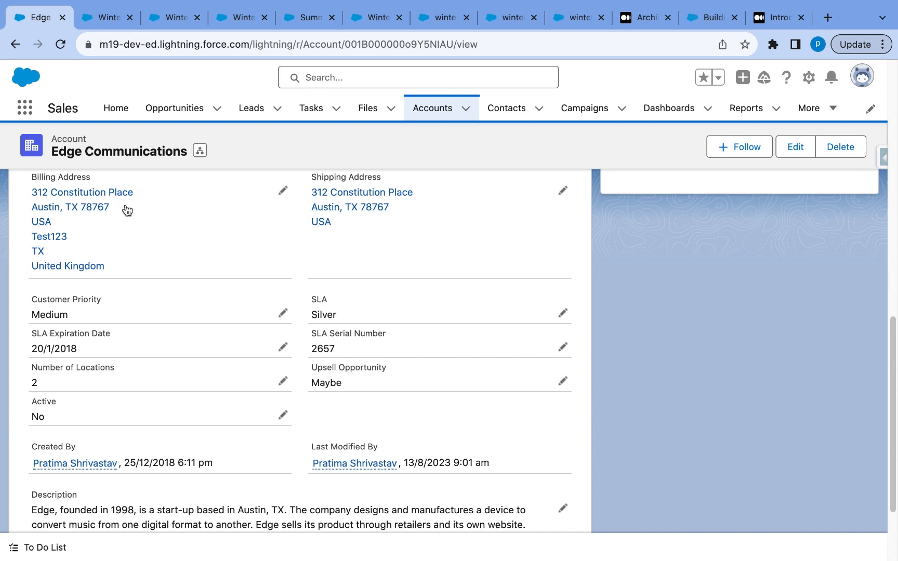
{"action": "mouse_move", "coordinate": [282, 453]}
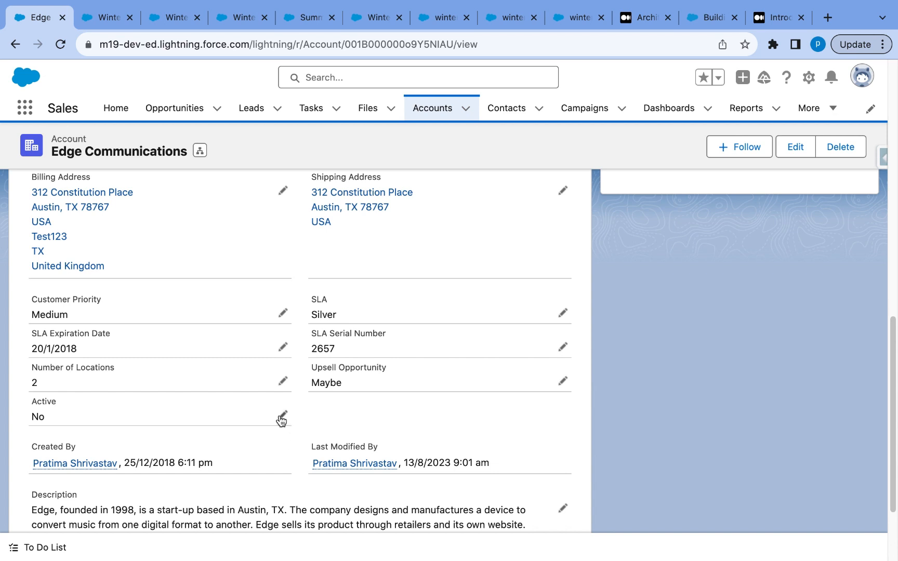
{"action": "mouse_move", "coordinate": [281, 417]}
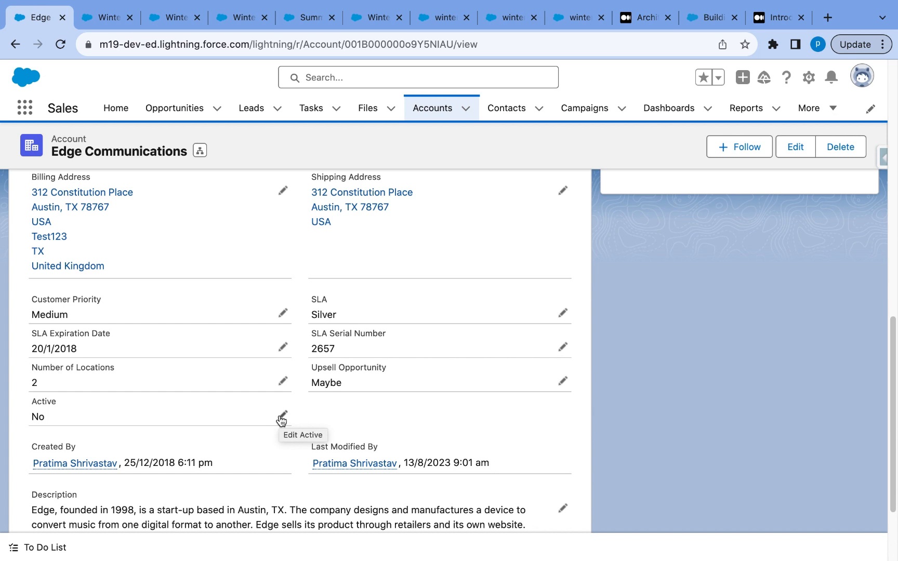
- Set Edge Communications' Active field to Yes, save, and dismiss the 'We hit a snag' missing-title error
{"action": "left_click", "coordinate": [281, 416]}
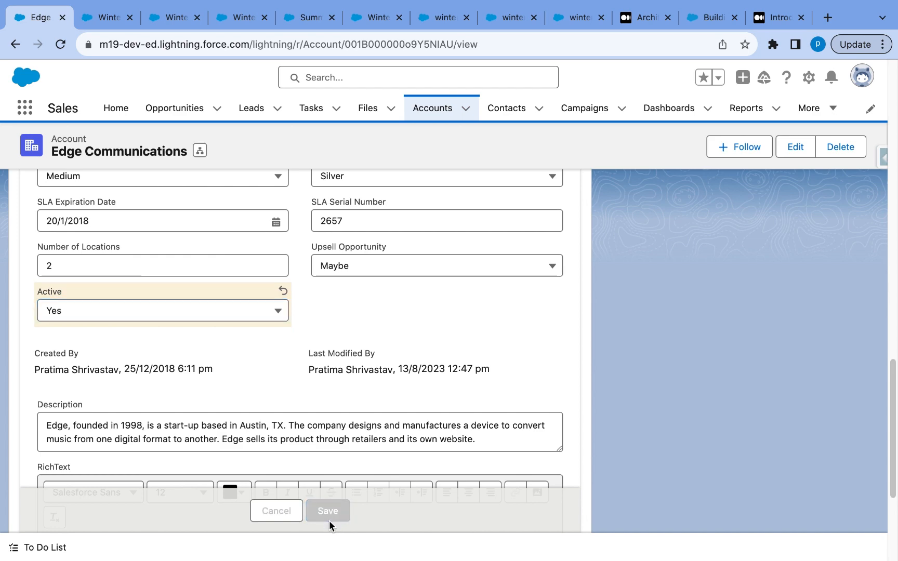
{"action": "left_click", "coordinate": [327, 511]}
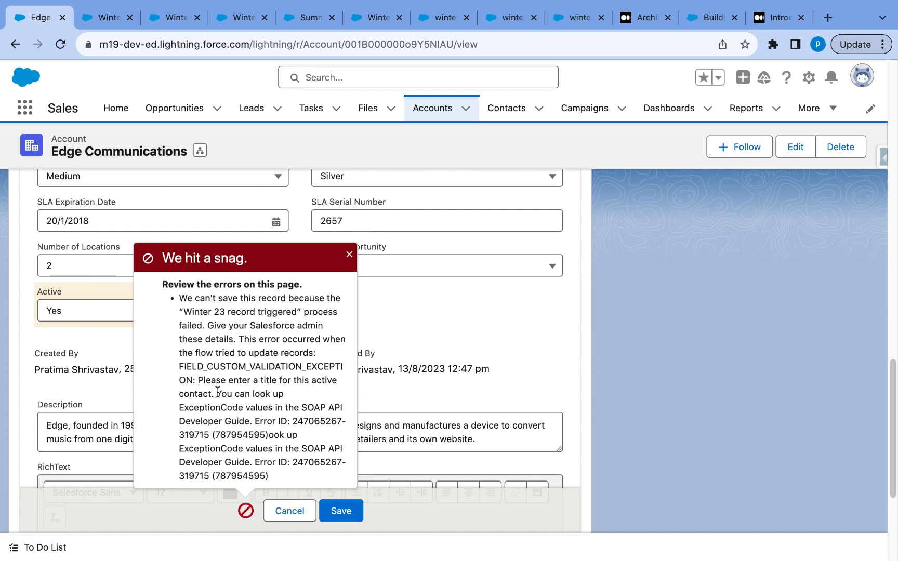
{"action": "mouse_move", "coordinate": [158, 327]}
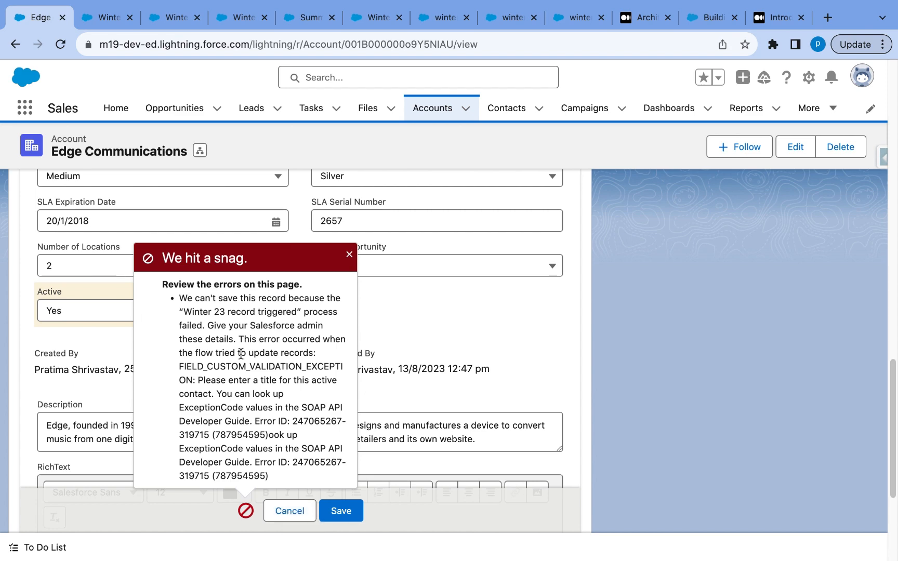
{"action": "left_click", "coordinate": [349, 254]}
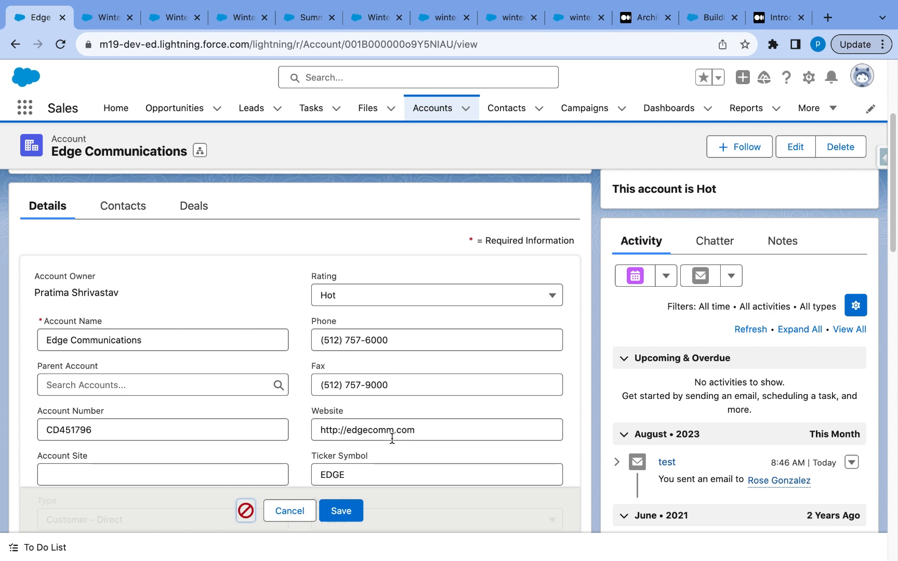
- Add a fault path to Update Contacts in the Winter 23 flow and search 'de' for an element to add
{"action": "left_click", "coordinate": [107, 17]}
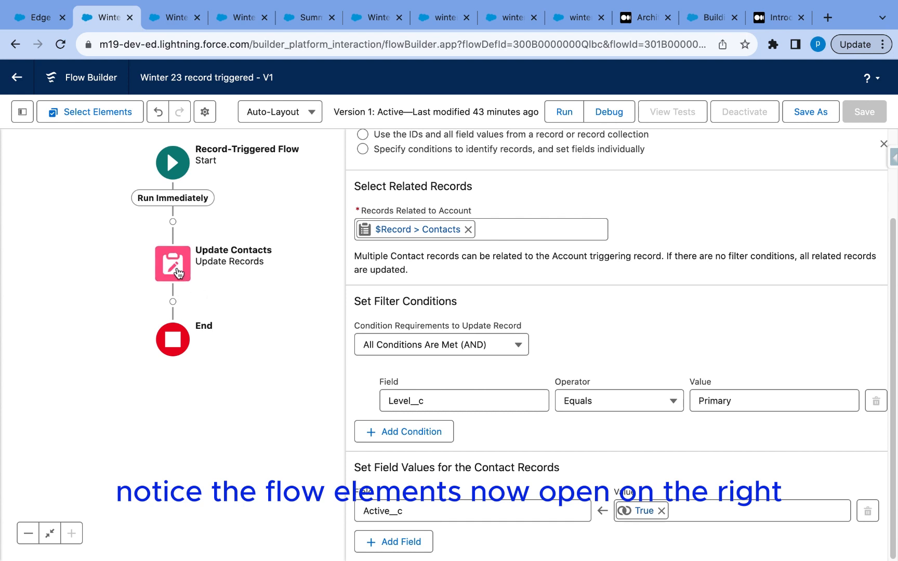
{"action": "left_click", "coordinate": [172, 264]}
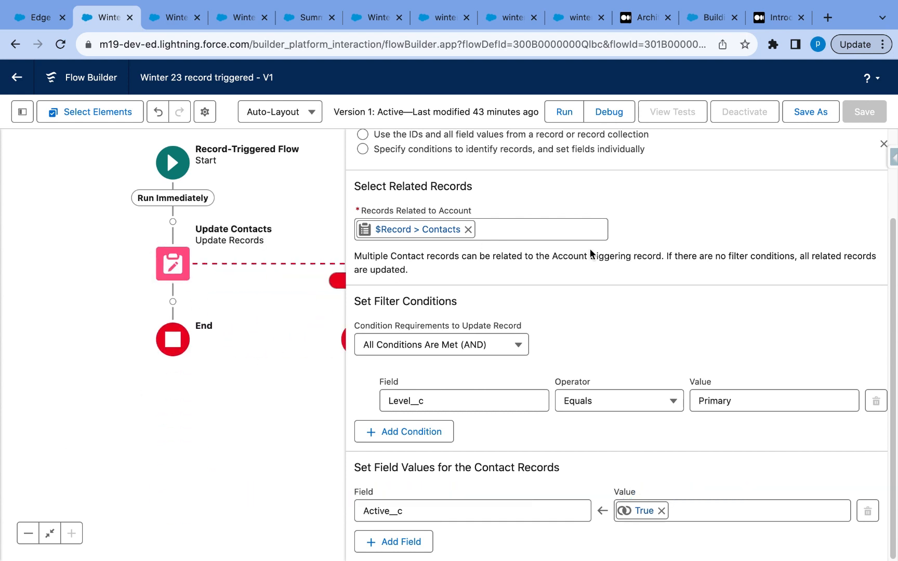
{"action": "left_click", "coordinate": [884, 144]}
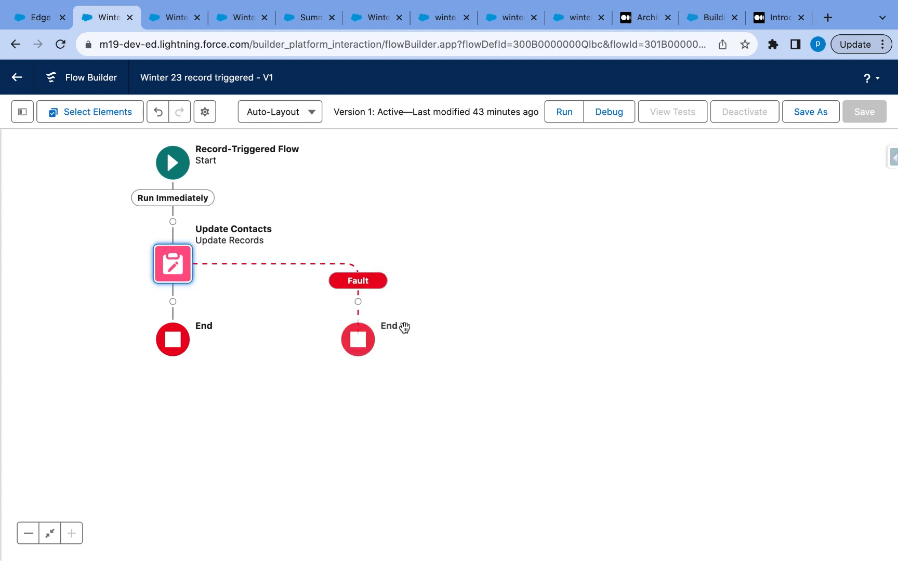
{"action": "type", "text": "de"}
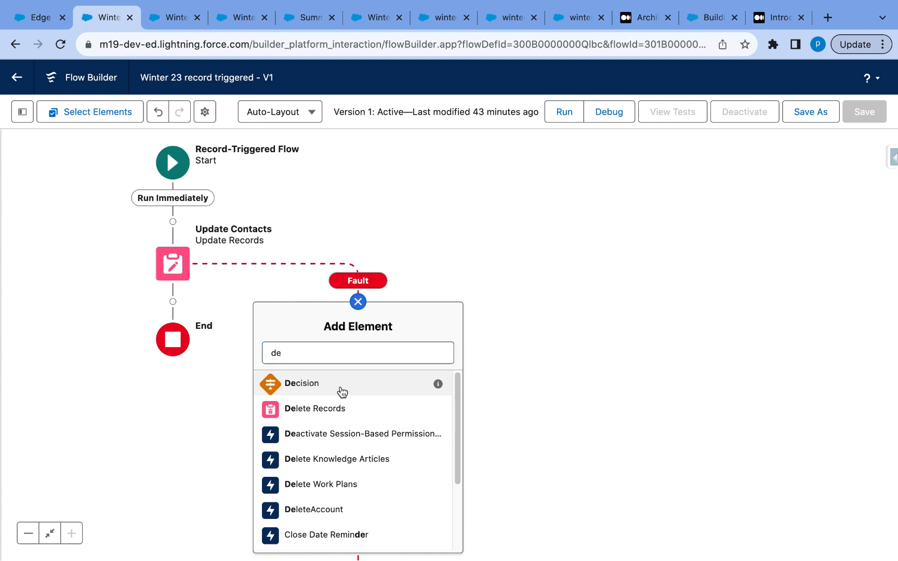
- Add a 'Check for error' Decision whose outcome tests $Flow.FaultMessage with Contains
{"action": "left_click", "coordinate": [302, 384]}
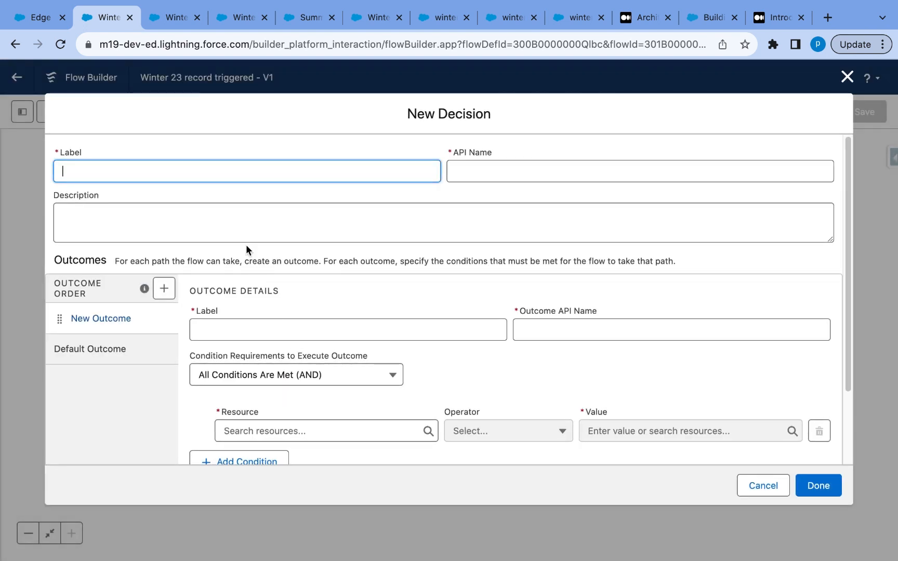
{"action": "type", "text": "Check for error"}
{"action": "left_click", "coordinate": [348, 330]}
{"action": "type", "text": "Is Validation for Contact Fail?"}
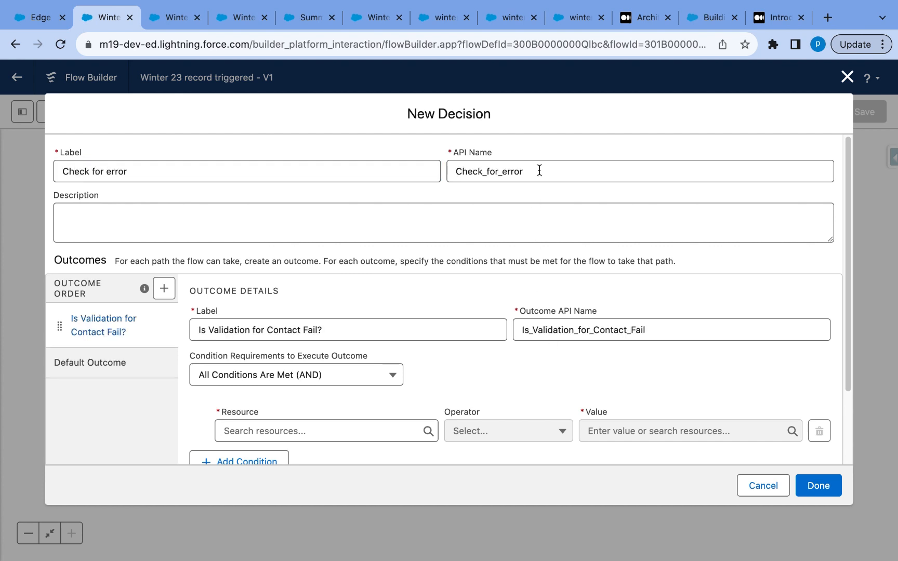
{"action": "mouse_move", "coordinate": [524, 362]}
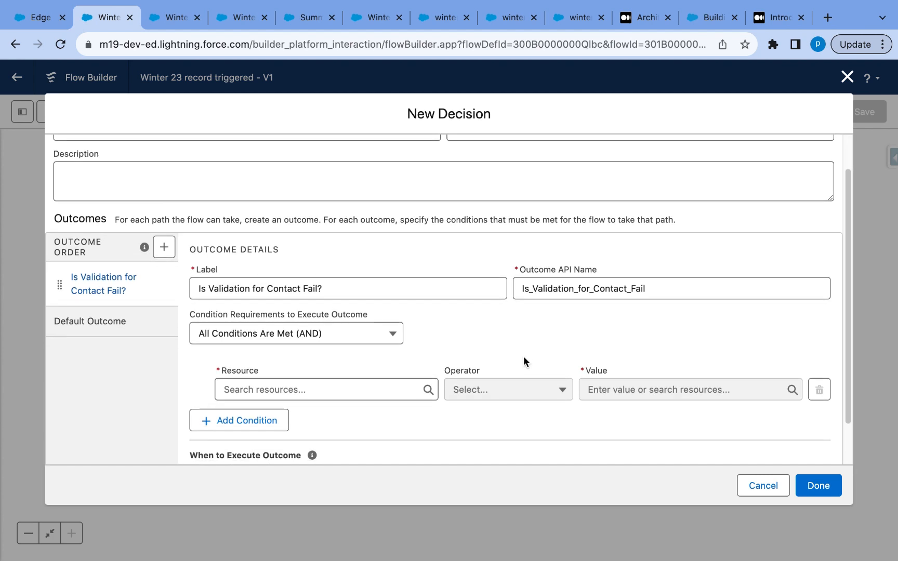
{"action": "left_click", "coordinate": [321, 390]}
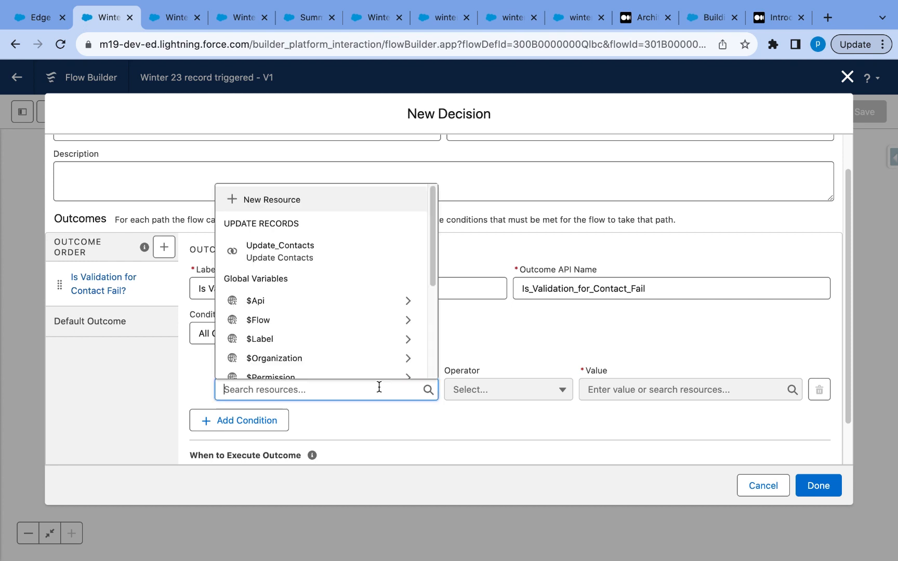
{"action": "scroll", "scroll_direction": "down", "scroll_amount": 3}
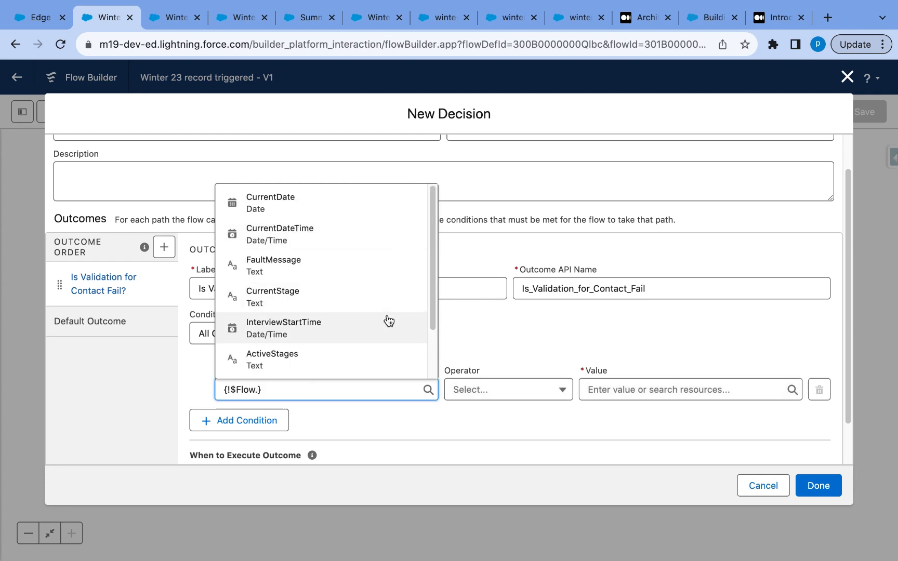
{"action": "left_click", "coordinate": [274, 265]}
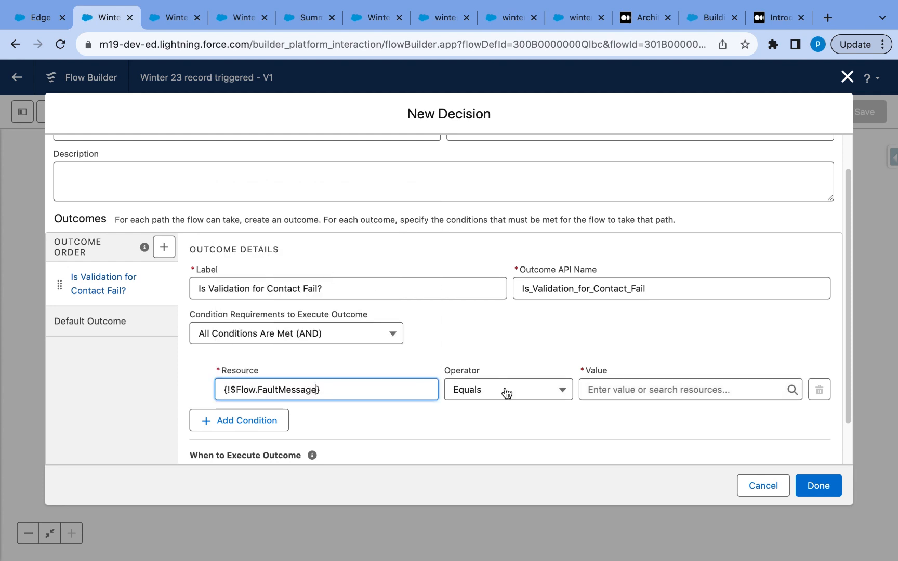
{"action": "left_click", "coordinate": [507, 389]}
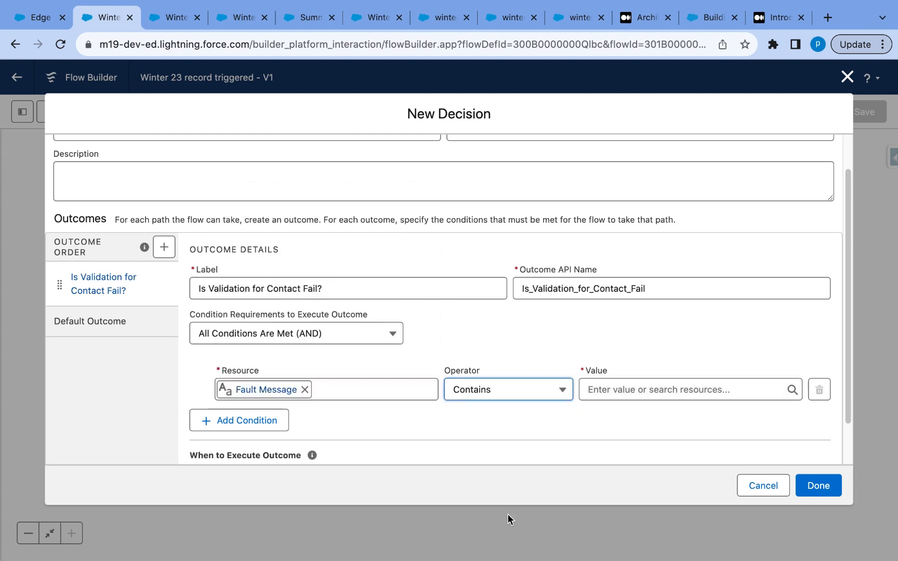
- Copy the missing-title validation text from the account page as the comparison value and finish the decision
{"action": "left_click", "coordinate": [685, 389]}
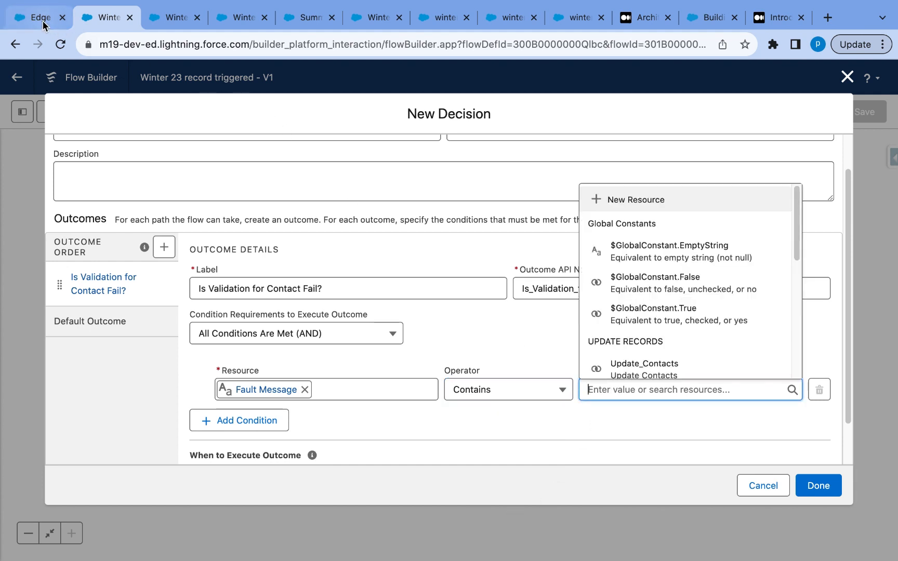
{"action": "left_click", "coordinate": [37, 18]}
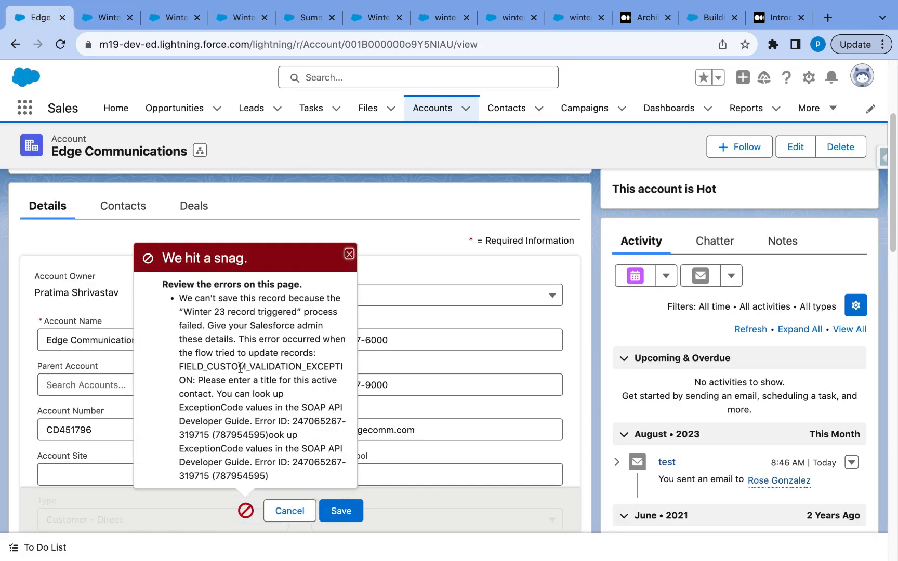
{"action": "left_click_drag", "start_coordinate": [198, 380], "coordinate": [213, 394]}
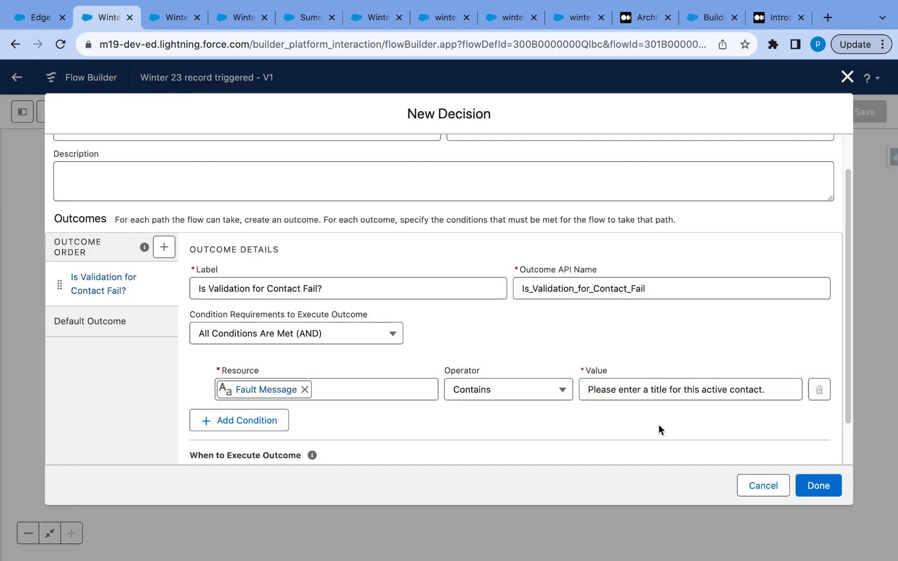
{"action": "scroll", "scroll_direction": "down", "scroll_amount": 3}
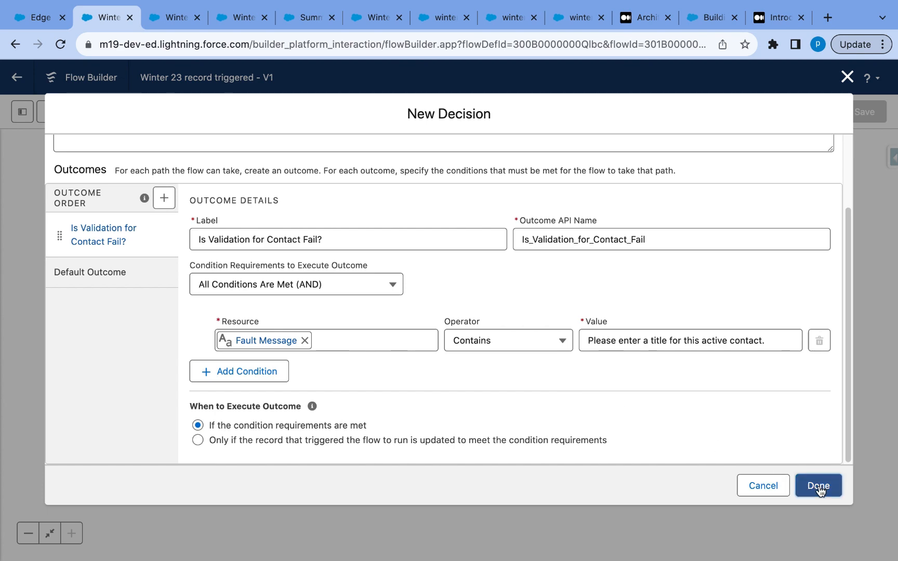
{"action": "left_click", "coordinate": [818, 486]}
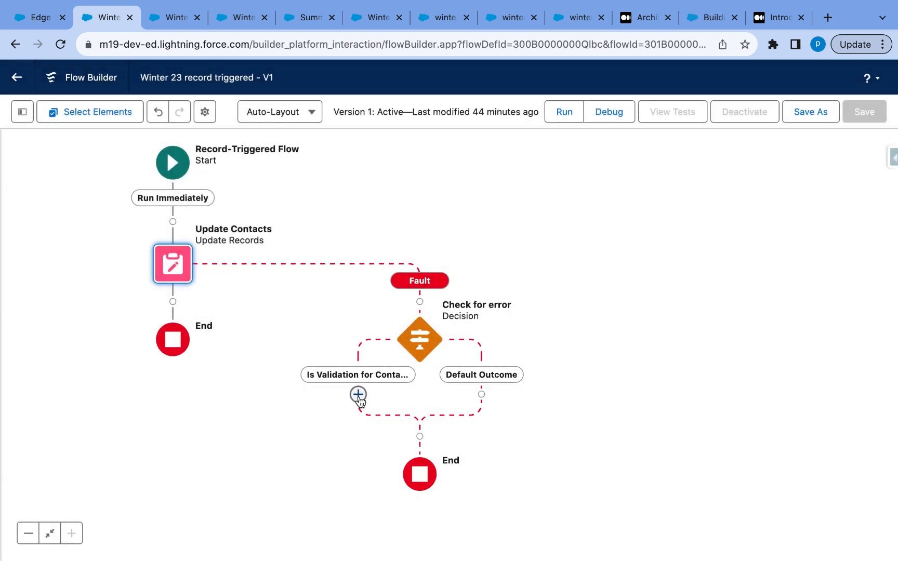
- Add a Custom Error under the validation outcome asking to add Title to all Primary active contacts
{"action": "left_click", "coordinate": [358, 395]}
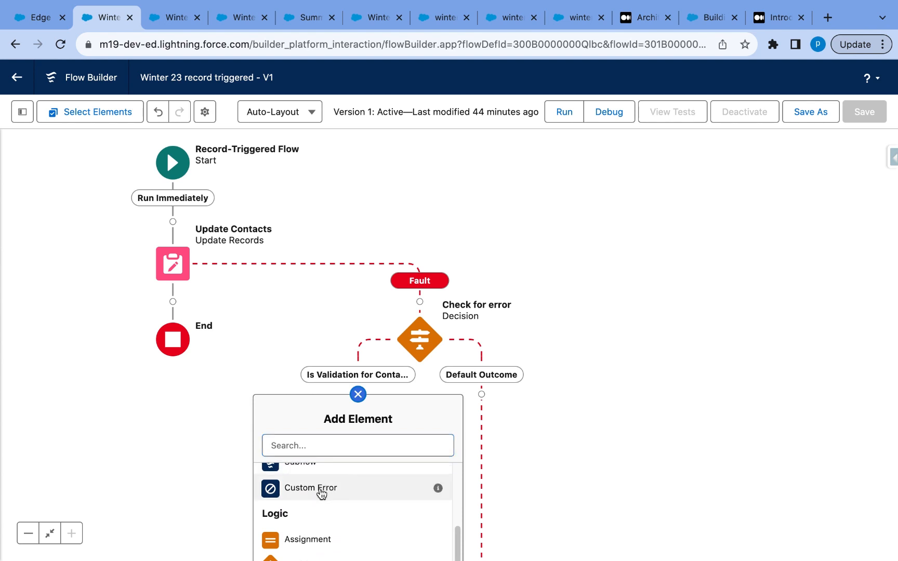
{"action": "left_click", "coordinate": [310, 488]}
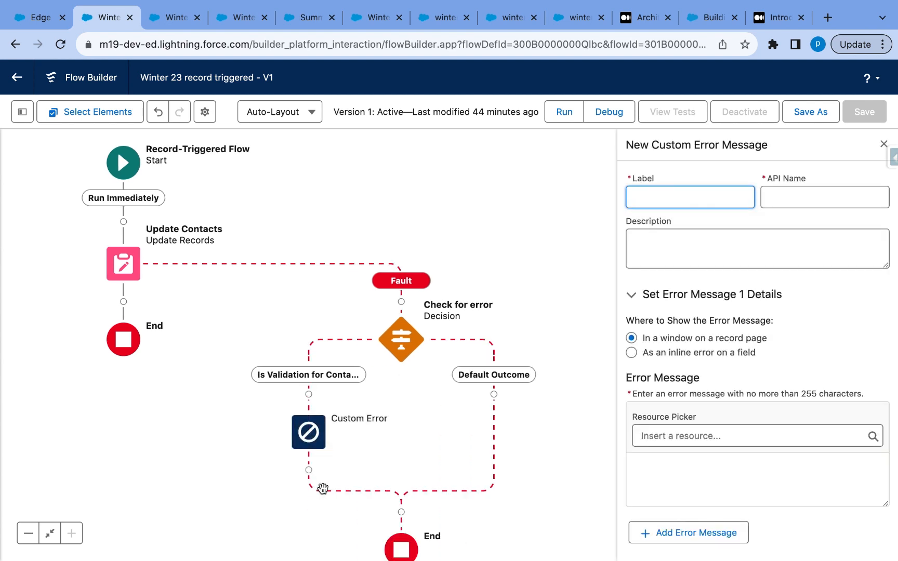
{"action": "left_click", "coordinate": [751, 493]}
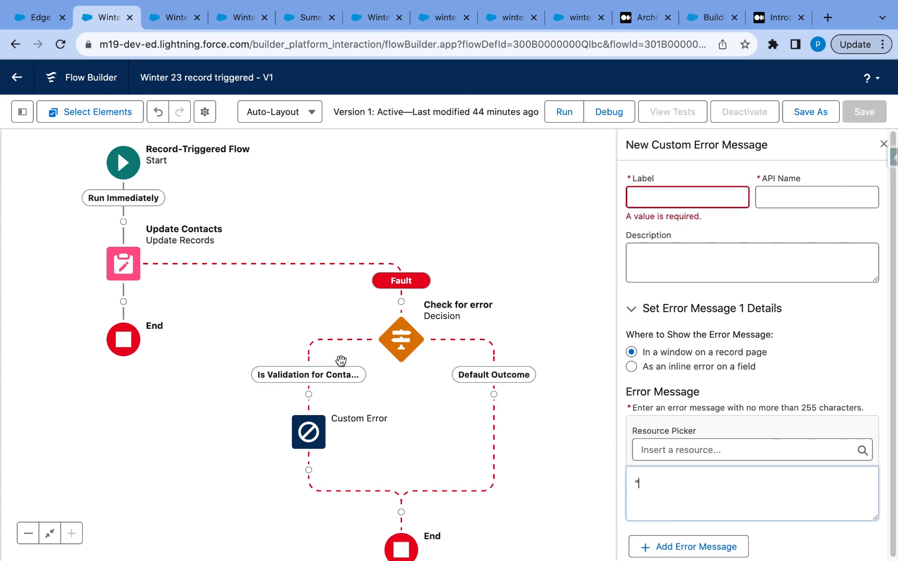
{"action": "type", "text": "Please add"}
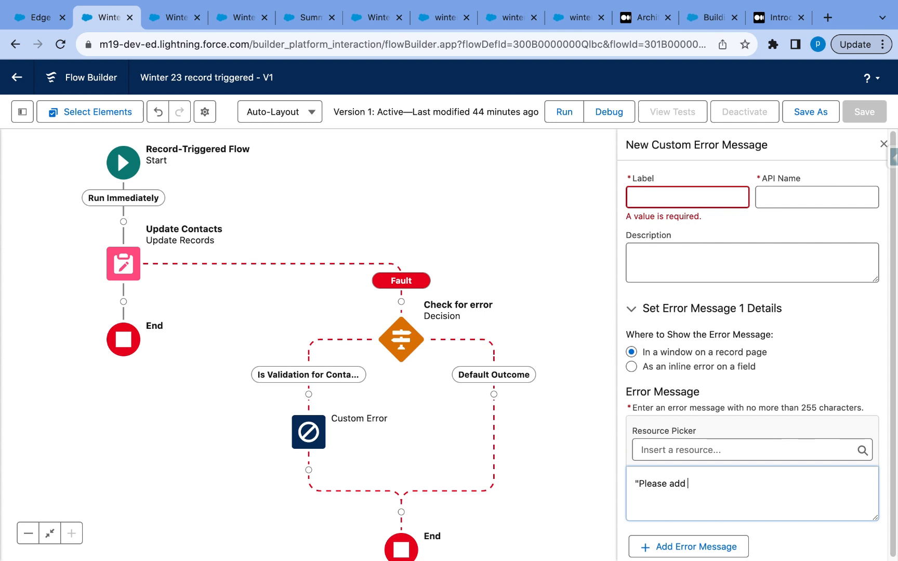
{"action": "type", "text": "Title to"}
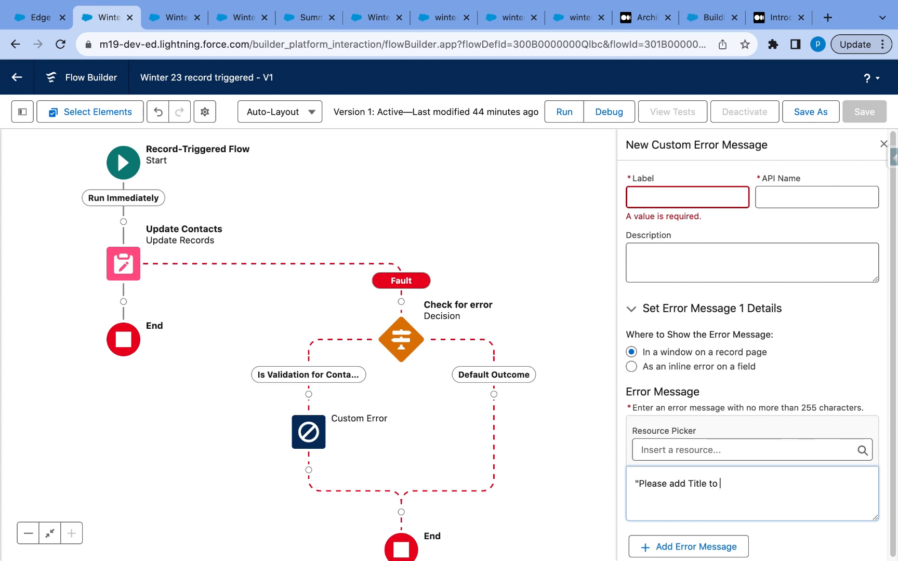
{"action": "type", "text": "all P"}
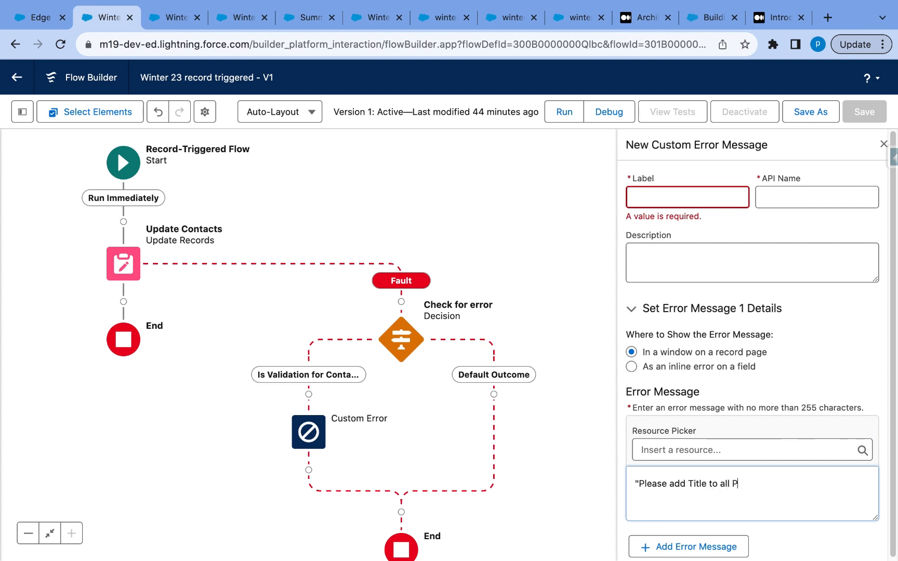
{"action": "type", "text": "rimary active"}
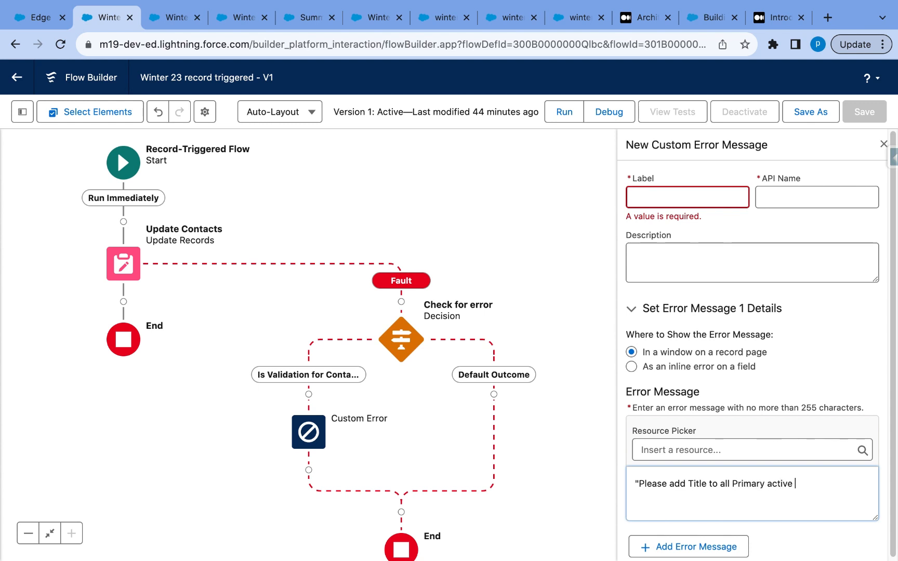
{"action": "type", "text": "contacts\""}
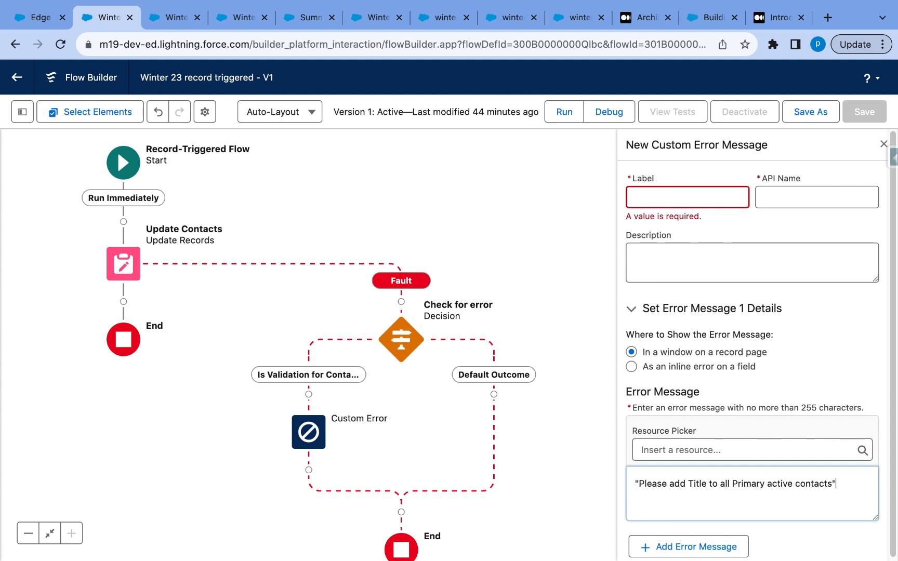
- Label the custom error ContactValidation and start a second error message
{"action": "type", "text": "ContactValidation"}
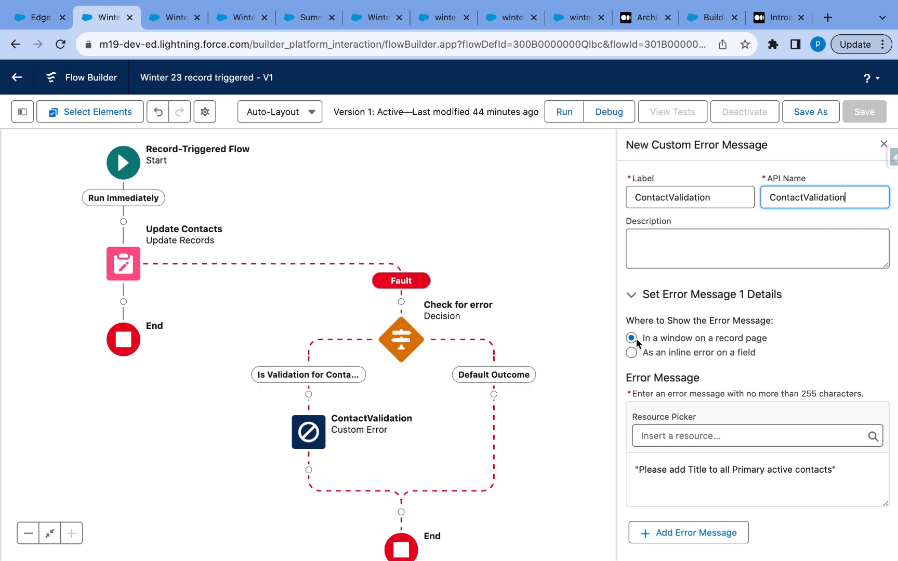
{"action": "mouse_move", "coordinate": [694, 353]}
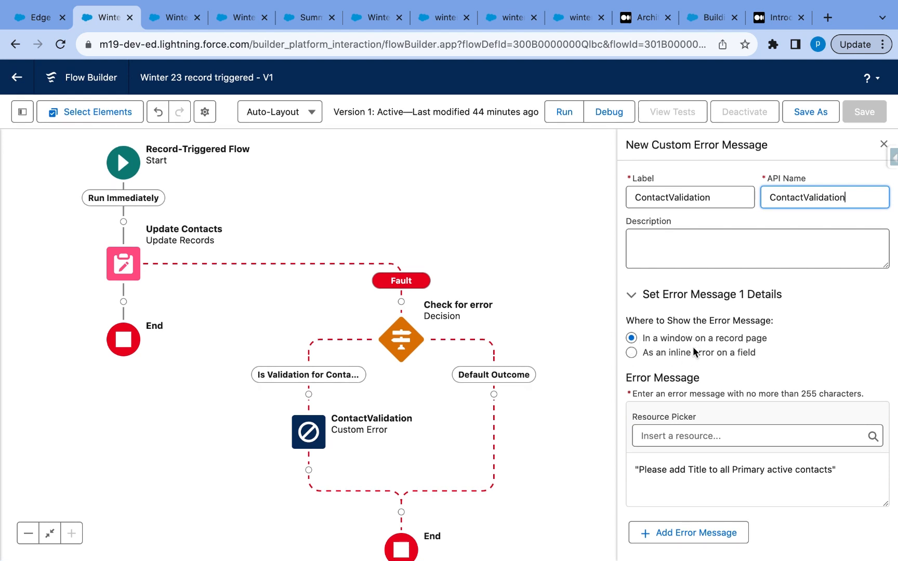
{"action": "mouse_move", "coordinate": [643, 343]}
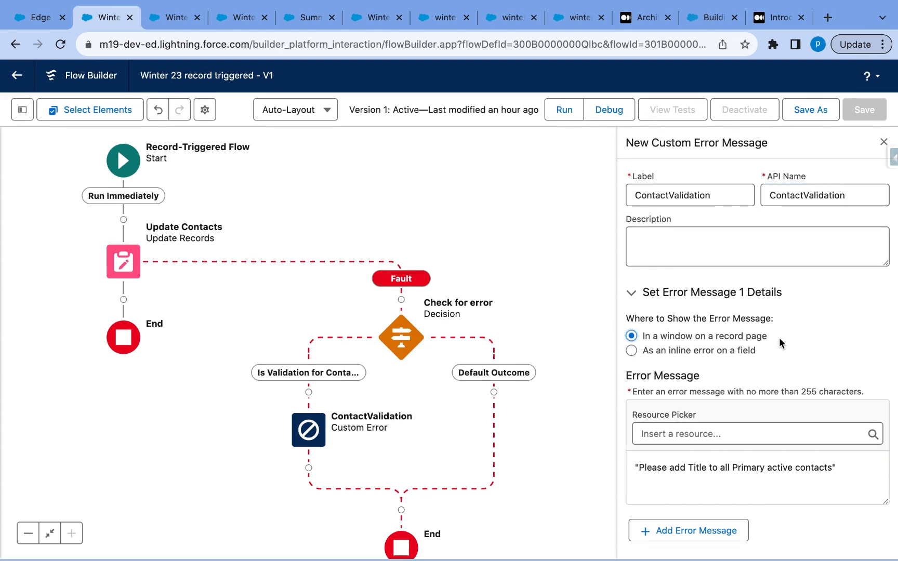
{"action": "left_click", "coordinate": [689, 530]}
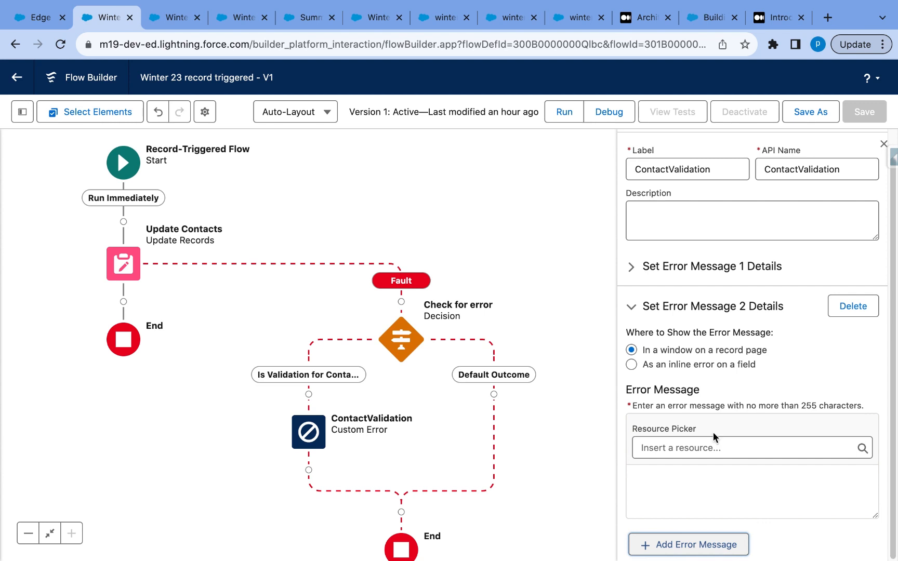
{"action": "mouse_move", "coordinate": [845, 336]}
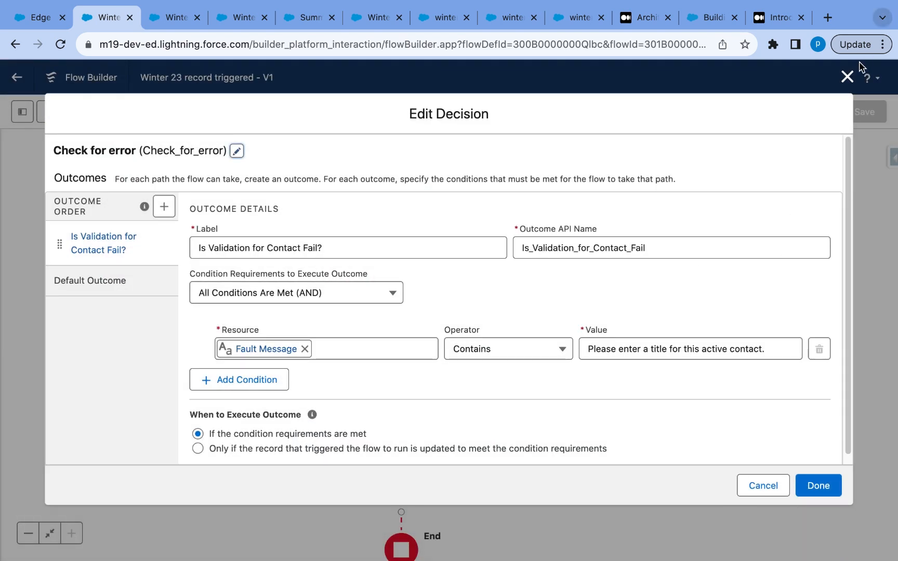
- Add a Custom Error labelled General Error on the Default Outcome path, with API name filled from the label
{"action": "left_click", "coordinate": [817, 485]}
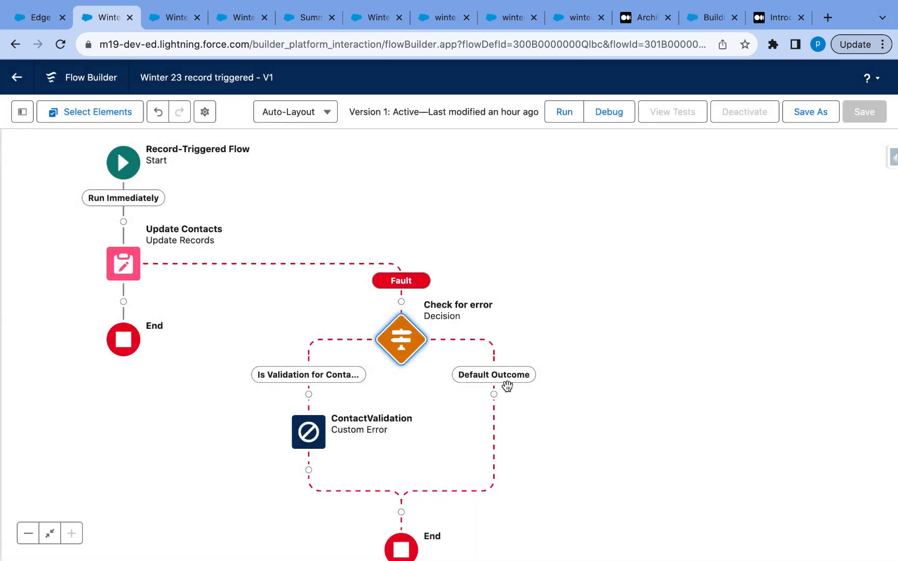
{"action": "left_click", "coordinate": [494, 394]}
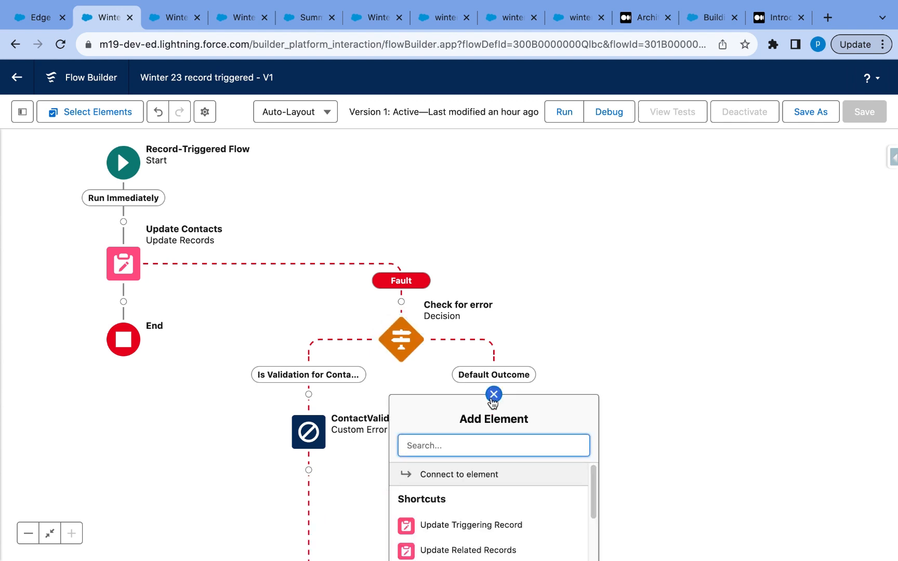
{"action": "scroll", "scroll_direction": "down", "scroll_amount": 3}
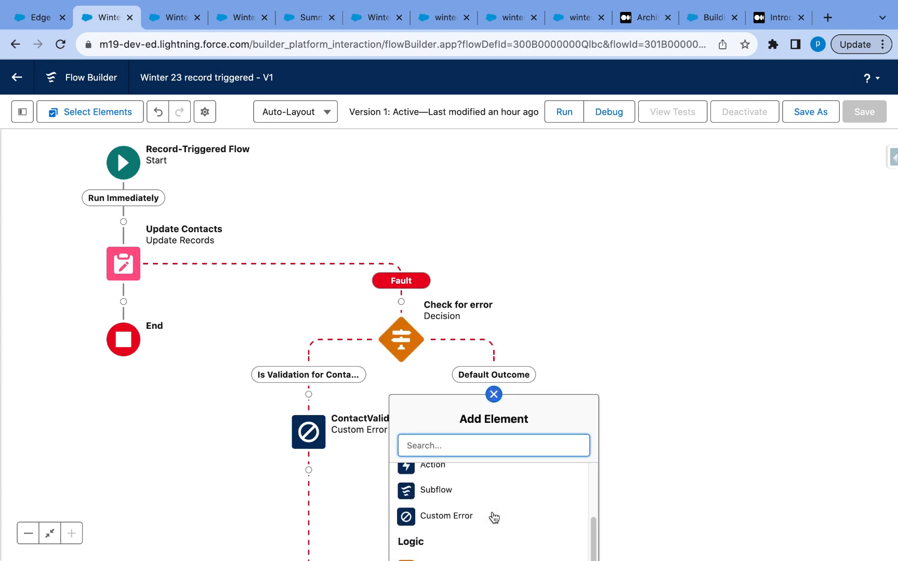
{"action": "left_click", "coordinate": [446, 516]}
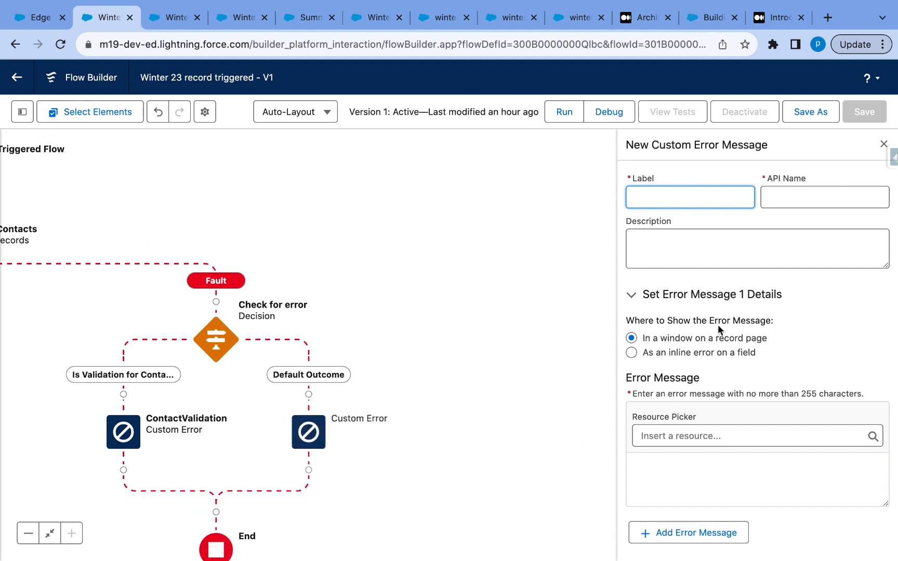
{"action": "left_click", "coordinate": [690, 197]}
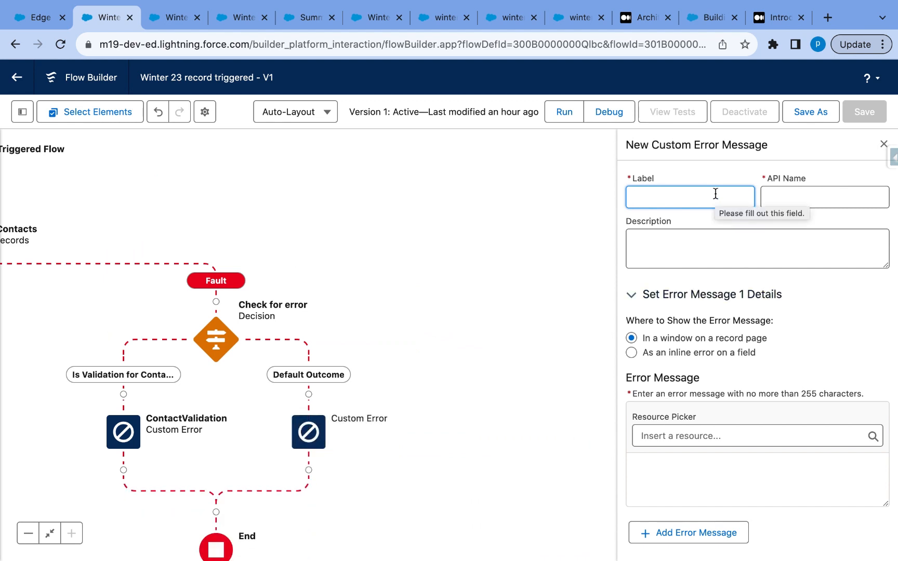
{"action": "type", "text": "General Error"}
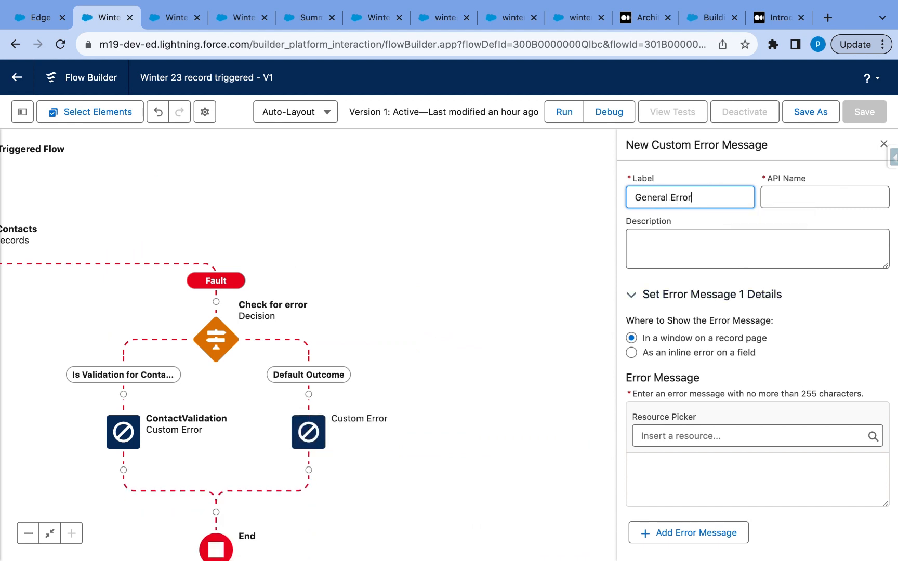
{"action": "left_click", "coordinate": [824, 197]}
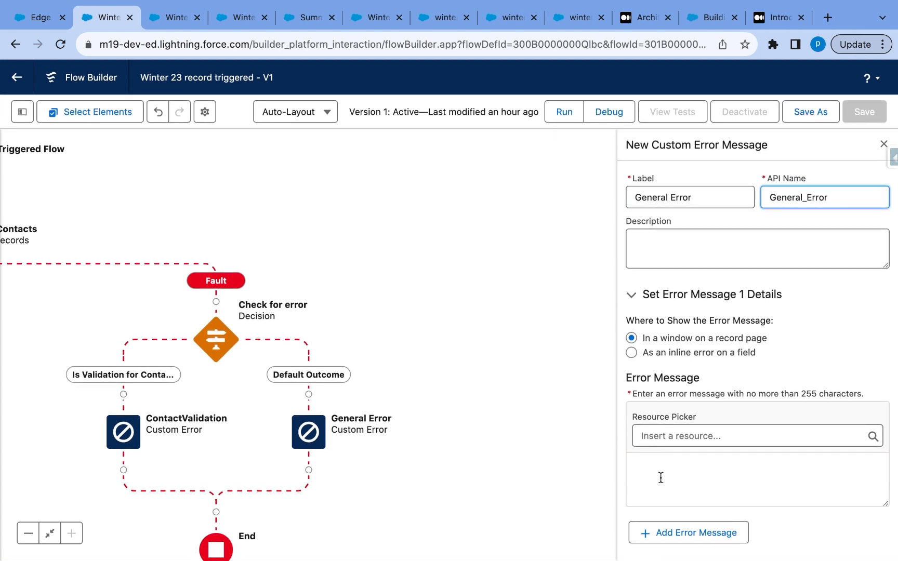
- Give General Error a message about contacting admin with this record, then save the flow as a new version
{"action": "left_click", "coordinate": [756, 481]}
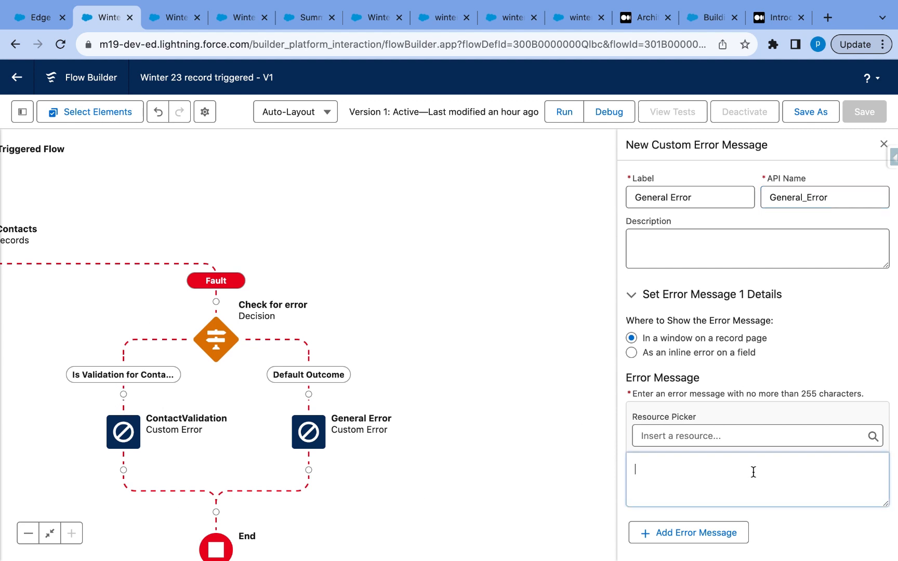
{"action": "type", "text": "\" Please reah ou"}
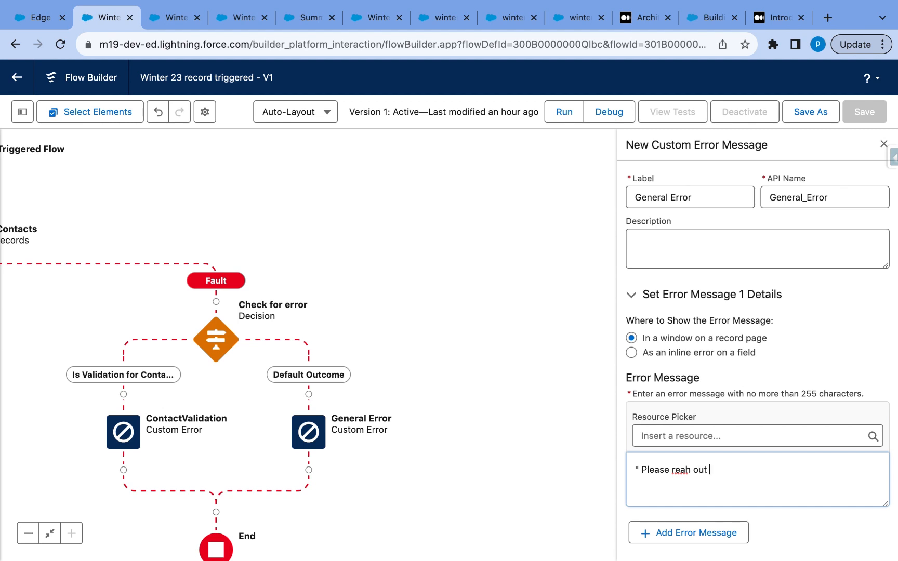
{"action": "type", "text": "to admin with this record"}
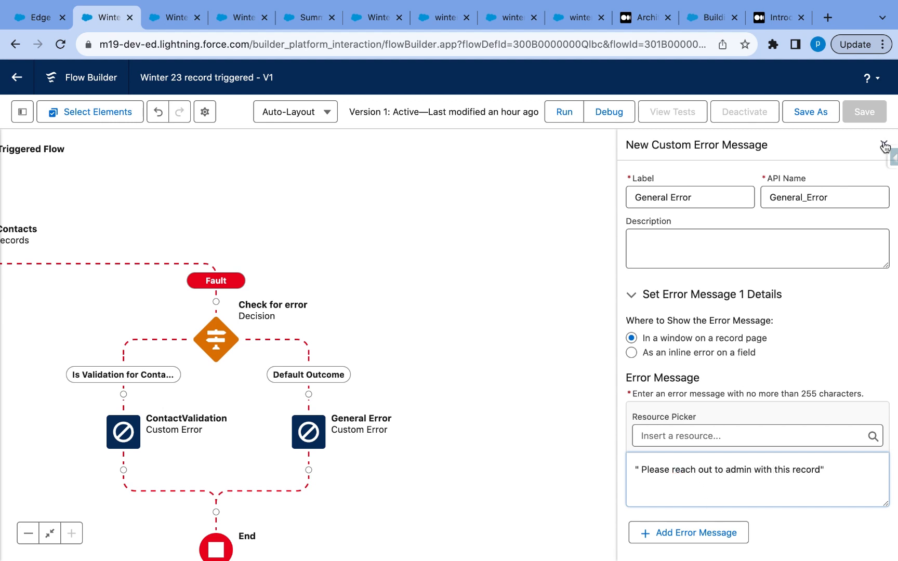
{"action": "left_click", "coordinate": [885, 146]}
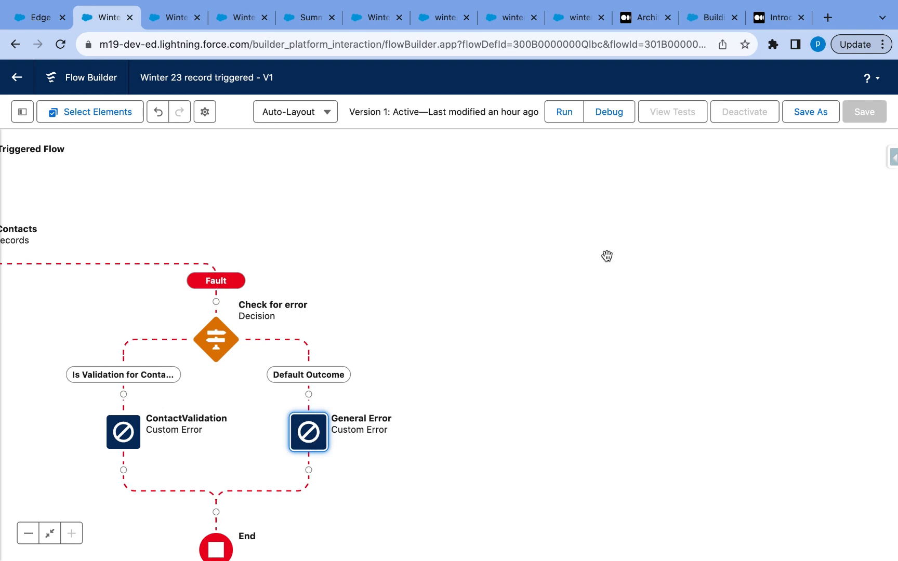
{"action": "left_click", "coordinate": [810, 112]}
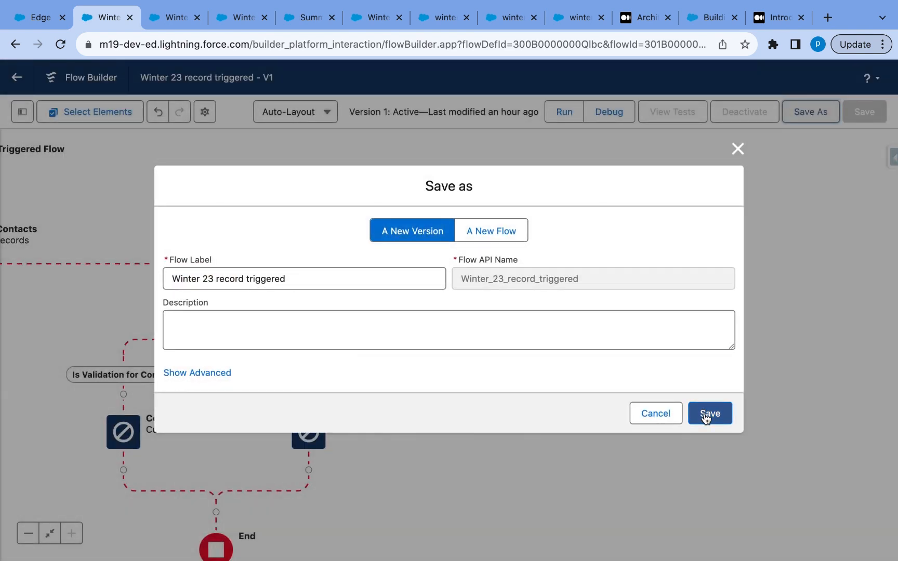
{"action": "left_click", "coordinate": [709, 414]}
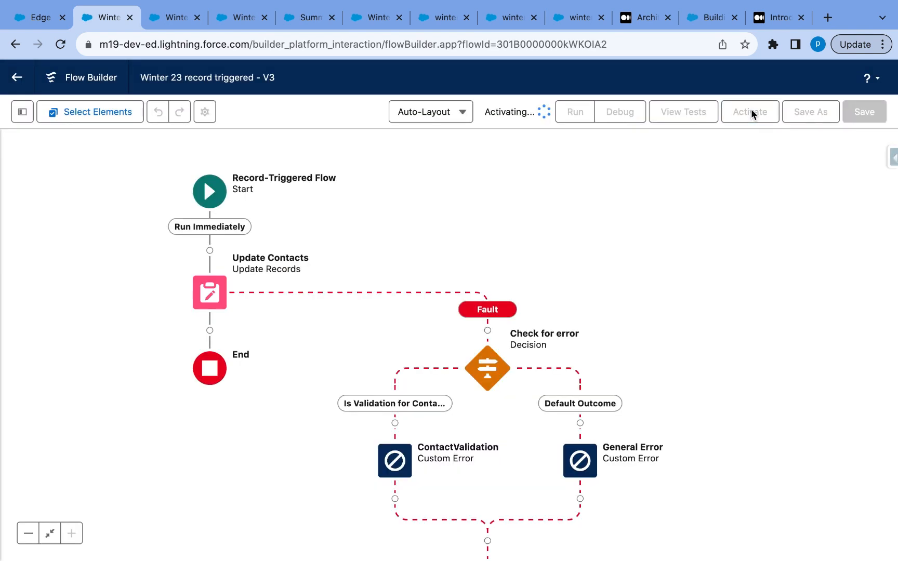
- Save Edge Communications with Active set to Yes to trigger the custom add-Title error, then bring up the send email flow
{"action": "left_click", "coordinate": [39, 17]}
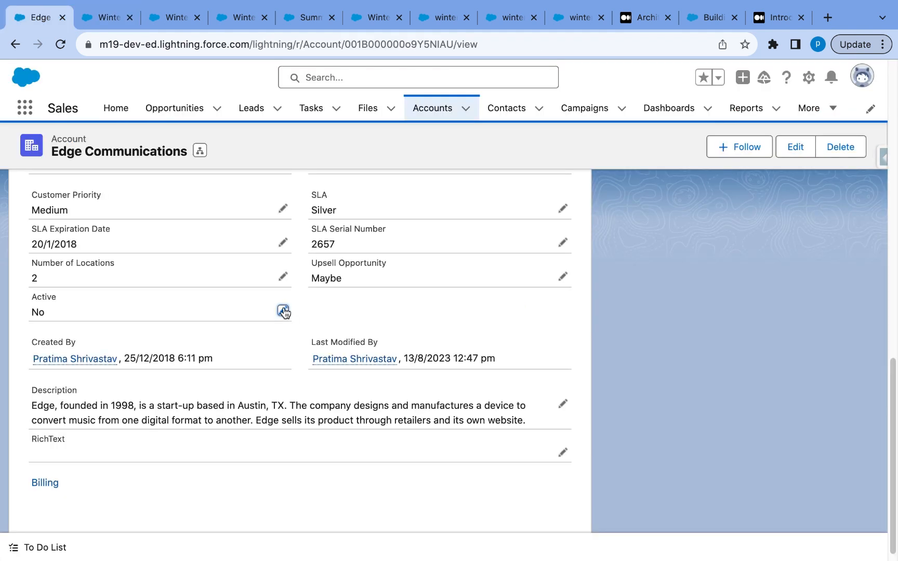
{"action": "left_click", "coordinate": [283, 312]}
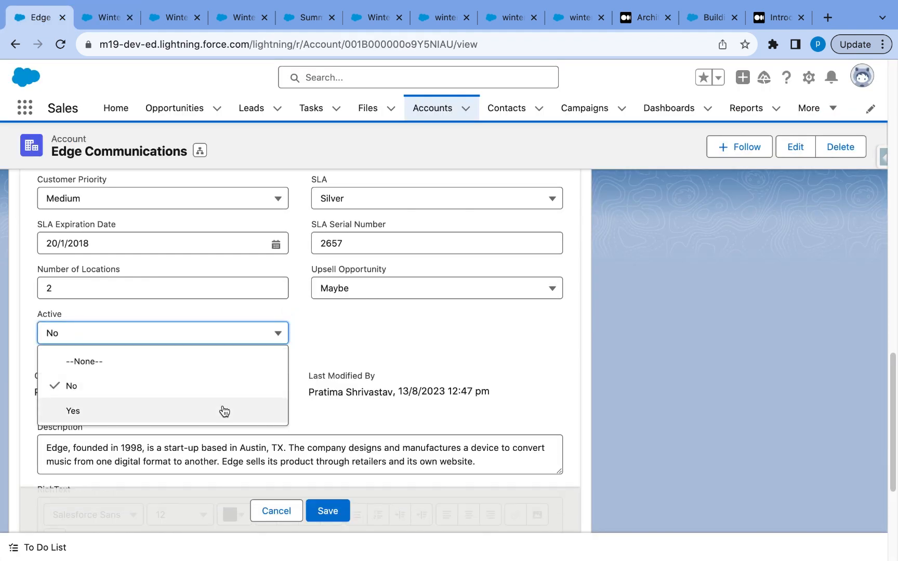
{"action": "left_click", "coordinate": [73, 411]}
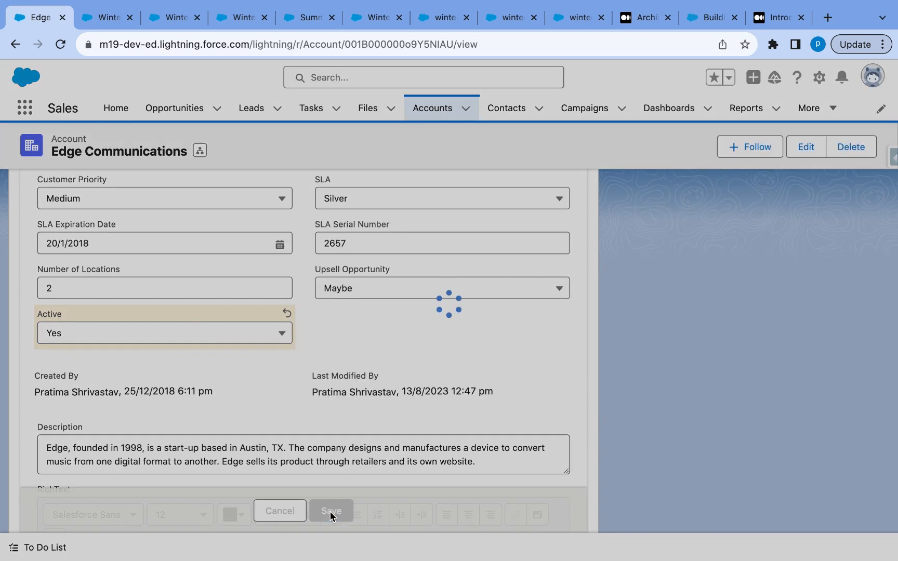
{"action": "left_click", "coordinate": [331, 511]}
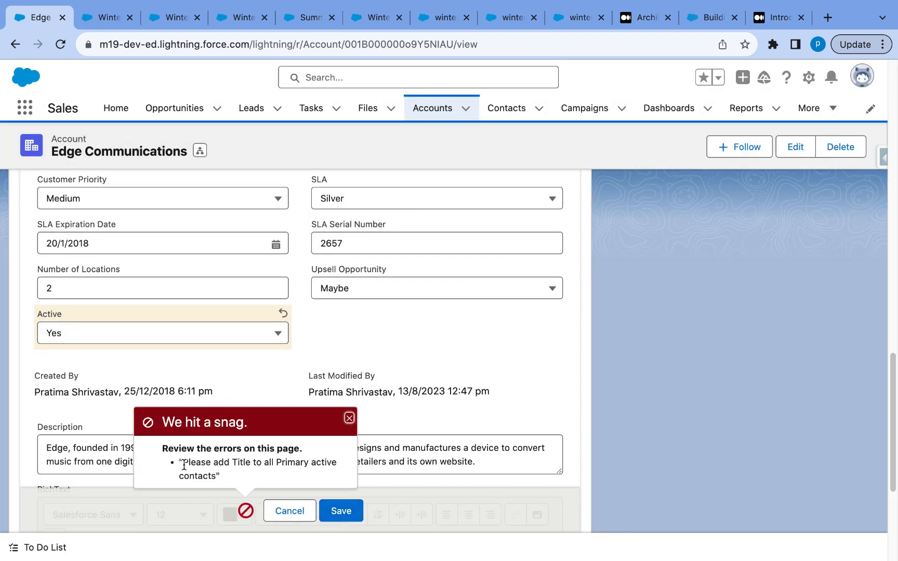
{"action": "mouse_move", "coordinate": [248, 484]}
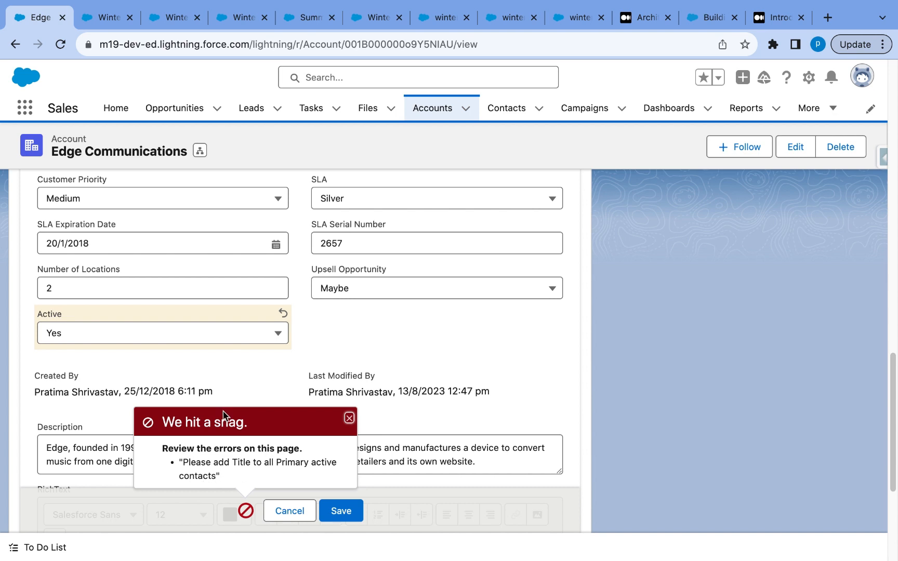
{"action": "mouse_move", "coordinate": [282, 489]}
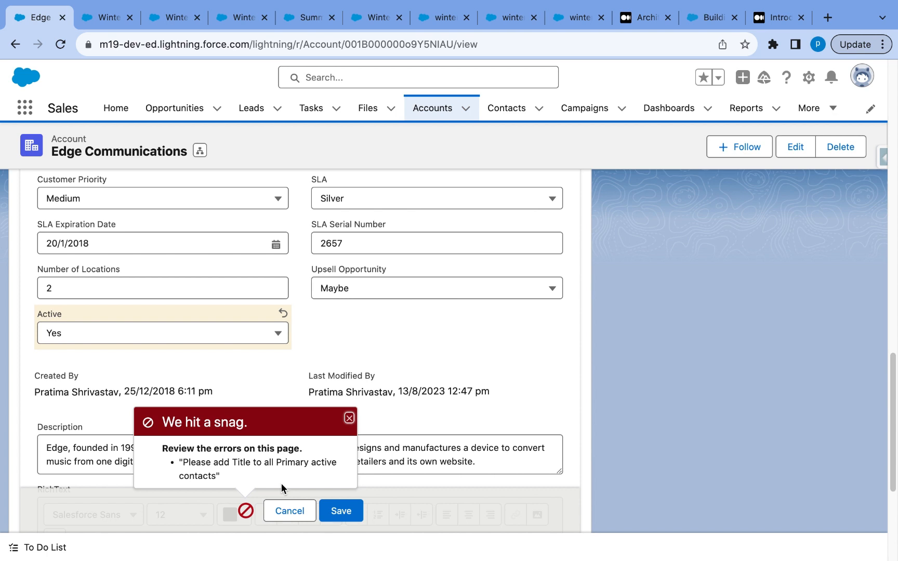
{"action": "mouse_move", "coordinate": [318, 173]}
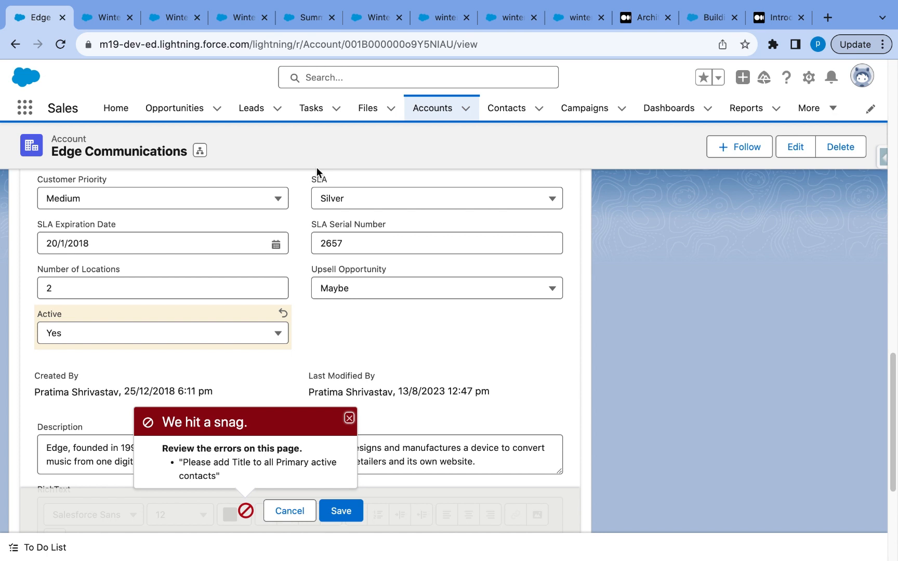
{"action": "mouse_move", "coordinate": [333, 198]}
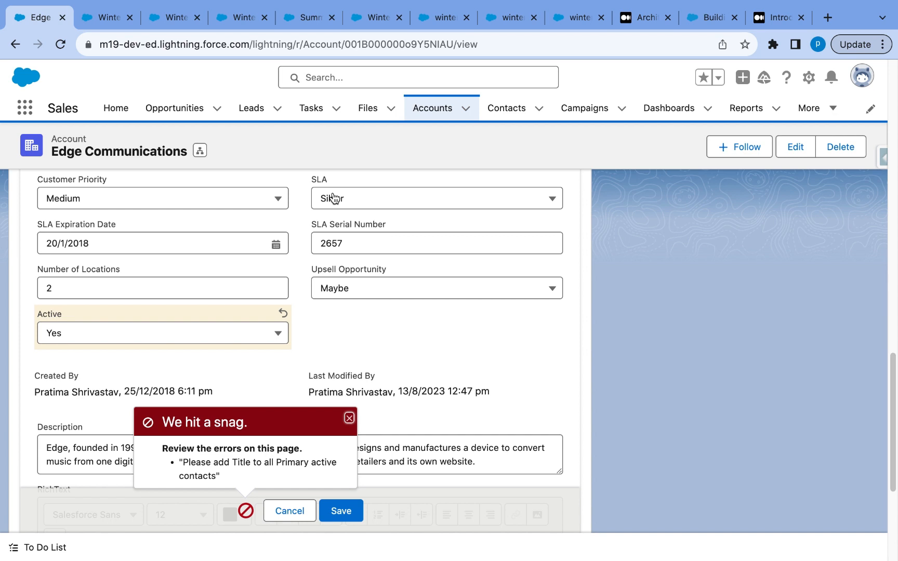
{"action": "left_click", "coordinate": [308, 17]}
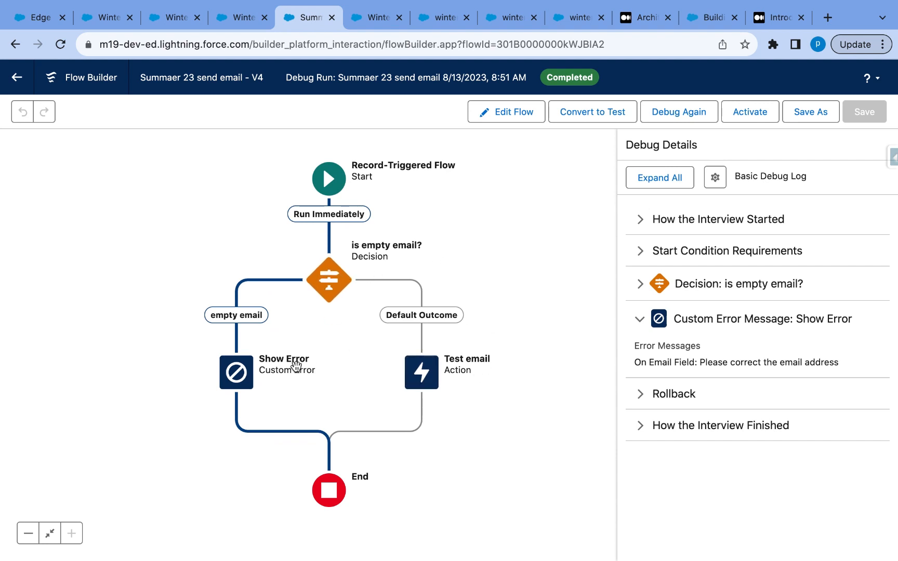
- Inspect the Show Error custom error element and close its settings without changes
{"action": "double_click", "coordinate": [329, 280]}
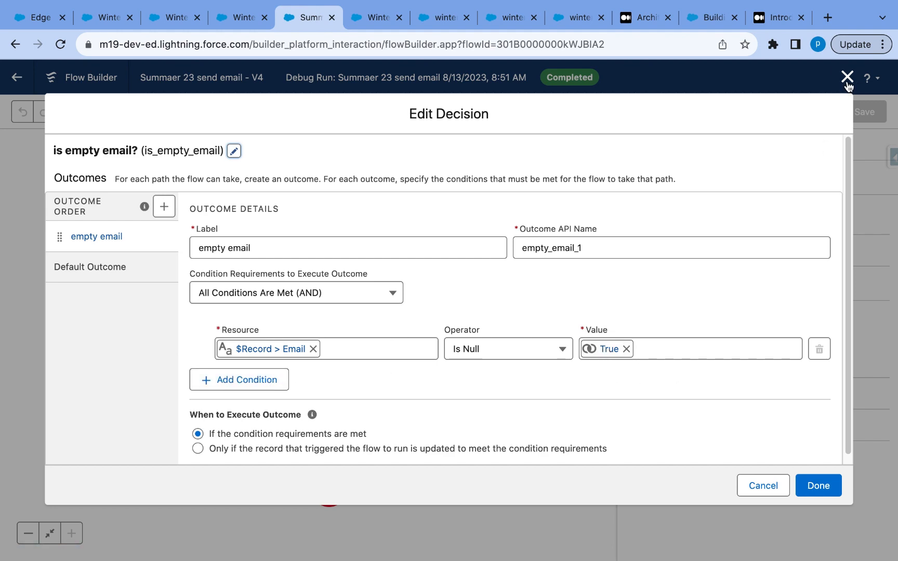
{"action": "left_click", "coordinate": [848, 77]}
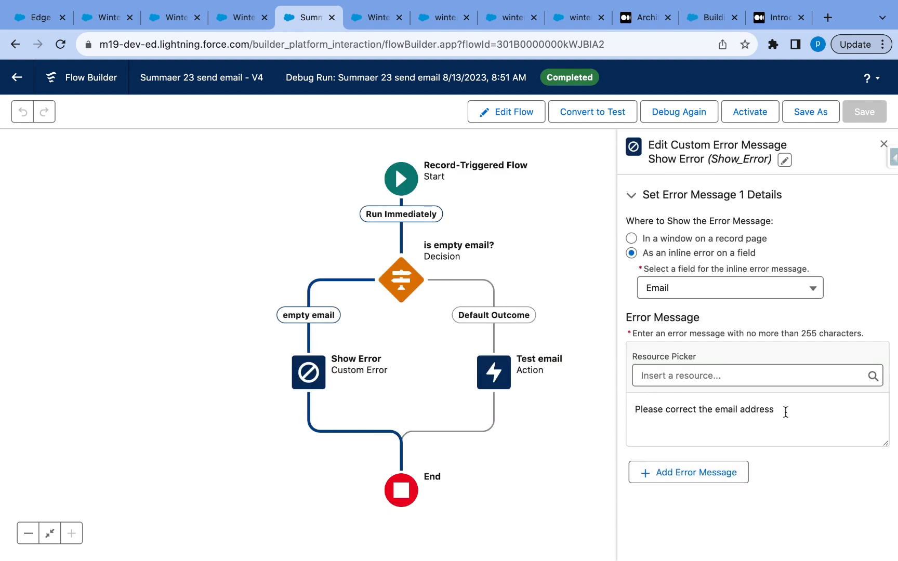
{"action": "mouse_move", "coordinate": [579, 346]}
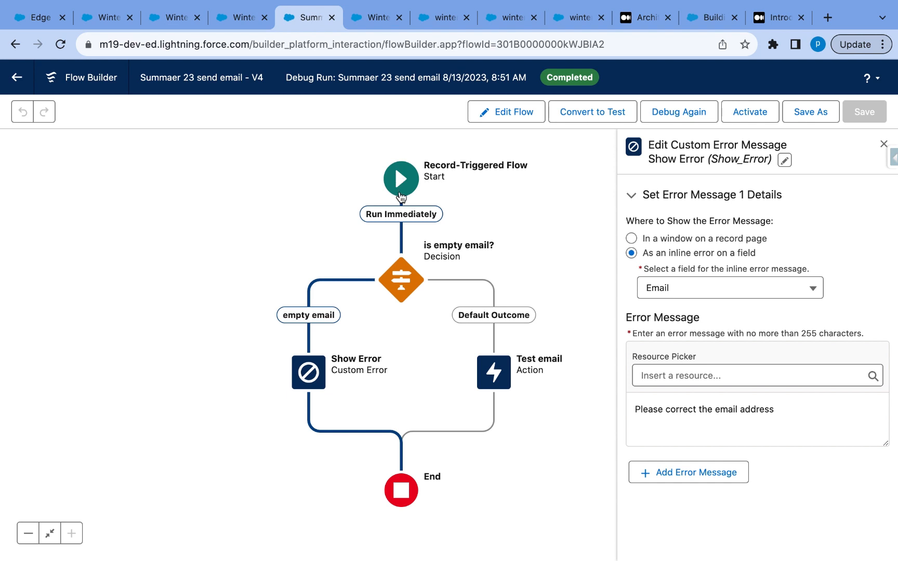
{"action": "mouse_move", "coordinate": [406, 223]}
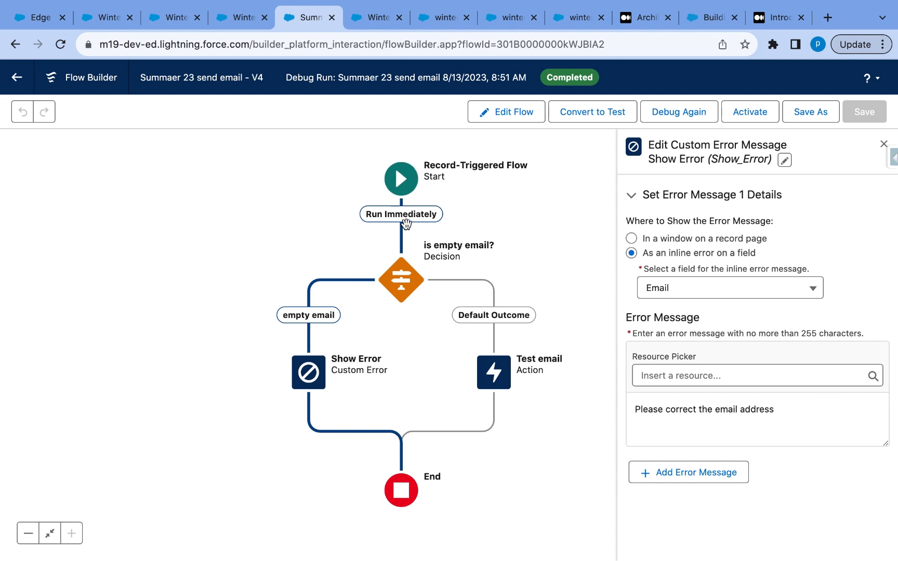
{"action": "mouse_move", "coordinate": [350, 353]}
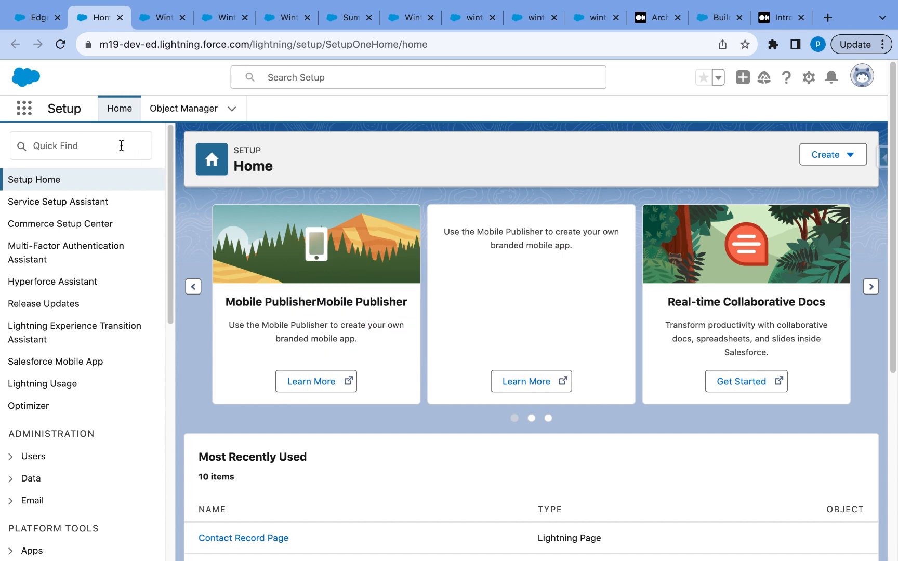
- Find Process Automation Settings via Quick Find 'aut', then switch to the winter 24 screen flow demo
{"action": "type", "text": "automa"}
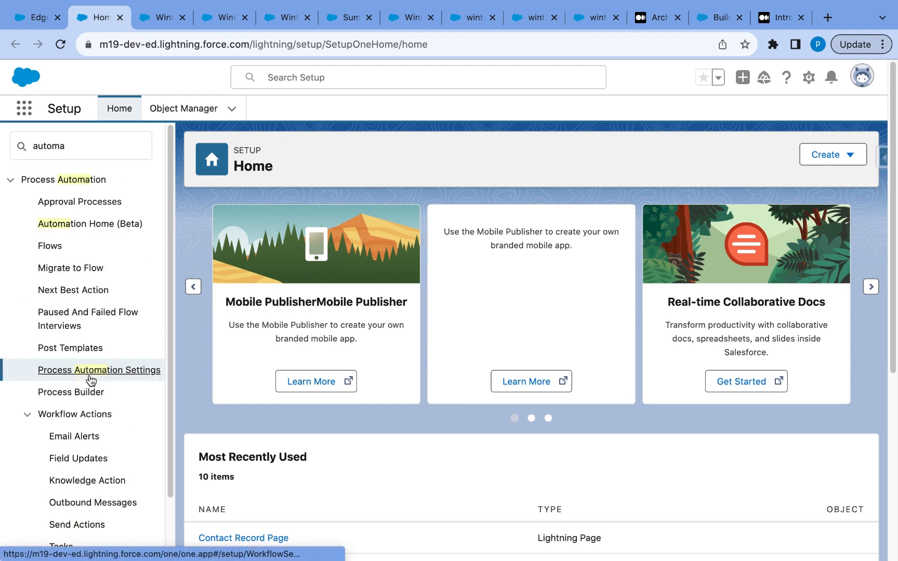
{"action": "left_click", "coordinate": [99, 369]}
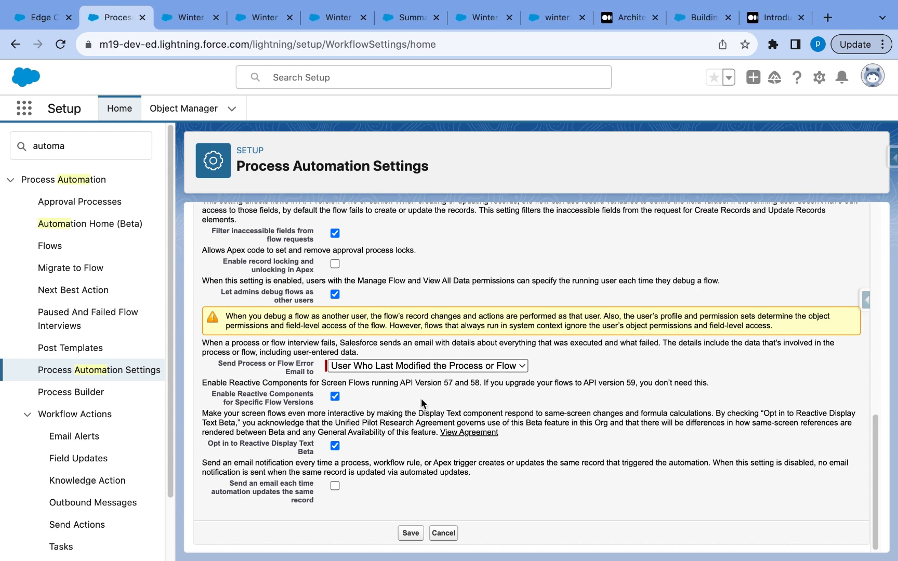
{"action": "left_click", "coordinate": [552, 18]}
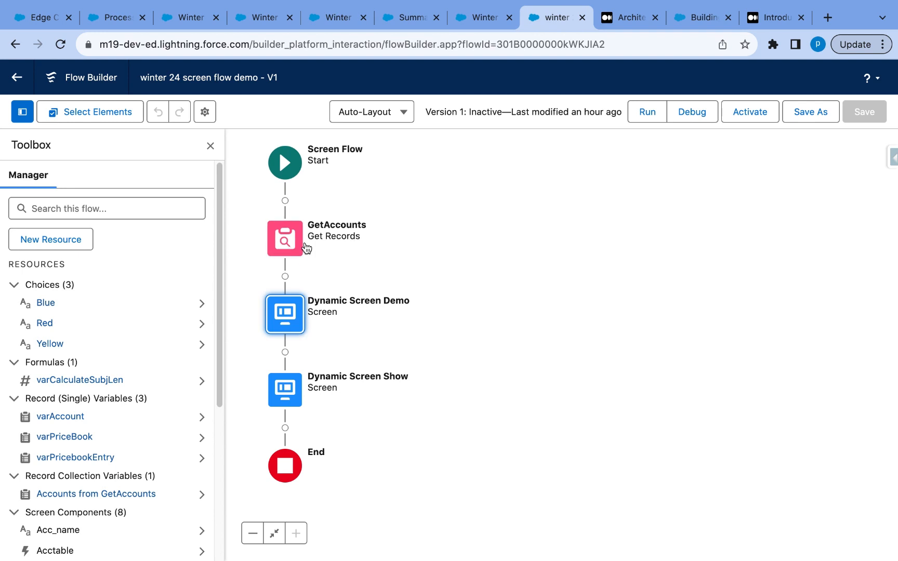
{"action": "mouse_move", "coordinate": [285, 314]}
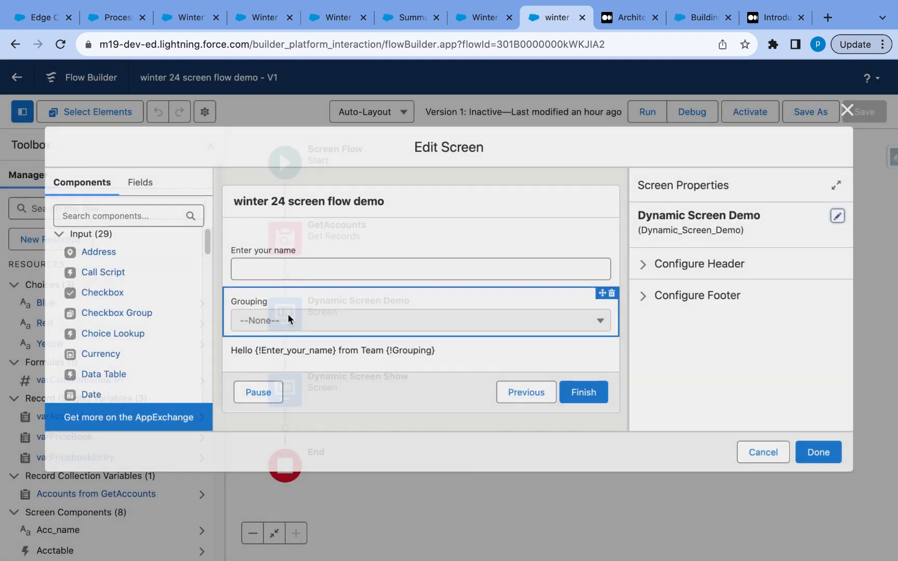
{"action": "left_click", "coordinate": [420, 269]}
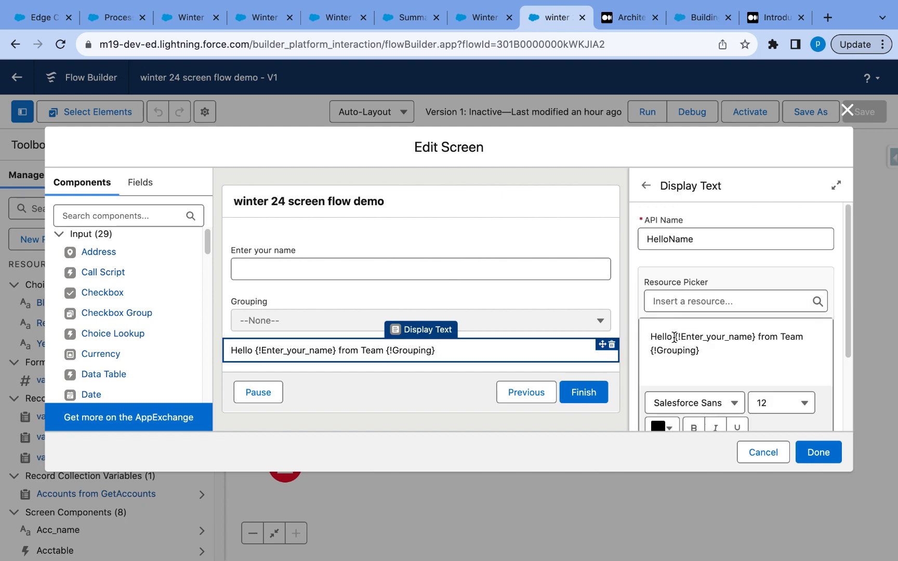
{"action": "left_click", "coordinate": [735, 301]}
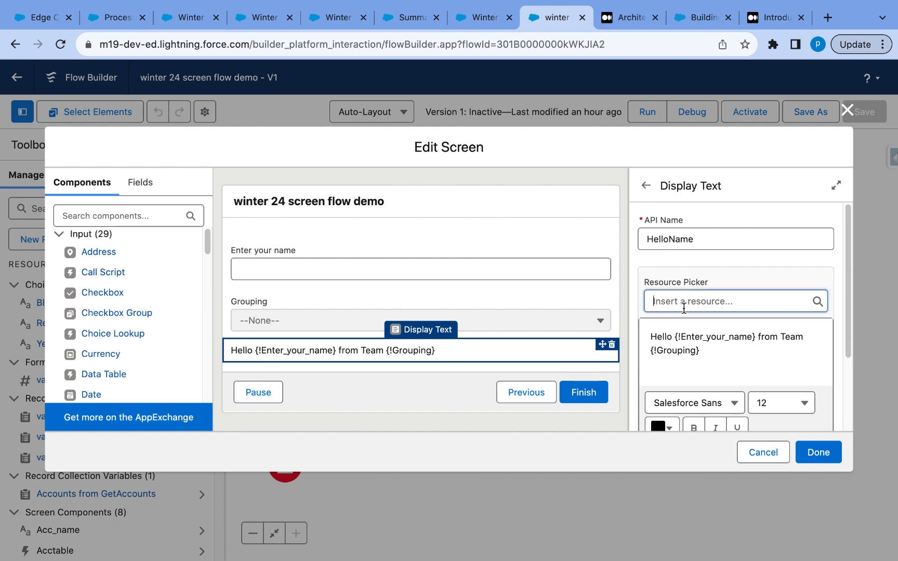
{"action": "left_click", "coordinate": [735, 302]}
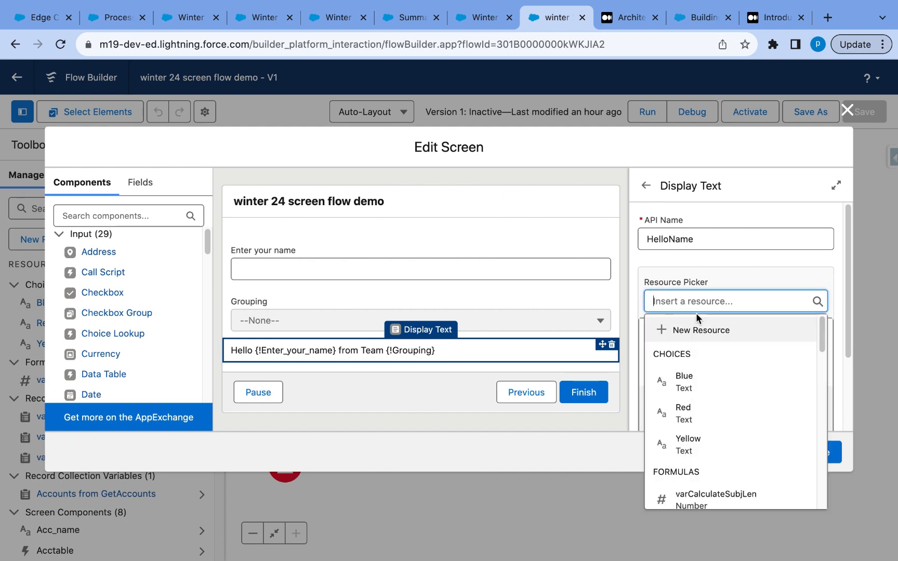
{"action": "type", "text": "ente"}
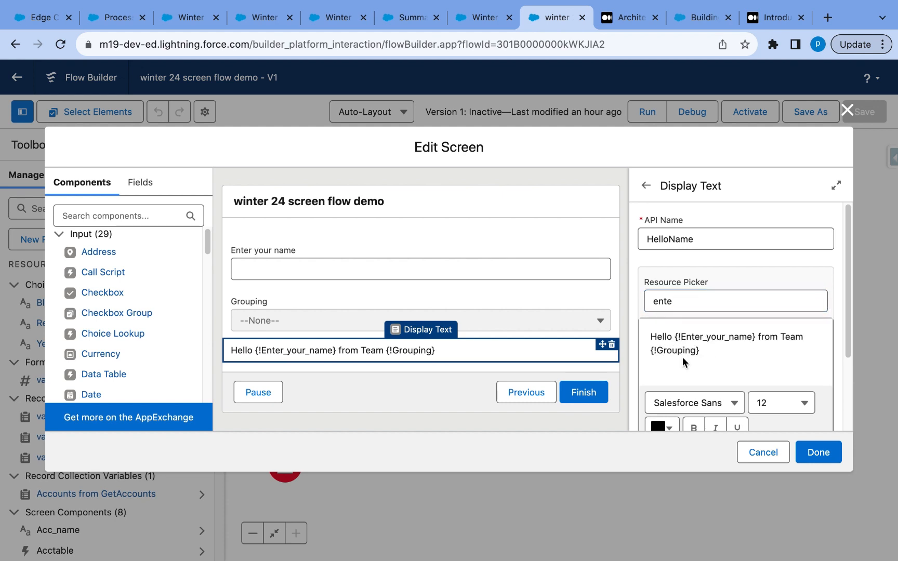
{"action": "mouse_move", "coordinate": [721, 361]}
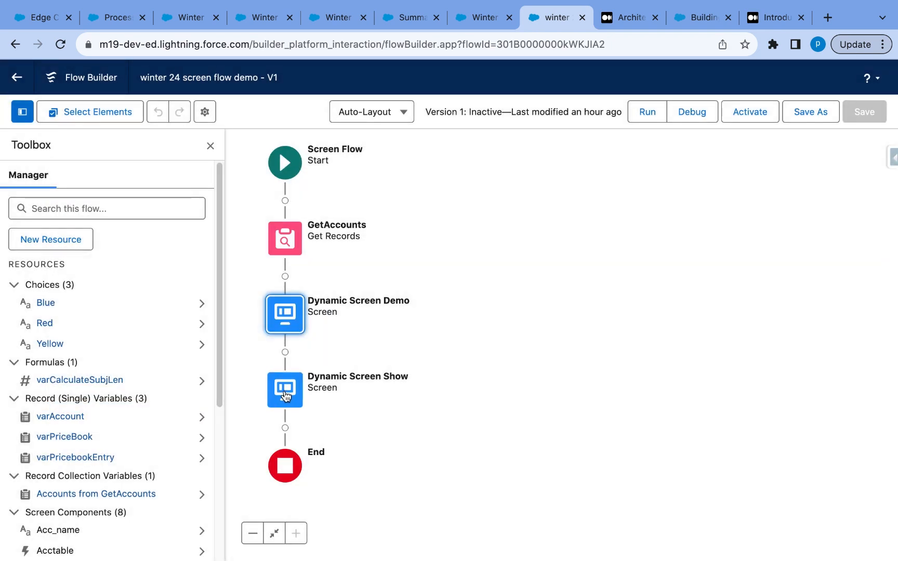
- Review Dynamic Screen Show's Case Subject input and the remaining-characters text referencing varCalculateSubjLen
{"action": "double_click", "coordinate": [285, 389]}
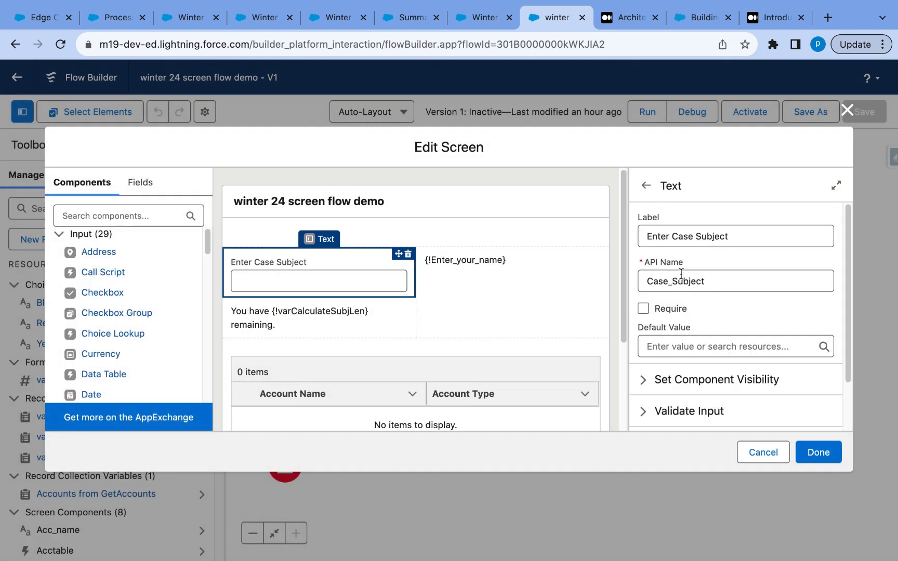
{"action": "left_click", "coordinate": [298, 318]}
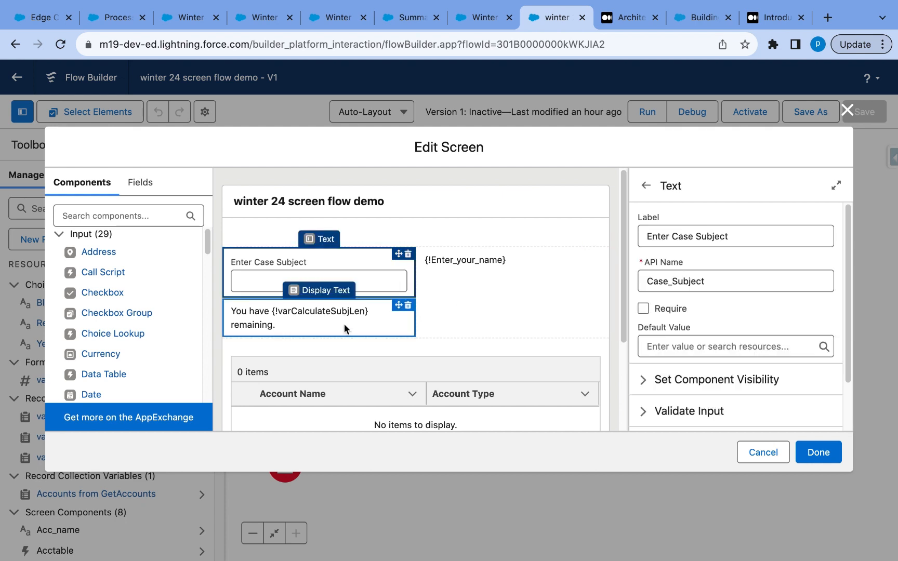
{"action": "left_click", "coordinate": [318, 318]}
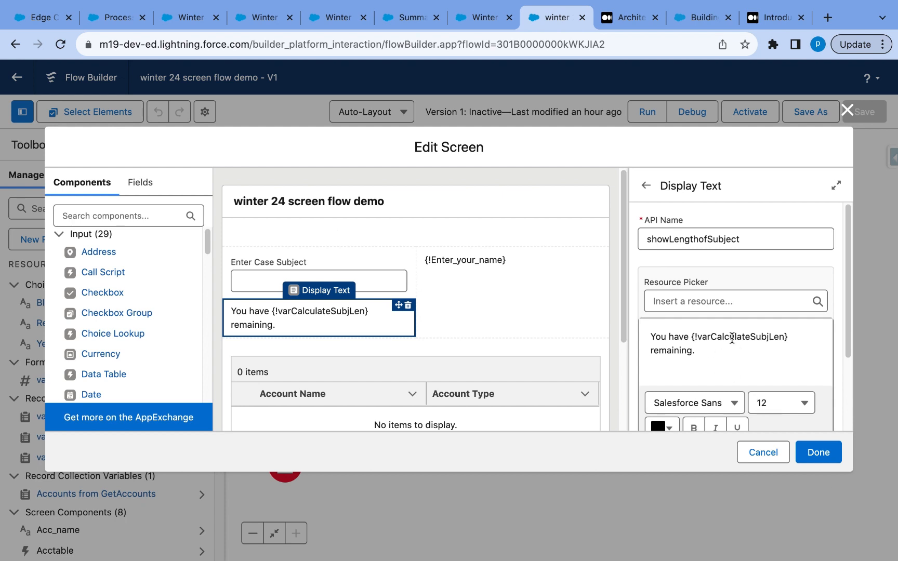
{"action": "double_click", "coordinate": [734, 337]}
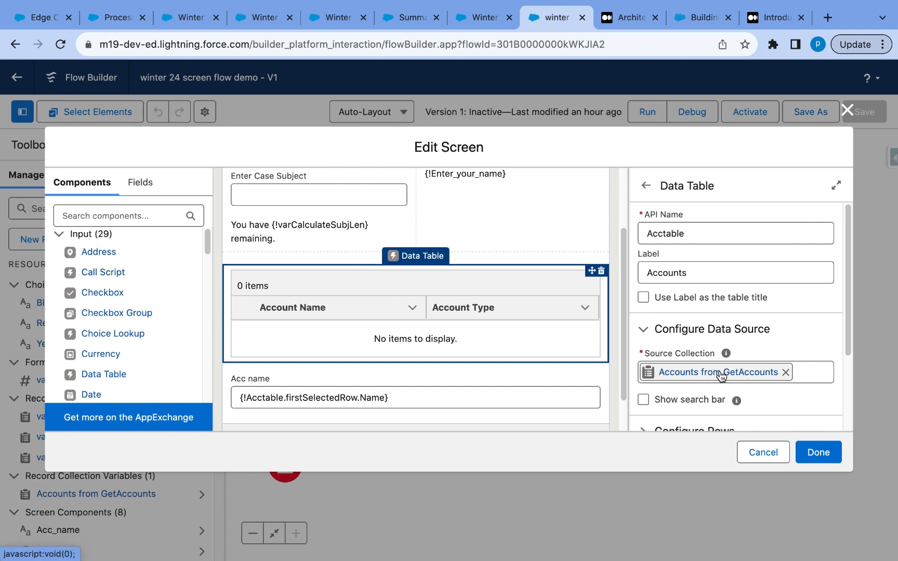
{"action": "mouse_move", "coordinate": [733, 379]}
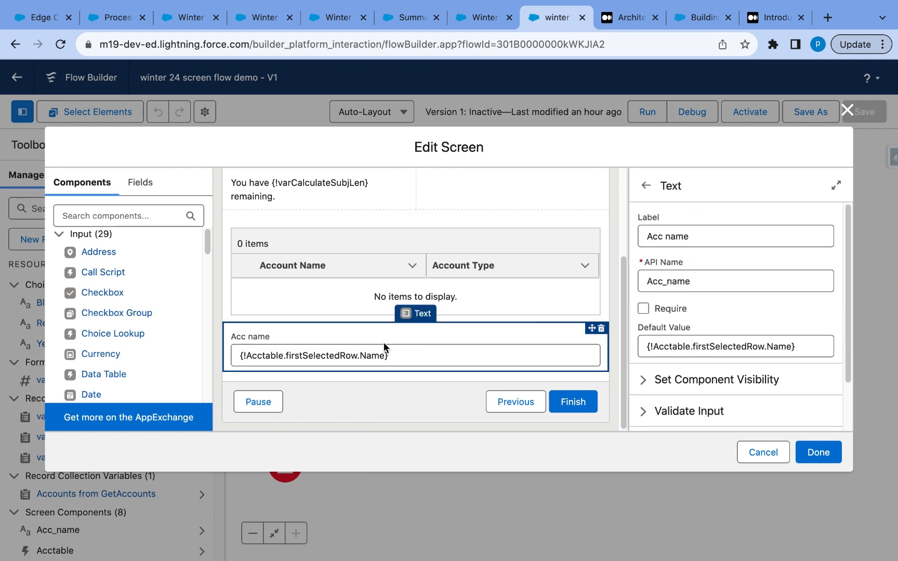
- Set the Accounts data table to single-row selection and select the Acc name text input
{"action": "left_click", "coordinate": [415, 272]}
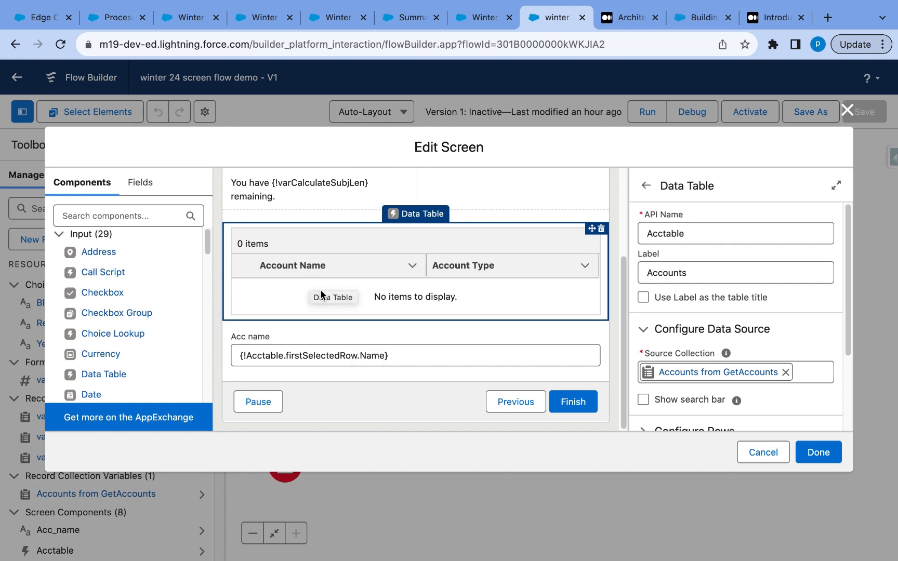
{"action": "mouse_move", "coordinate": [302, 267]}
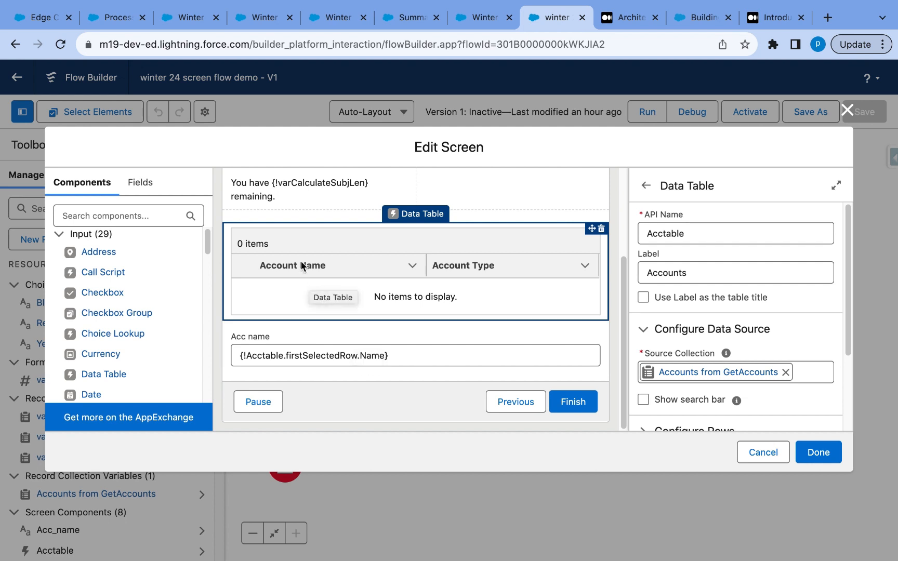
{"action": "mouse_move", "coordinate": [303, 286]}
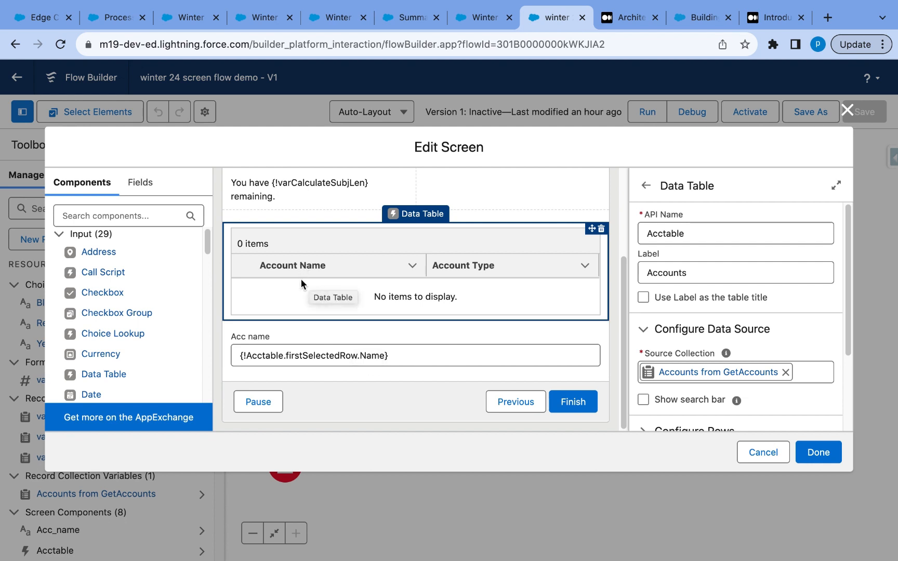
{"action": "mouse_move", "coordinate": [304, 387]}
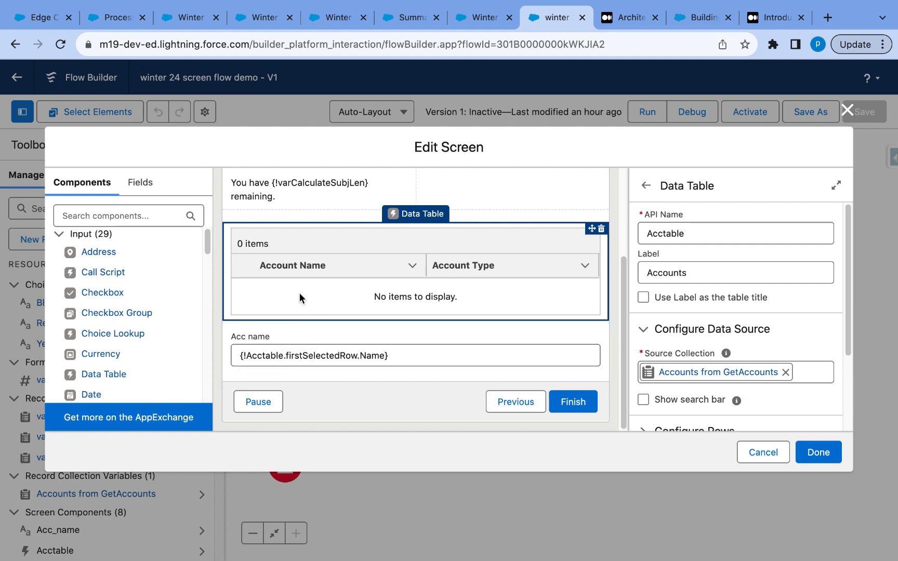
{"action": "scroll", "scroll_direction": "down", "scroll_amount": 3}
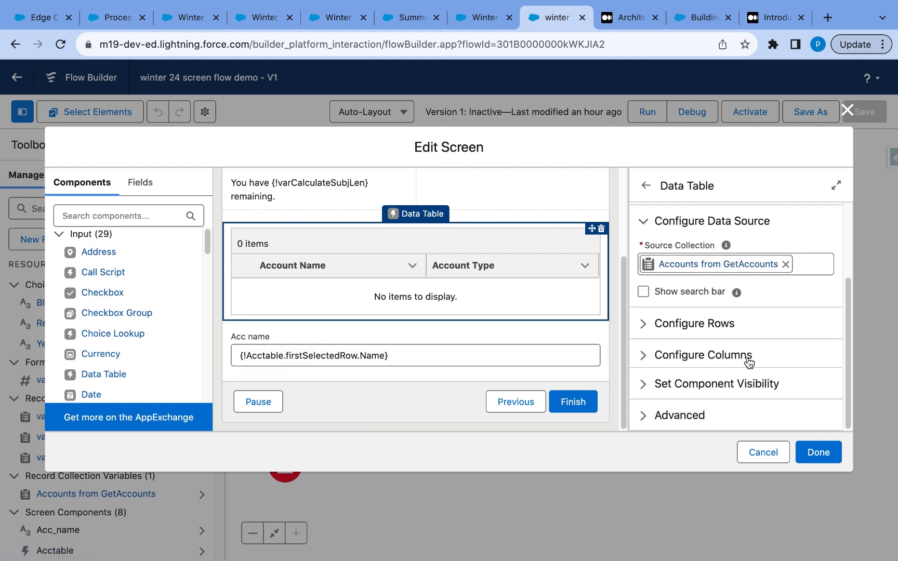
{"action": "left_click", "coordinate": [693, 323]}
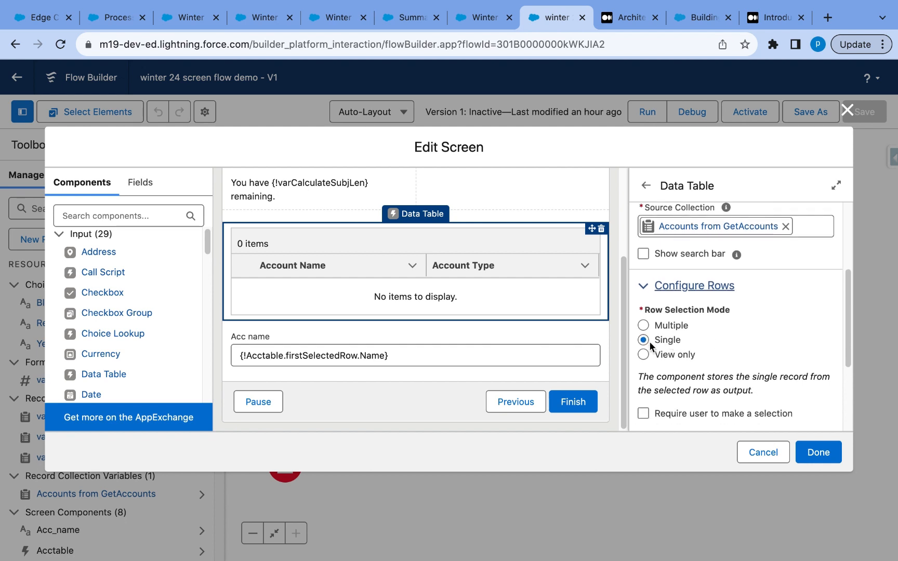
{"action": "left_click", "coordinate": [415, 355]}
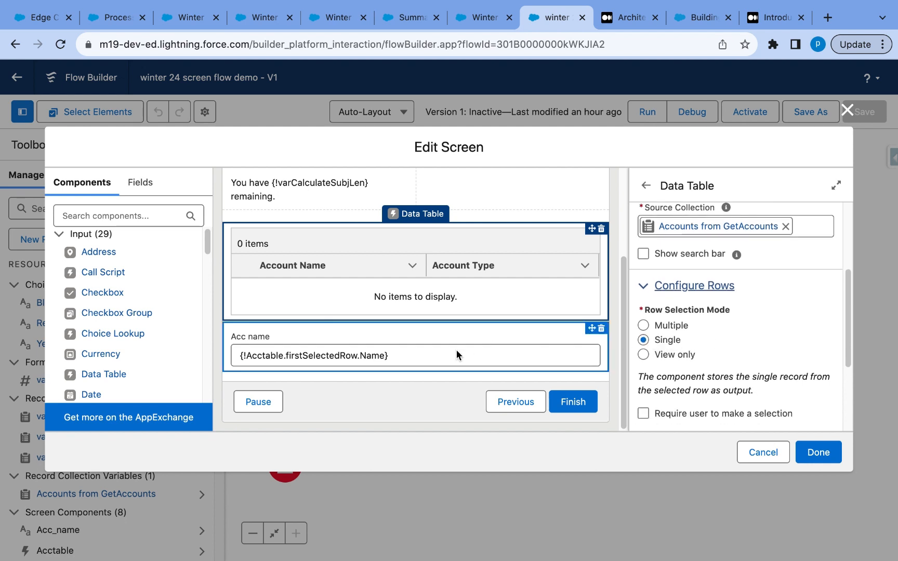
{"action": "left_click", "coordinate": [415, 354]}
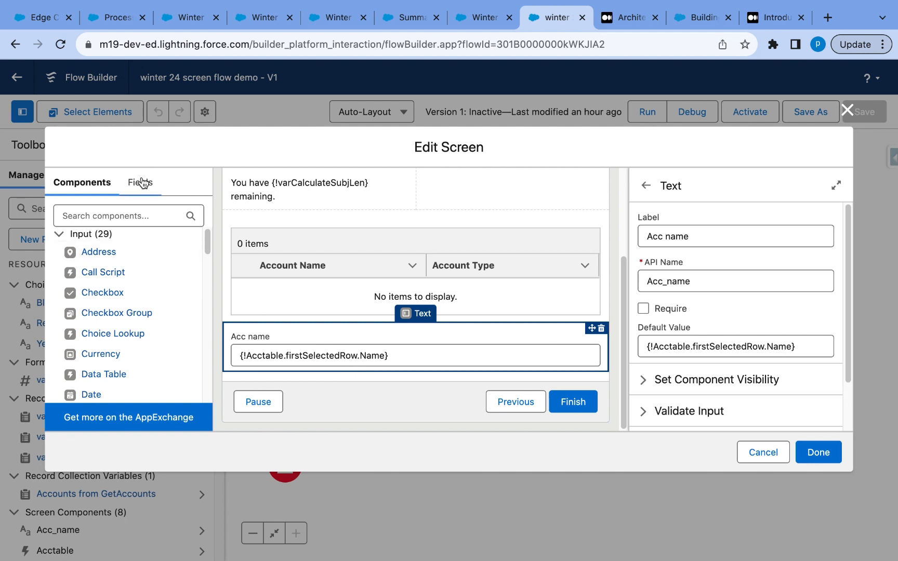
{"action": "left_click", "coordinate": [138, 182]}
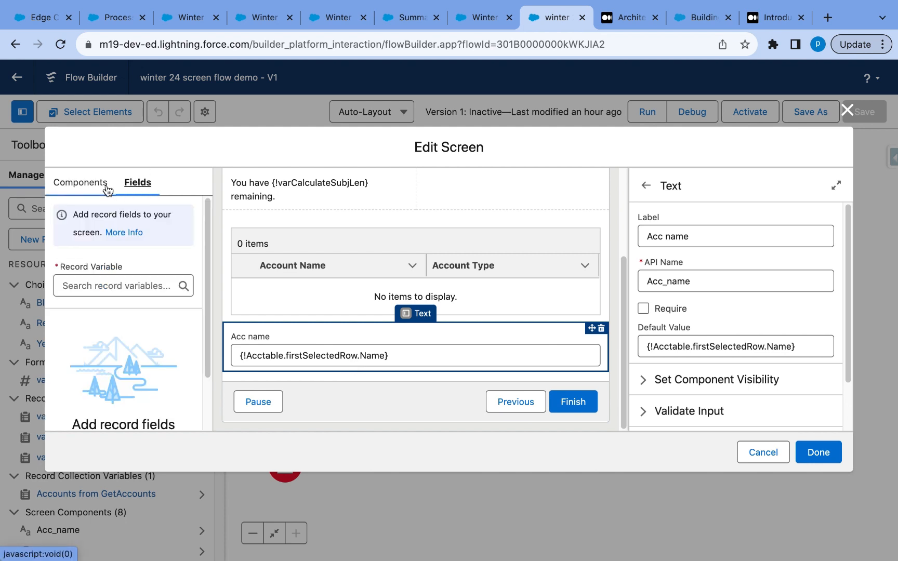
{"action": "left_click", "coordinate": [79, 182]}
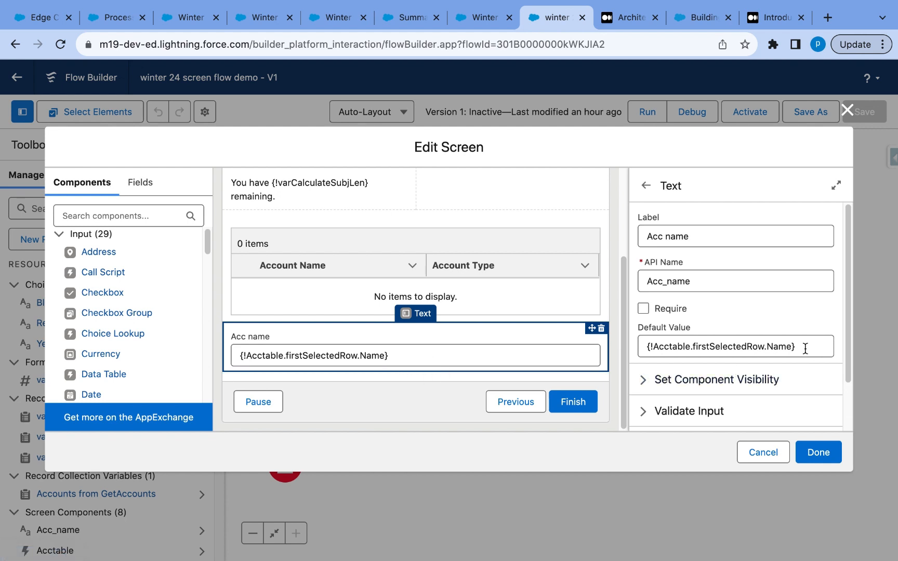
- Default Acc name to {!Acctable.firstSelectedRow.Name} via the resource picker and save the screen
{"action": "left_click", "coordinate": [735, 346]}
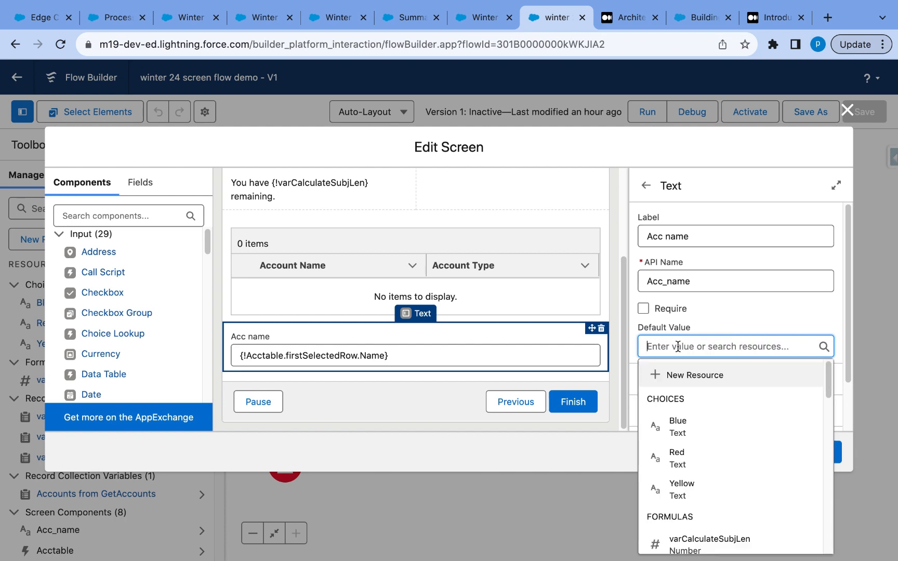
{"action": "mouse_move", "coordinate": [628, 351]}
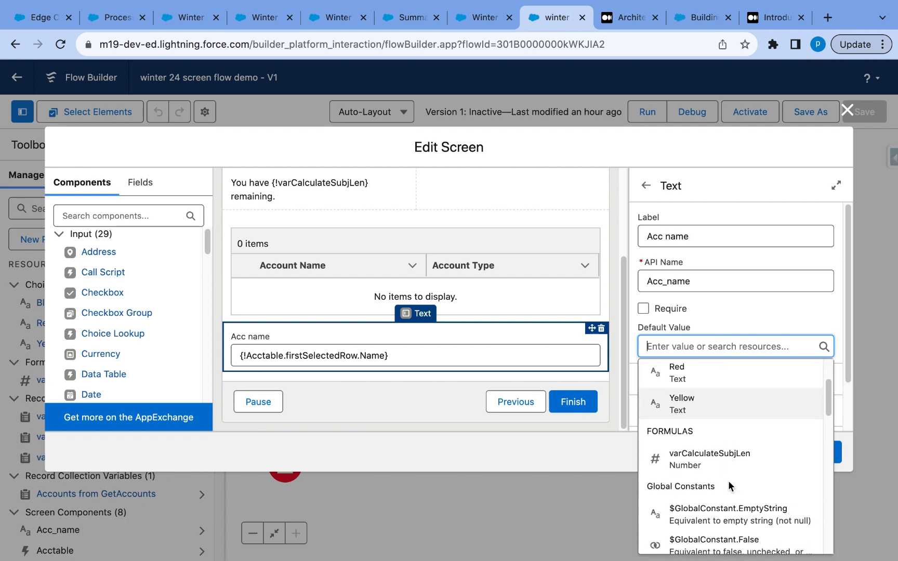
{"action": "scroll", "scroll_direction": "down", "scroll_amount": 3}
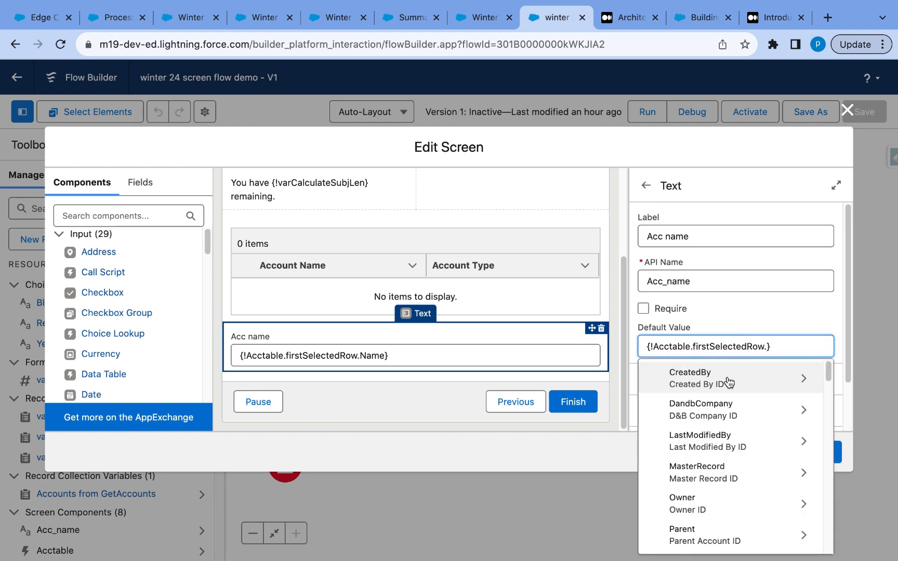
{"action": "type", "text": "nam"}
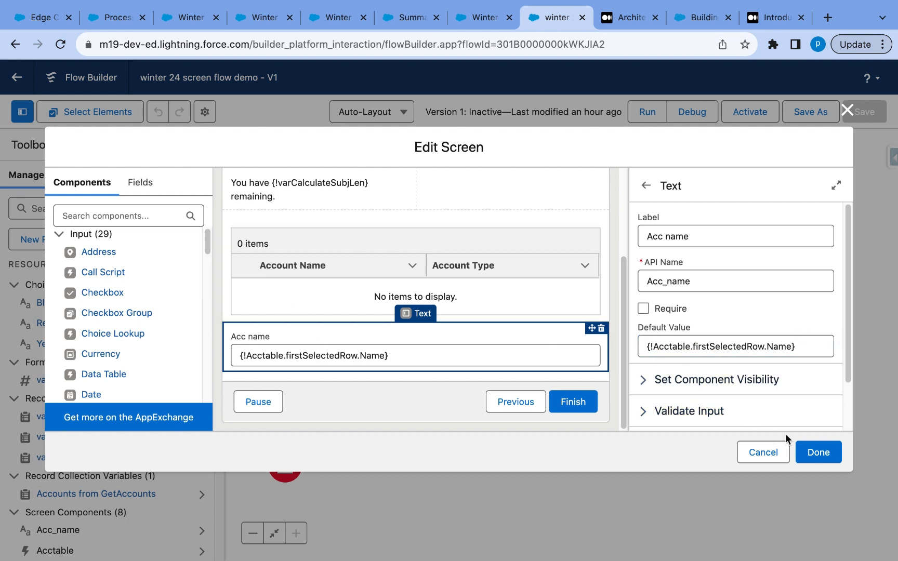
{"action": "scroll", "scroll_direction": "down", "scroll_amount": 3}
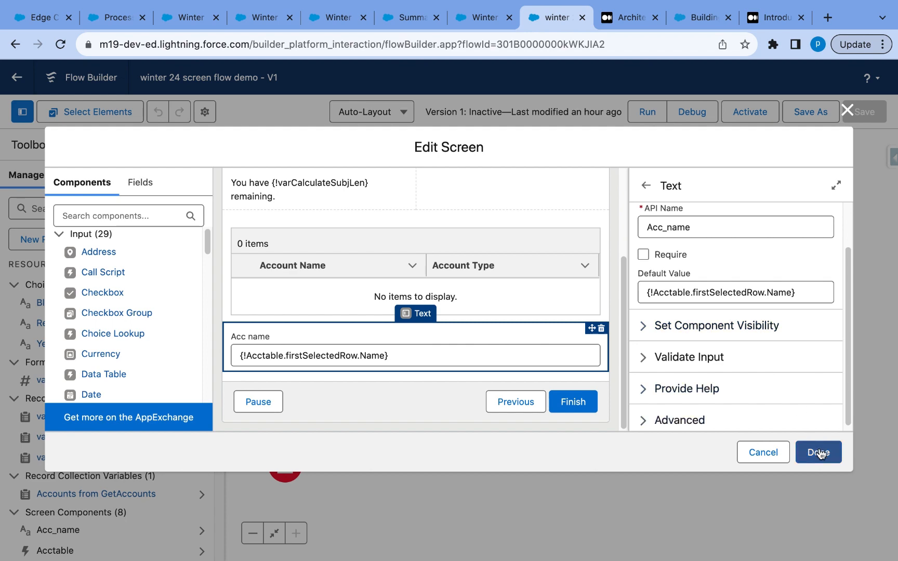
{"action": "left_click", "coordinate": [817, 452]}
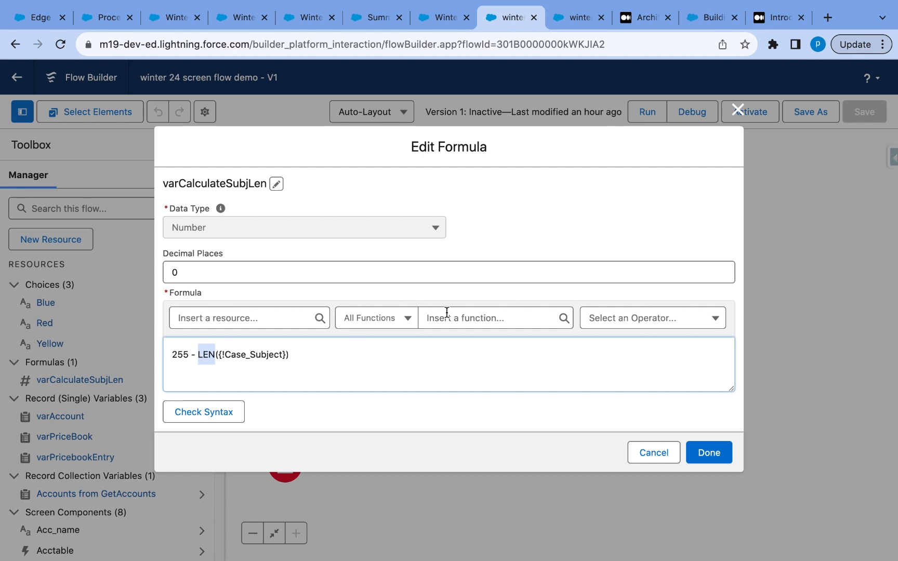
- Review the LEN function in varCalculateSubjLen, then switch to the flow's debug session
{"action": "left_click", "coordinate": [493, 318]}
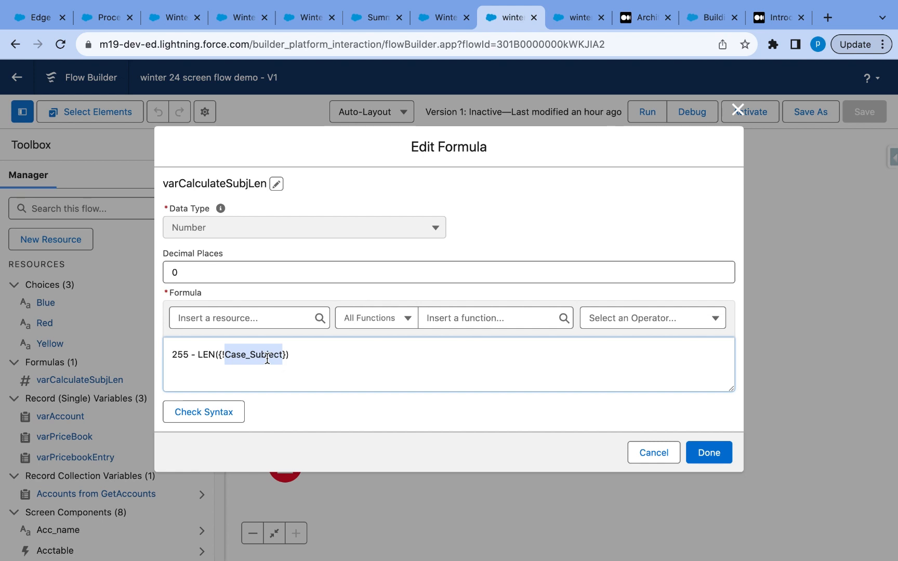
{"action": "left_click", "coordinate": [578, 17]}
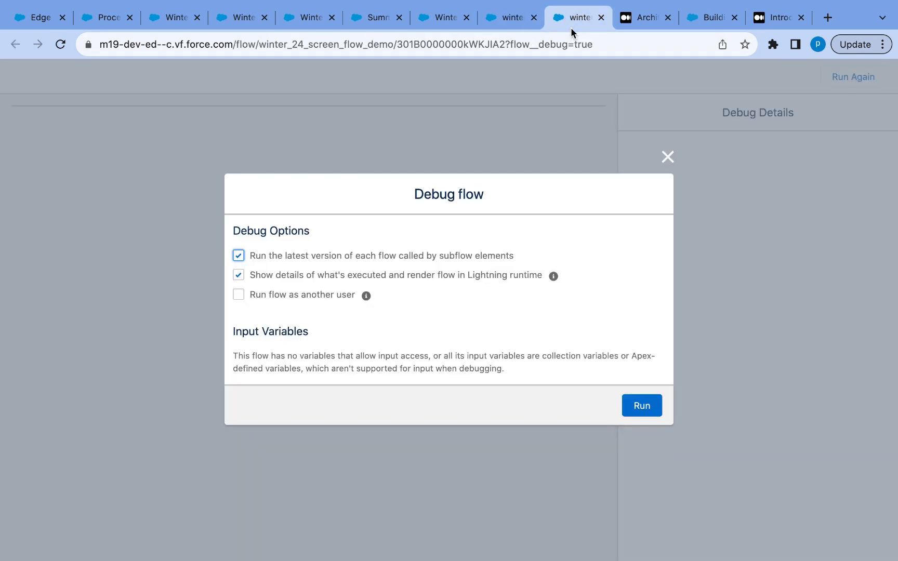
- Run the debug, enter name 'pratima' and choose Blue for Grouping
{"action": "left_click", "coordinate": [641, 406]}
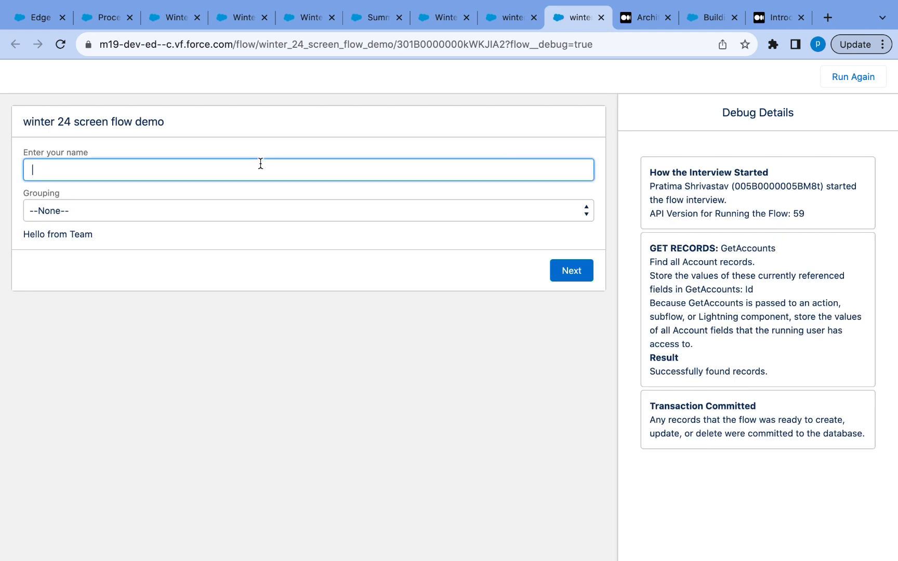
{"action": "type", "text": "pratima"}
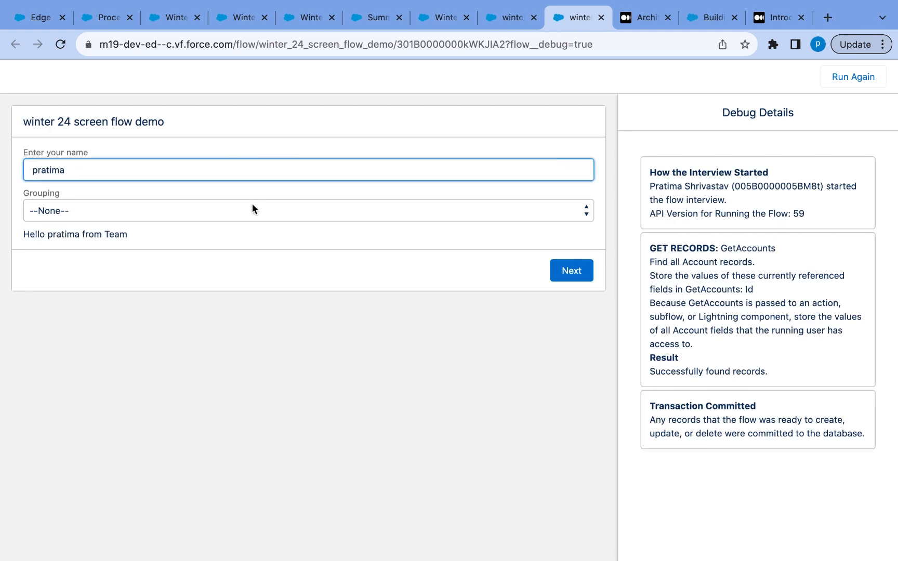
{"action": "left_click", "coordinate": [308, 210]}
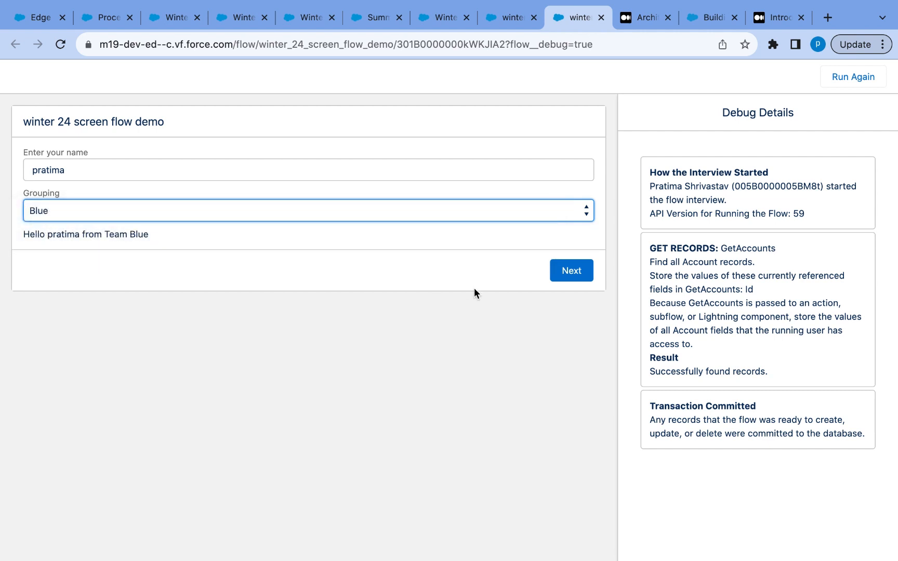
{"action": "mouse_move", "coordinate": [87, 212]}
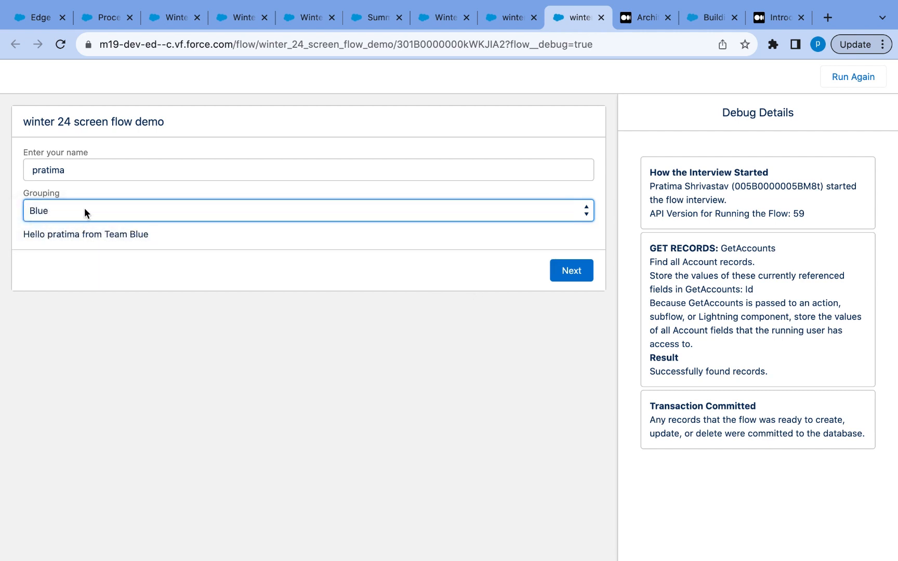
- Change Grouping to Red, edit the name with 'shri', and continue to the next screen
{"action": "left_click", "coordinate": [308, 210]}
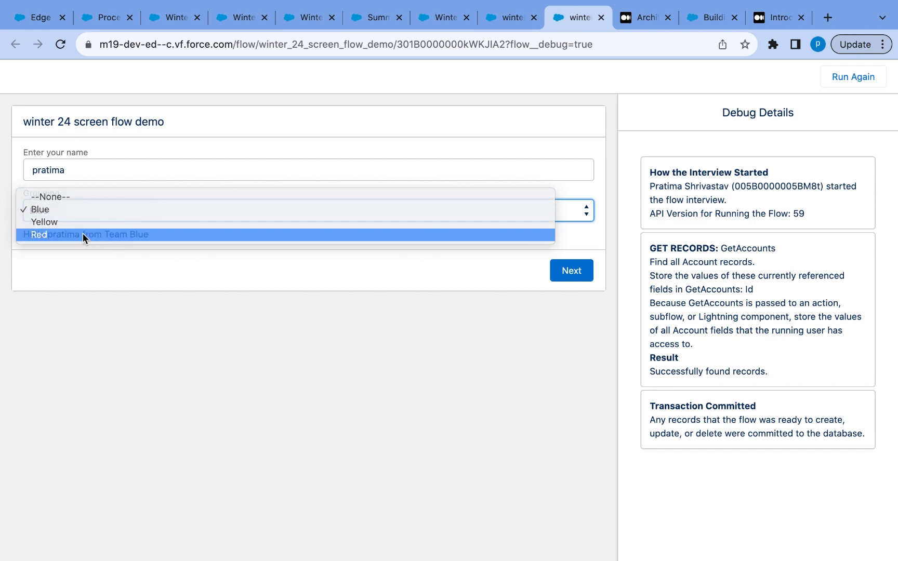
{"action": "left_click", "coordinate": [37, 235]}
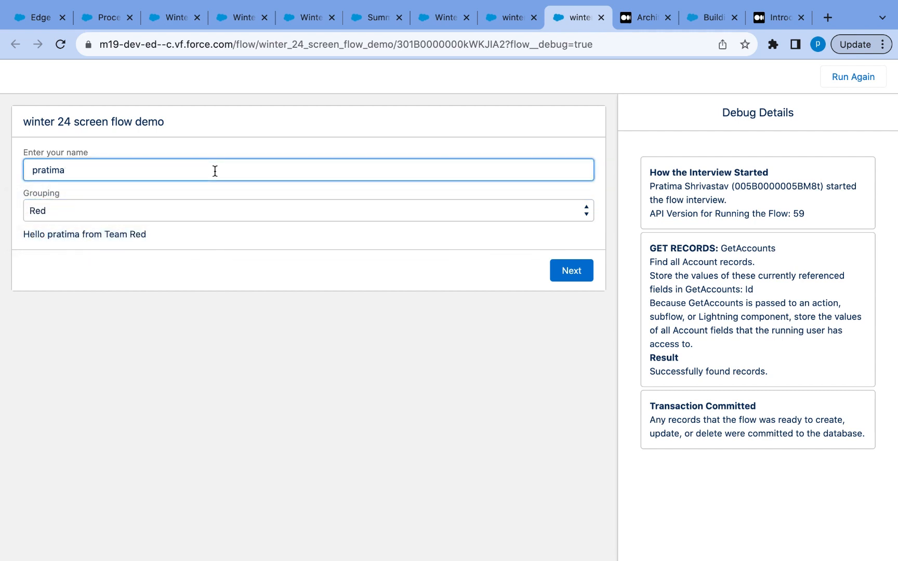
{"action": "type", "text": "shri"}
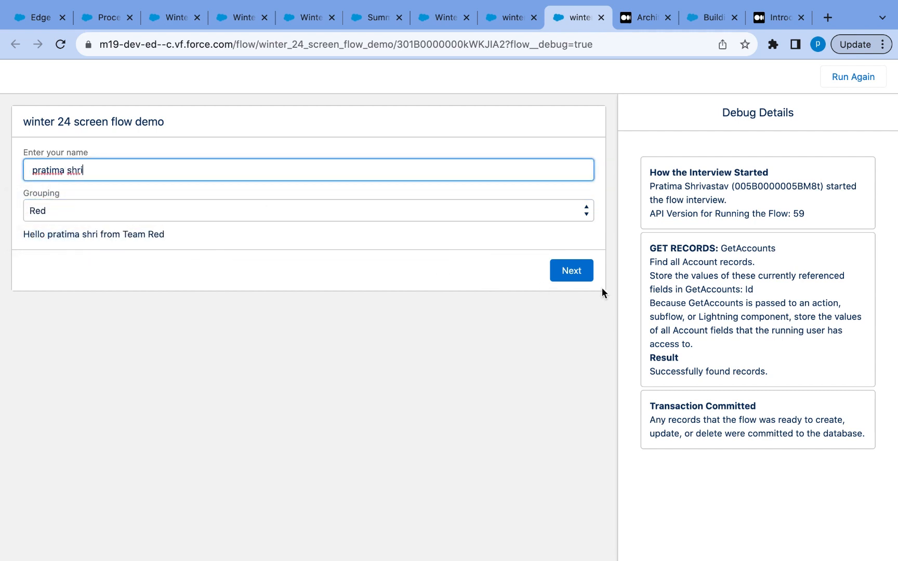
{"action": "left_click", "coordinate": [571, 270]}
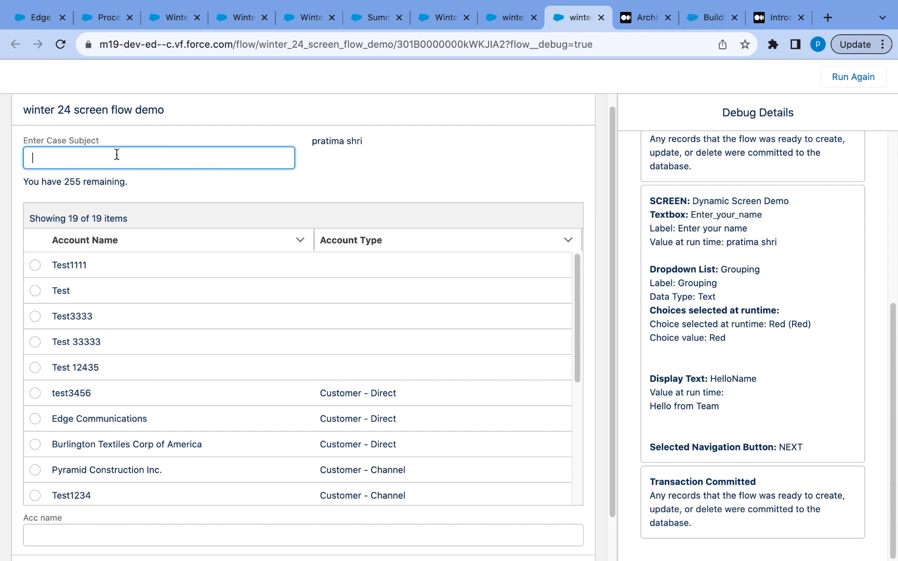
- Enter case subject 'computer not loading.....' and select the Edge Communications account
{"action": "type", "text": "computer not loading"}
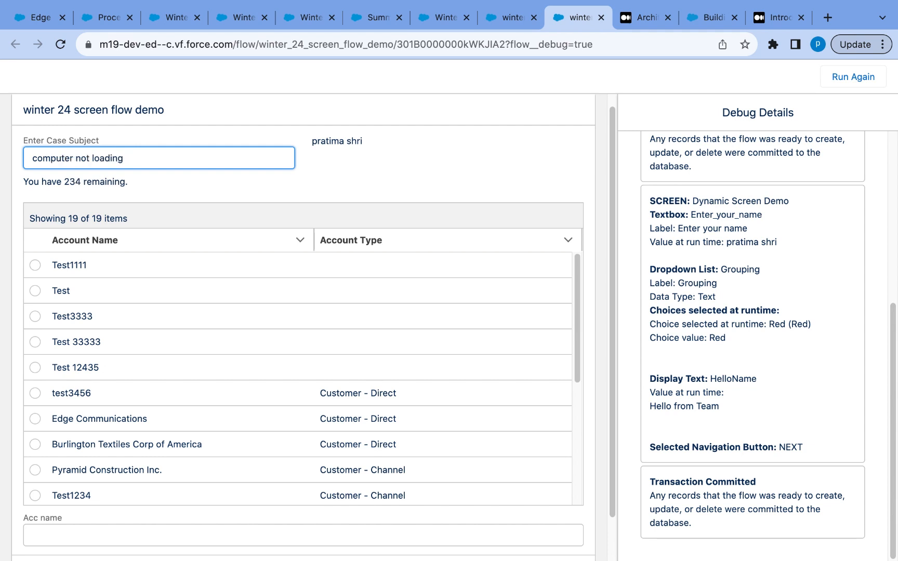
{"action": "type", "text": "......"}
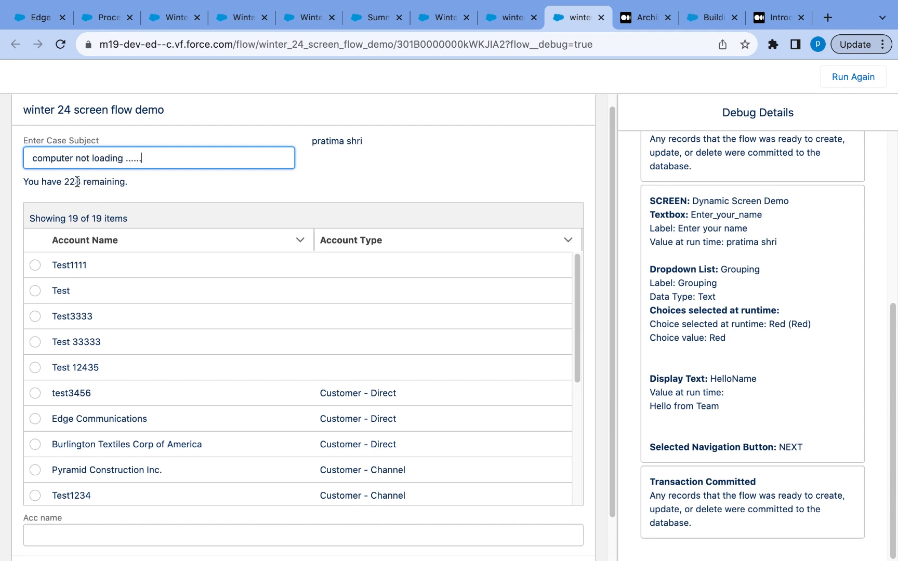
{"action": "scroll", "scroll_direction": "down", "scroll_amount": 3}
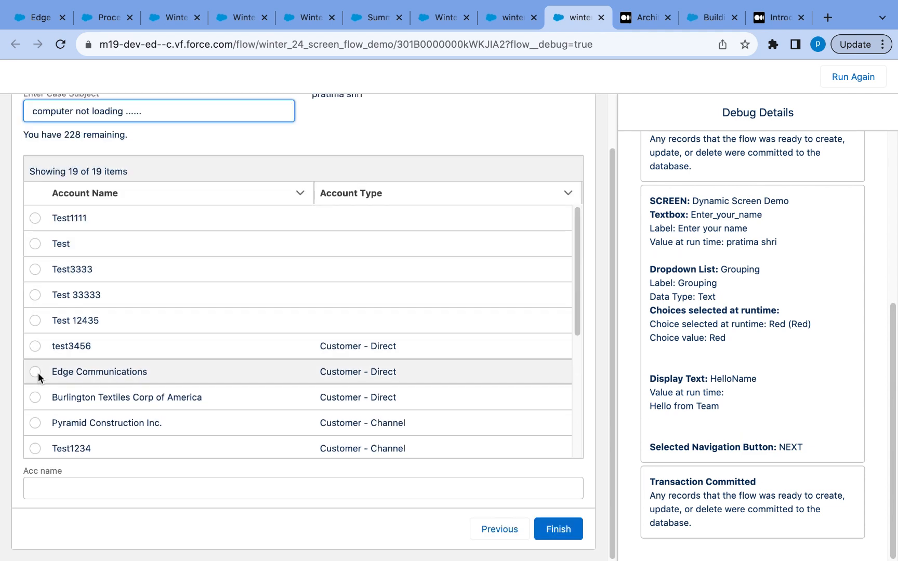
{"action": "left_click", "coordinate": [34, 372]}
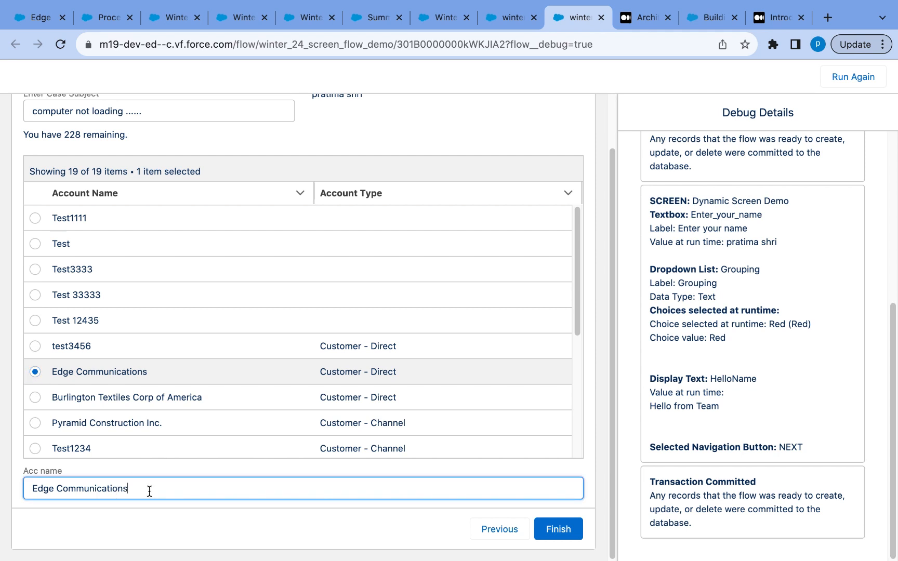
{"action": "mouse_move", "coordinate": [184, 496]}
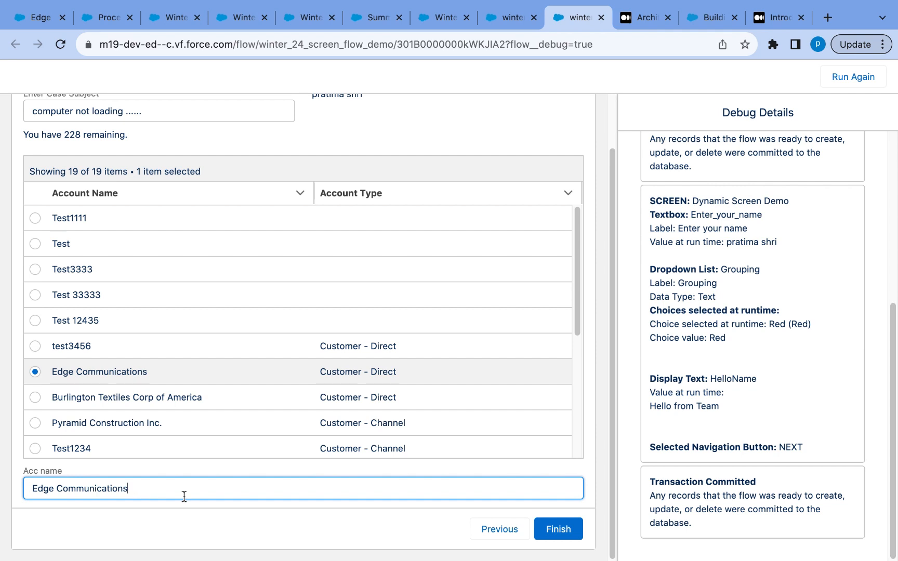
{"action": "mouse_move", "coordinate": [144, 494]}
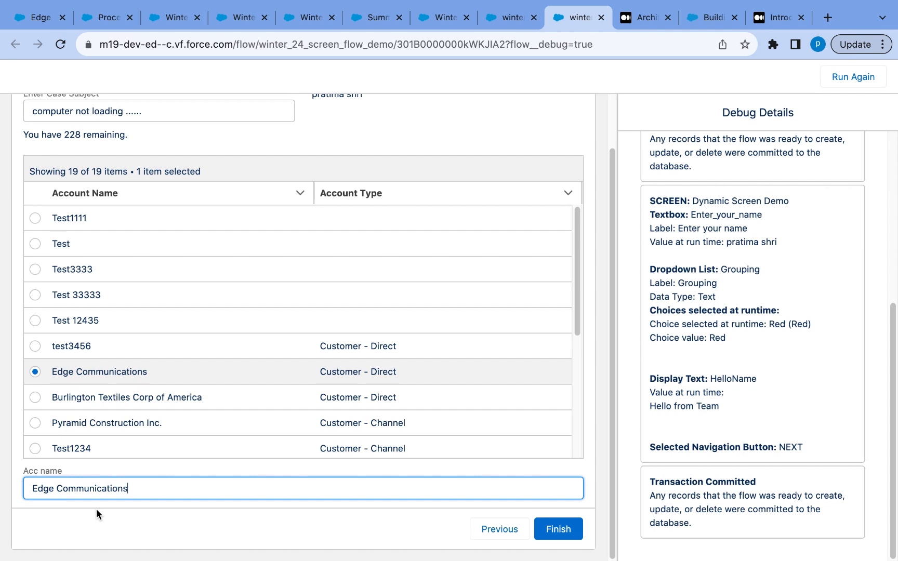
{"action": "left_click", "coordinate": [35, 448]}
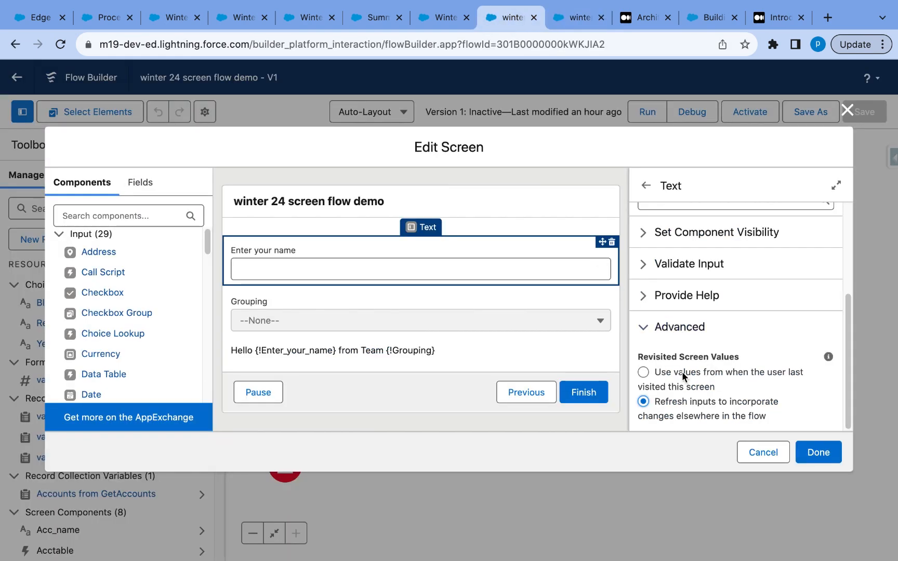
{"action": "mouse_move", "coordinate": [665, 419]}
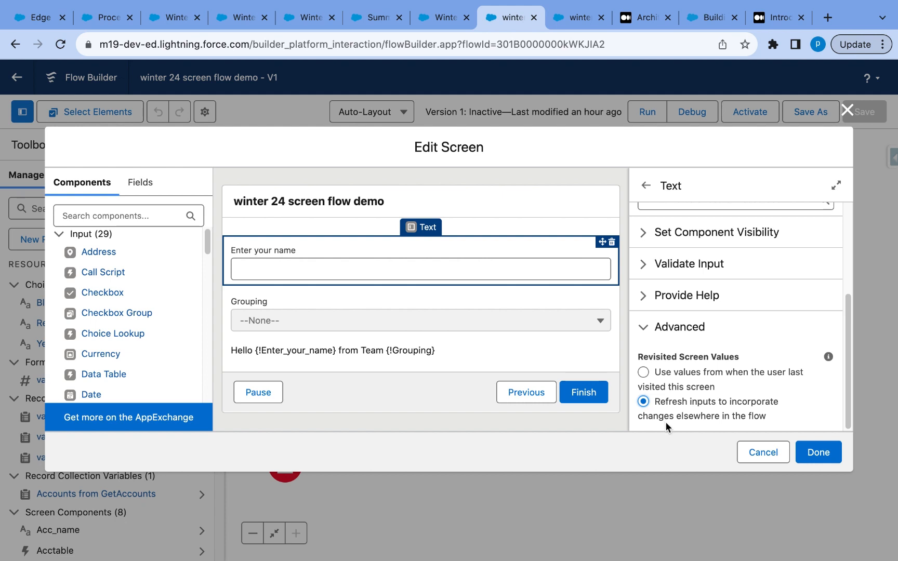
{"action": "mouse_move", "coordinate": [694, 428]}
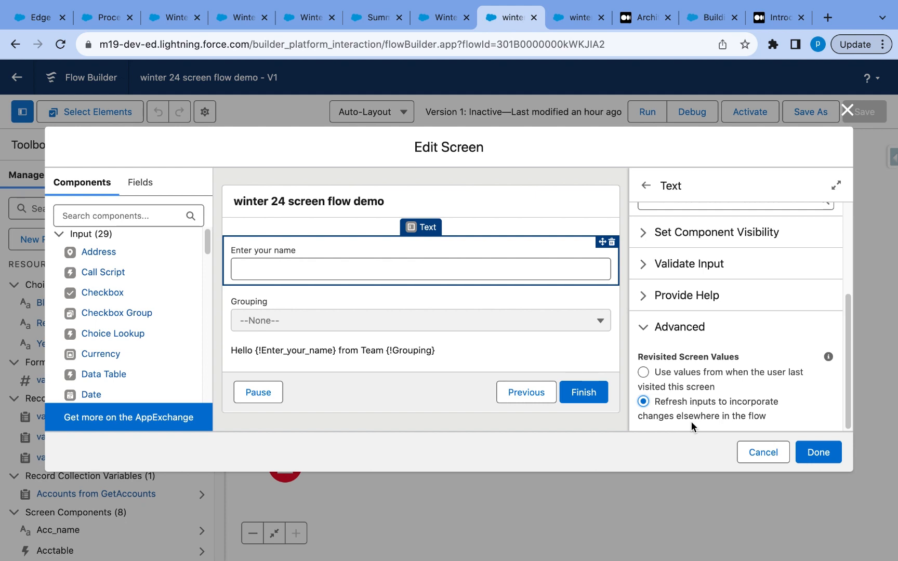
{"action": "mouse_move", "coordinate": [745, 353]}
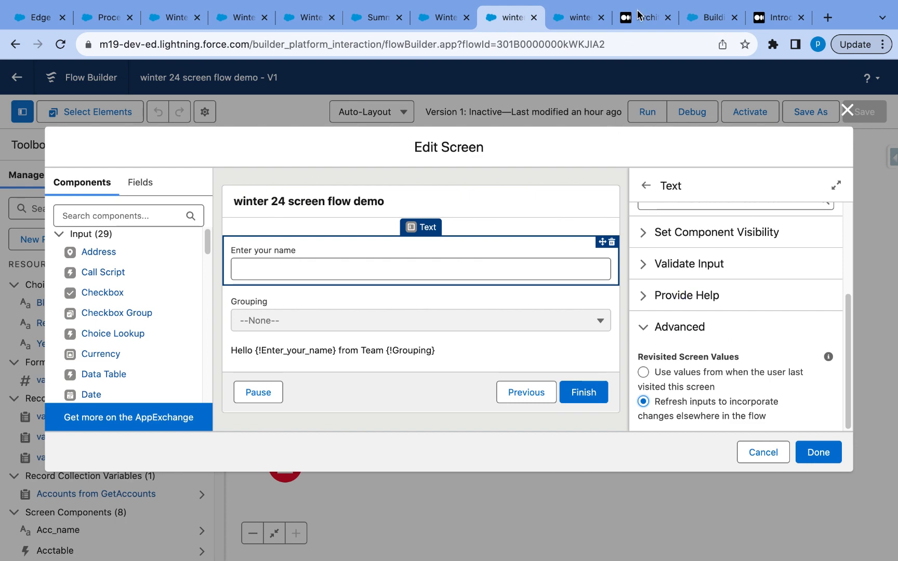
- Switch to the Medium Architect Decision Guide Updates article
{"action": "left_click", "coordinate": [644, 17]}
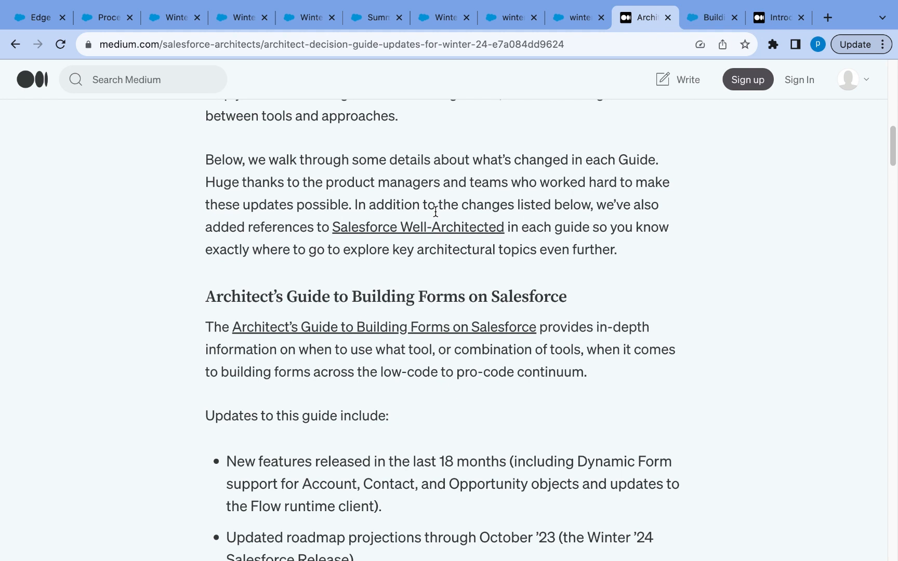
{"action": "mouse_move", "coordinate": [438, 239]}
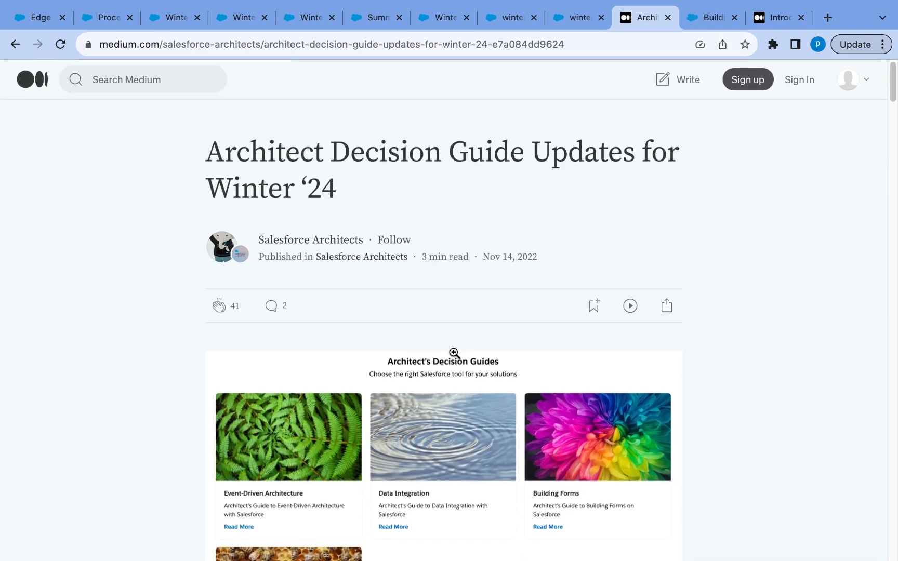
- Read down the Winter '24 article, then move to the Building Forms decision guide
{"action": "scroll", "scroll_direction": "down", "scroll_amount": 3}
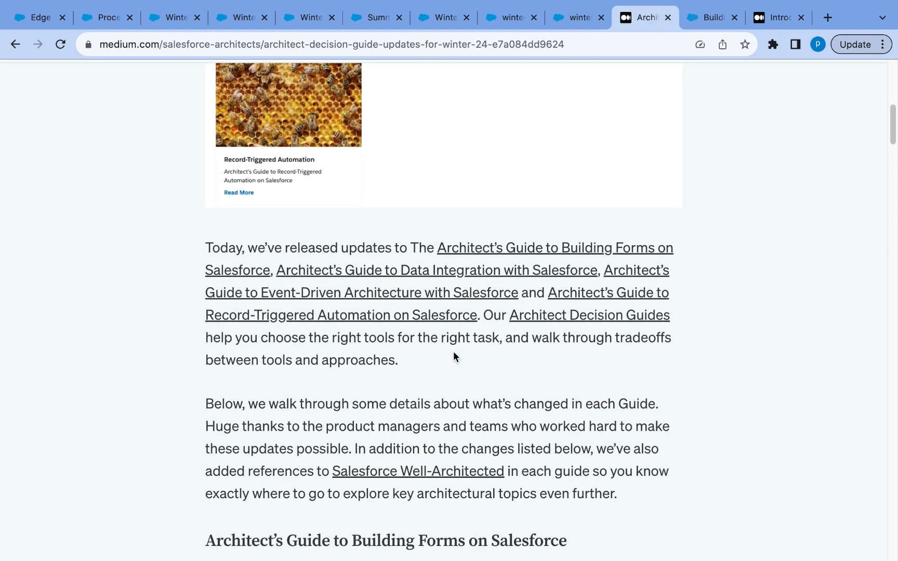
{"action": "left_click", "coordinate": [711, 17]}
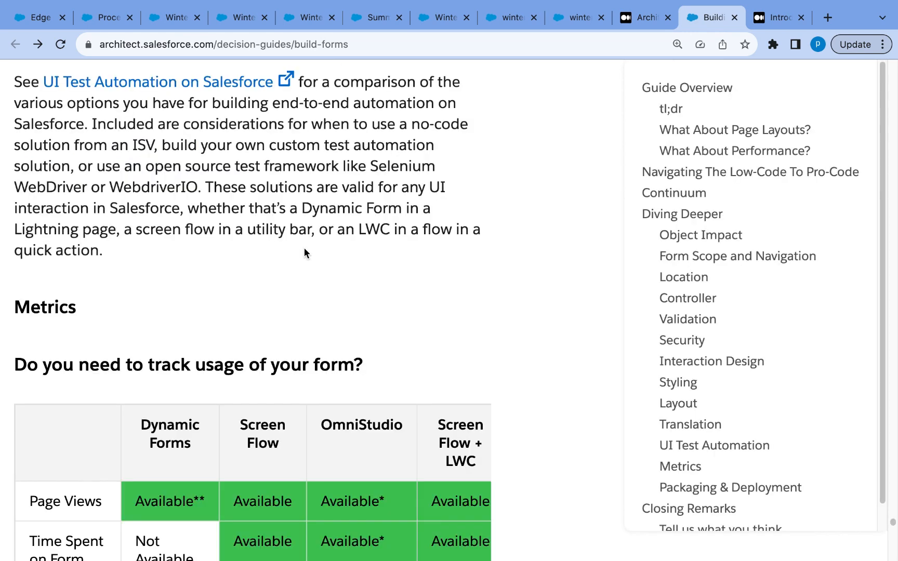
{"action": "mouse_move", "coordinate": [322, 455]}
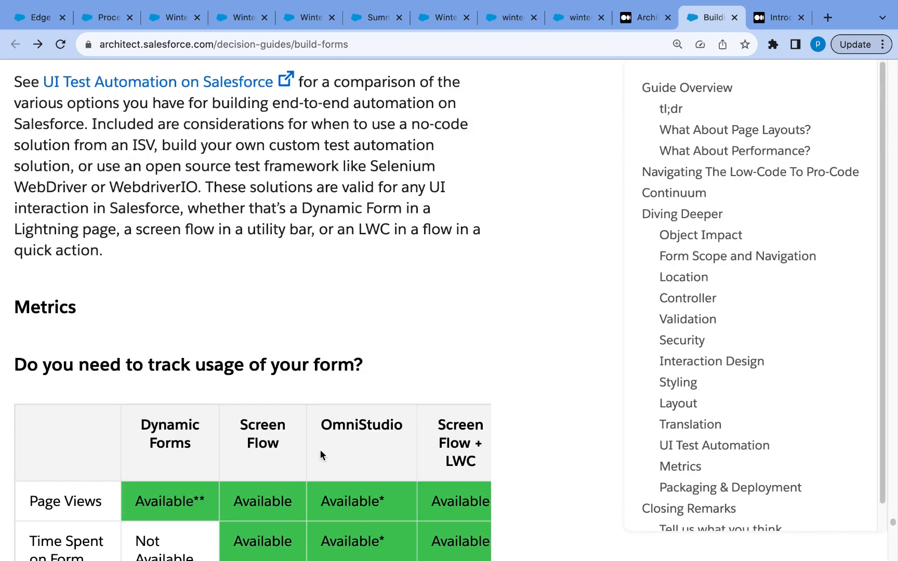
{"action": "mouse_move", "coordinate": [455, 444]}
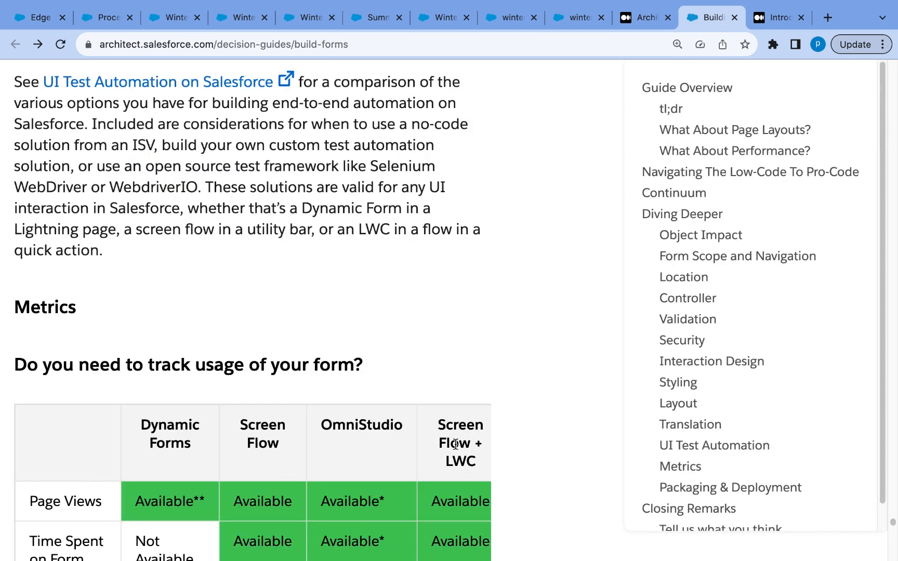
{"action": "scroll", "scroll_direction": "down", "scroll_amount": 3}
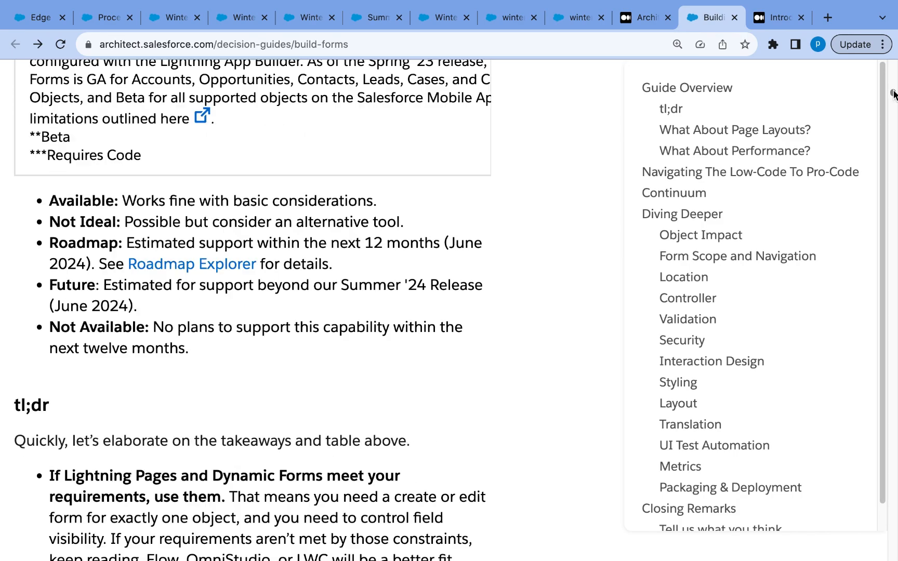
{"action": "scroll", "scroll_direction": "up", "scroll_amount": 3}
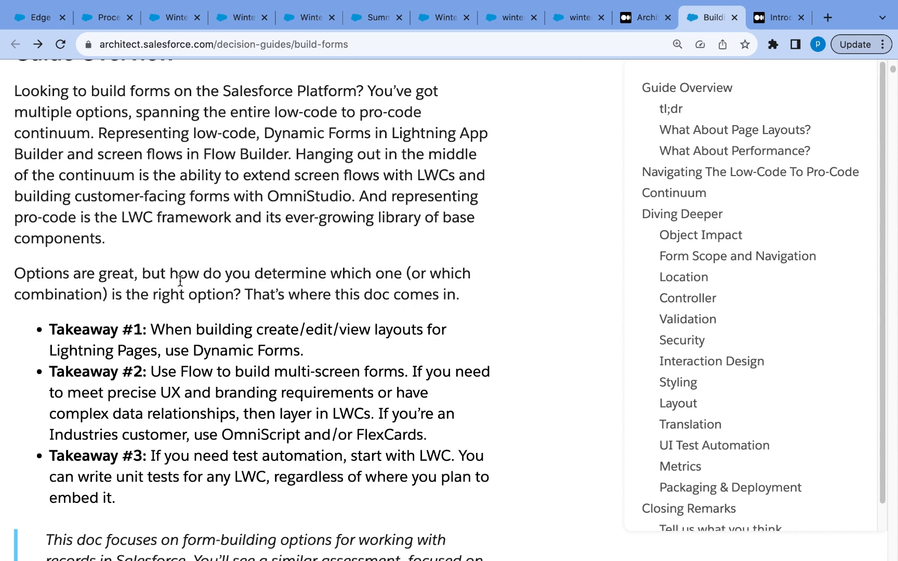
{"action": "mouse_move", "coordinate": [189, 370]}
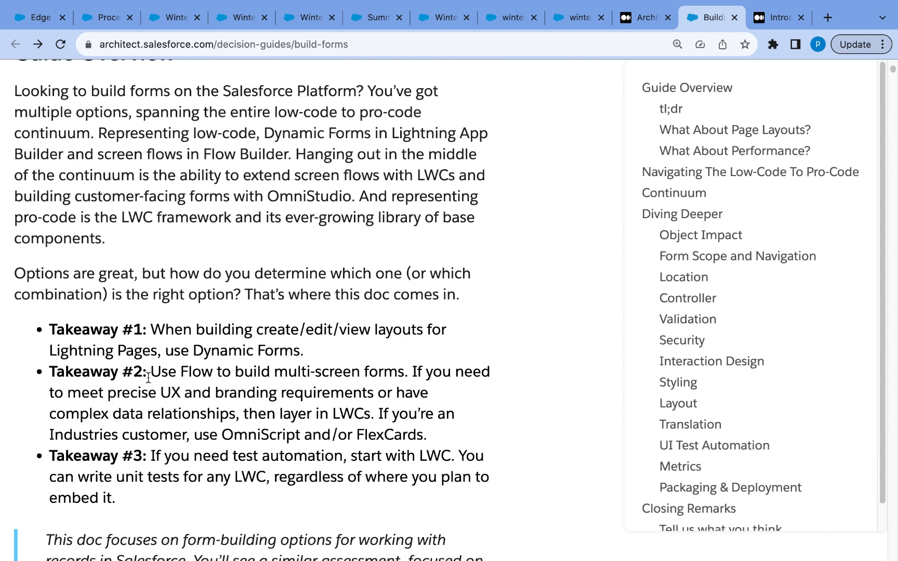
{"action": "mouse_move", "coordinate": [160, 420]}
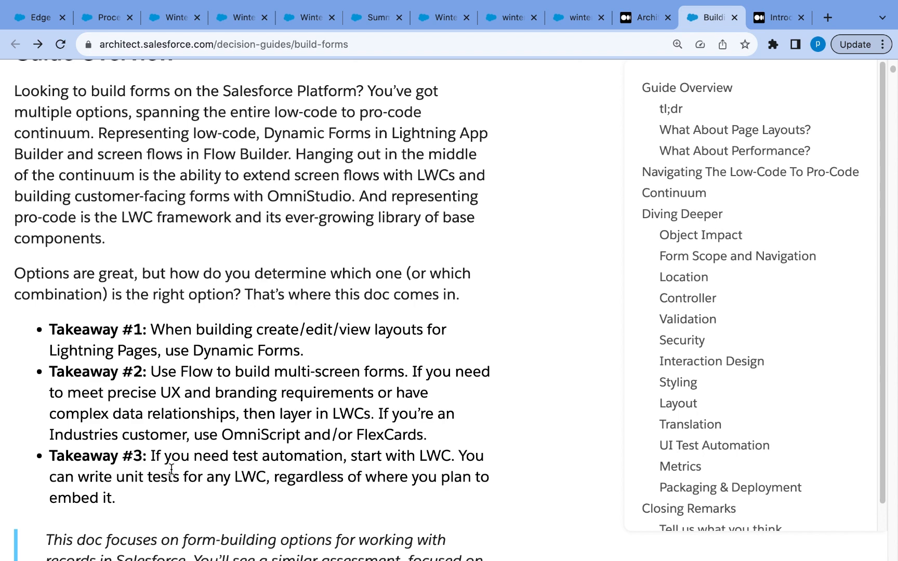
{"action": "left_click", "coordinate": [38, 17]}
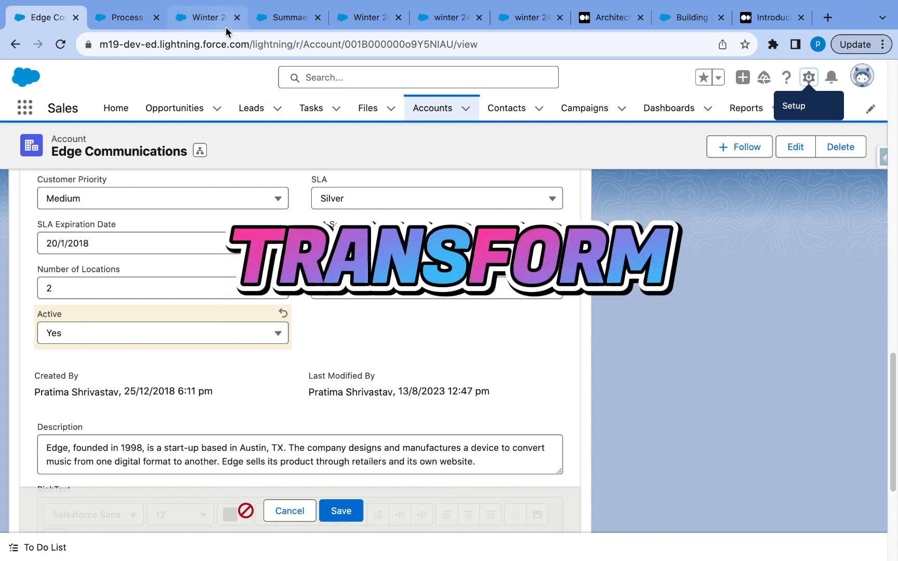
- Insert a Transform (Beta) element after Get Account Contacts in the flow
{"action": "left_click", "coordinate": [202, 18]}
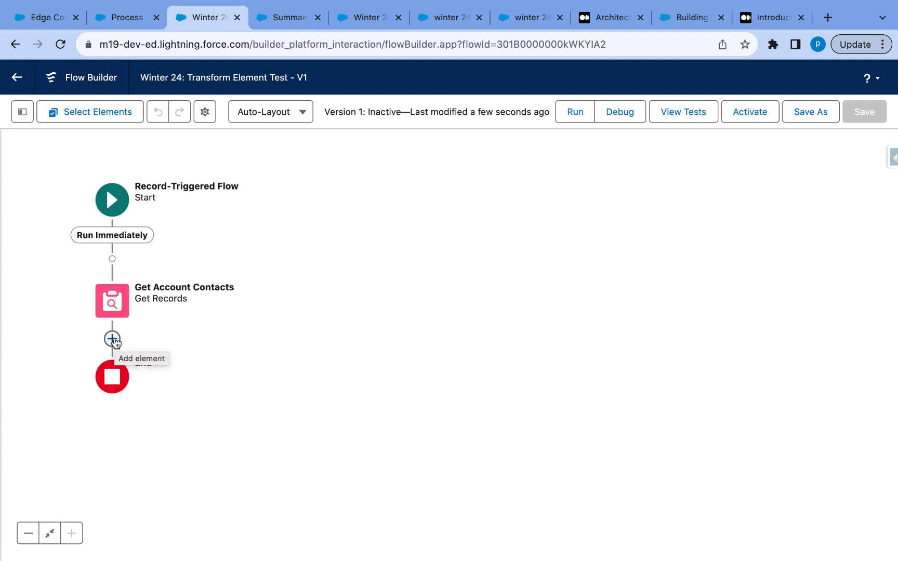
{"action": "left_click", "coordinate": [113, 339]}
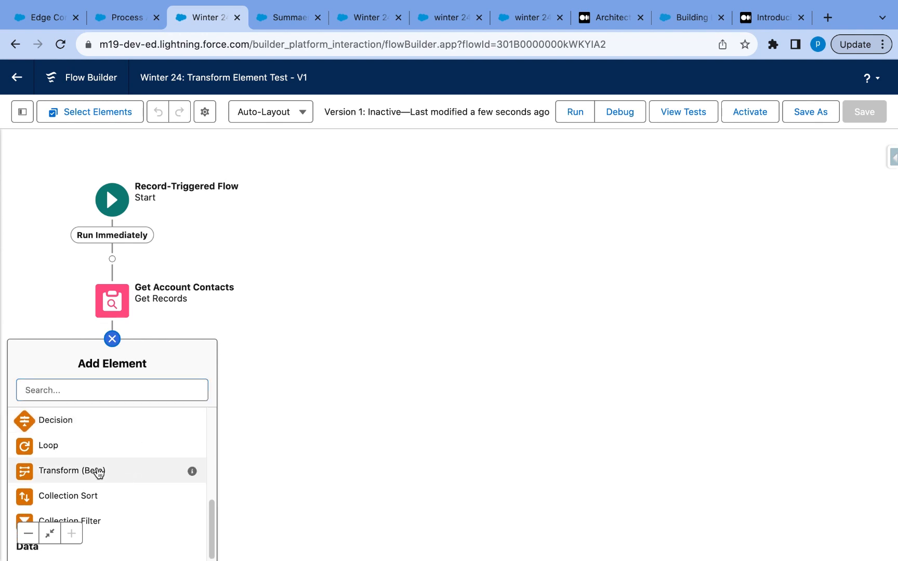
{"action": "left_click", "coordinate": [71, 471]}
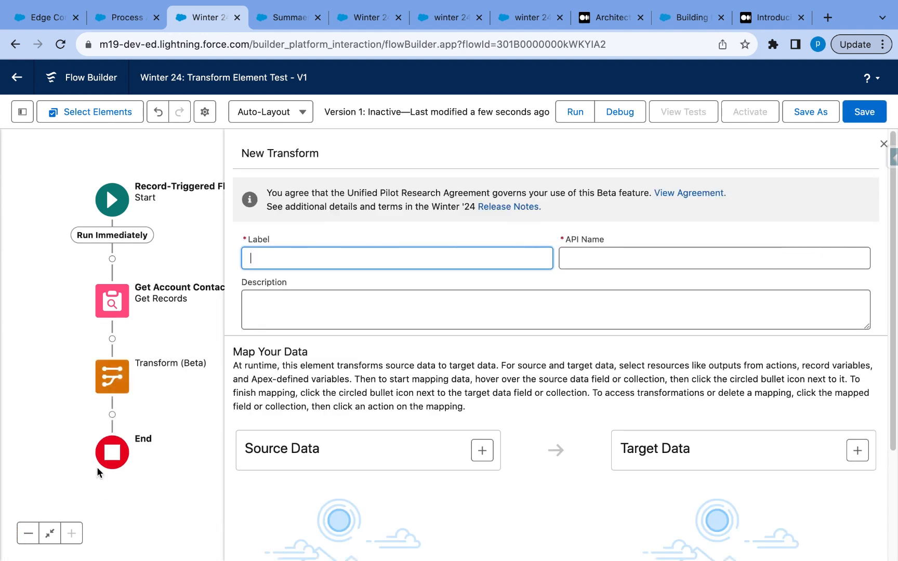
{"action": "mouse_move", "coordinate": [113, 377]}
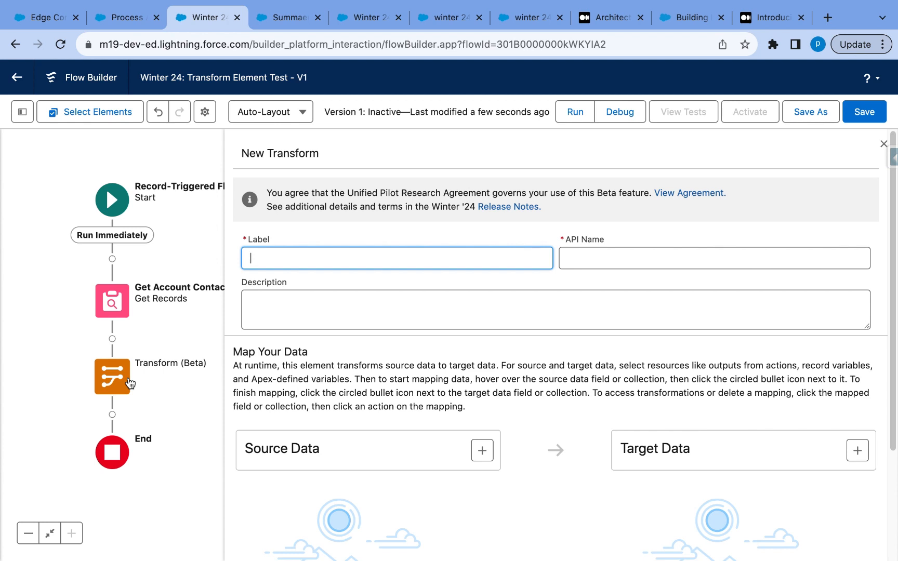
{"action": "mouse_move", "coordinate": [524, 417]}
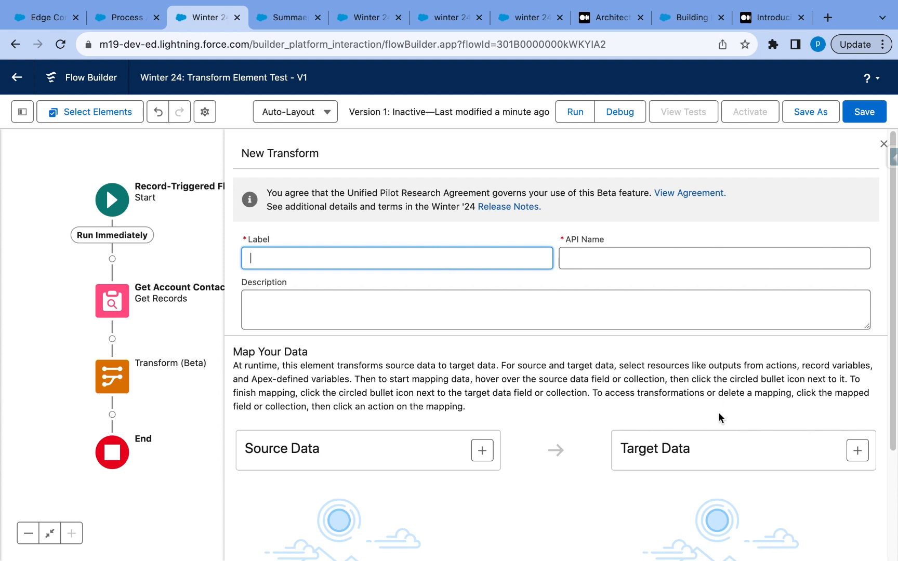
{"action": "mouse_move", "coordinate": [487, 440]}
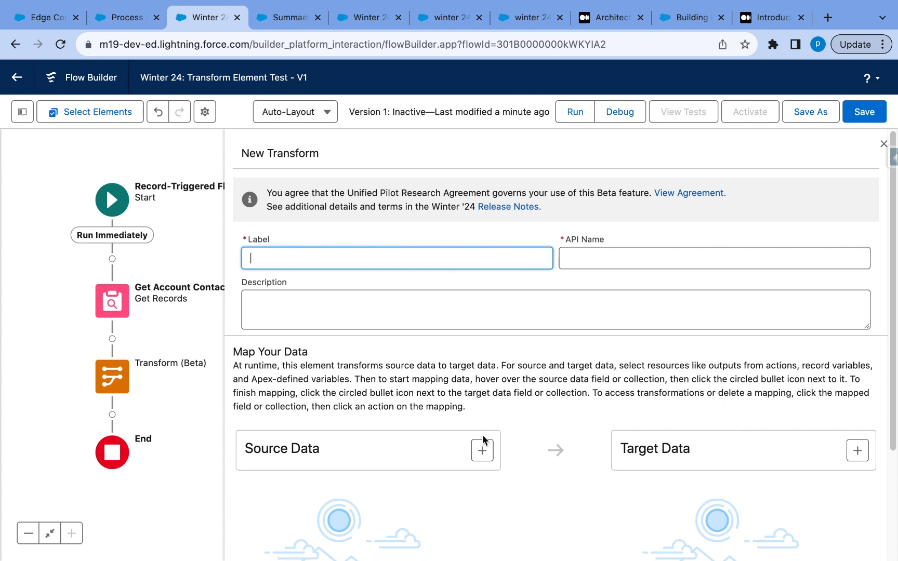
- Set the source data to the Contacts collection from Get_Account_Contacts
{"action": "scroll", "scroll_direction": "down", "scroll_amount": 3}
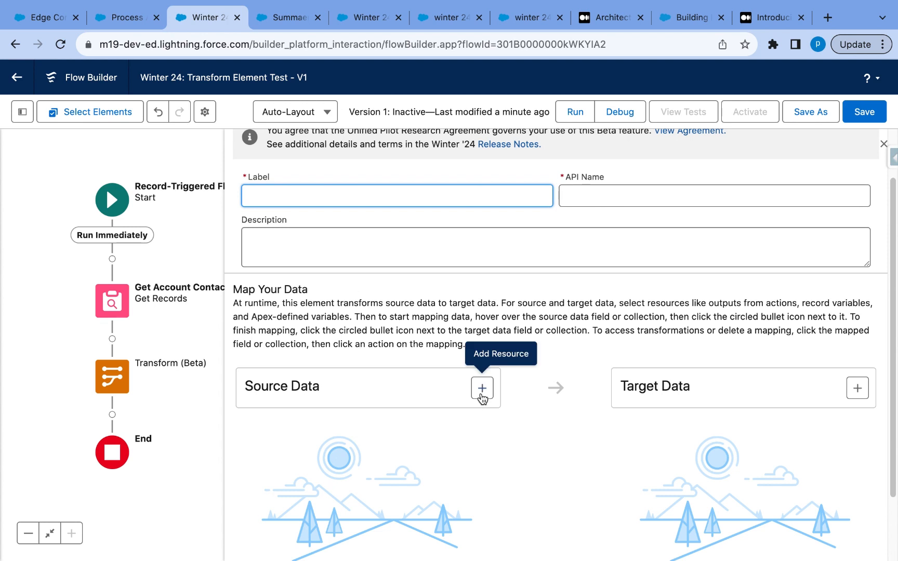
{"action": "mouse_move", "coordinate": [857, 389]}
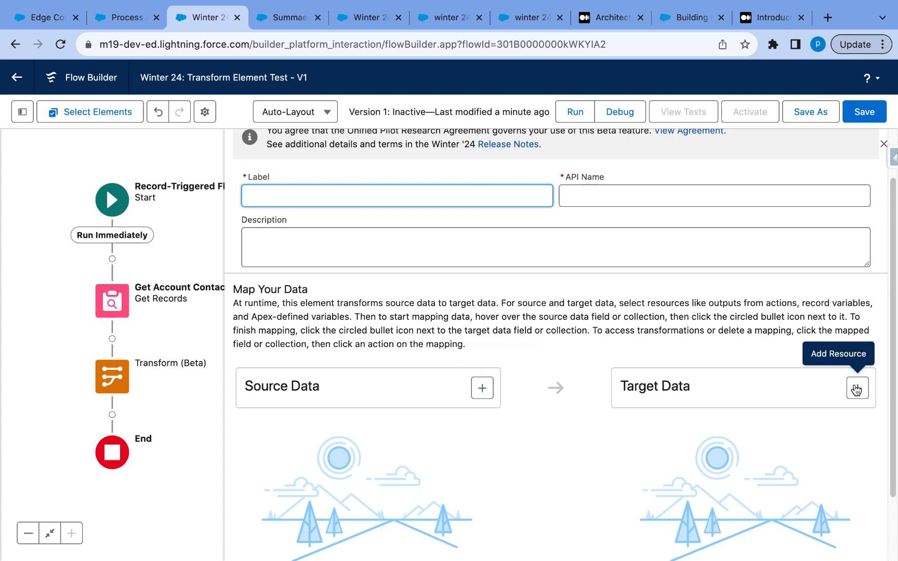
{"action": "mouse_move", "coordinate": [492, 397]}
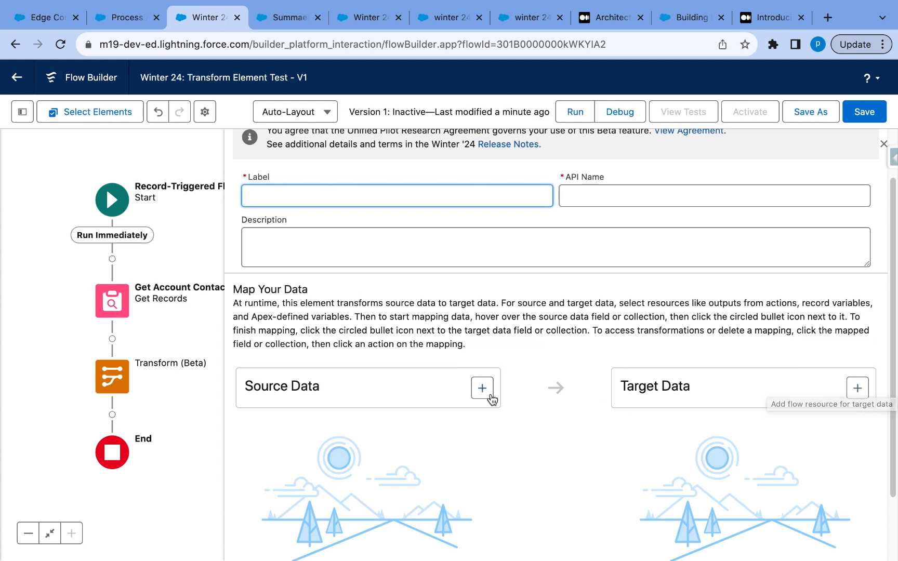
{"action": "left_click", "coordinate": [482, 388]}
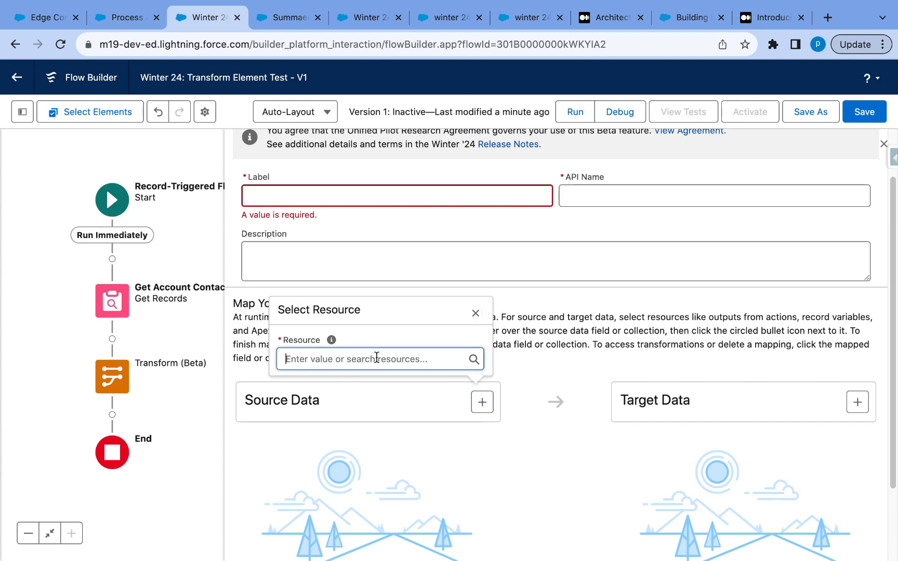
{"action": "left_click", "coordinate": [378, 359]}
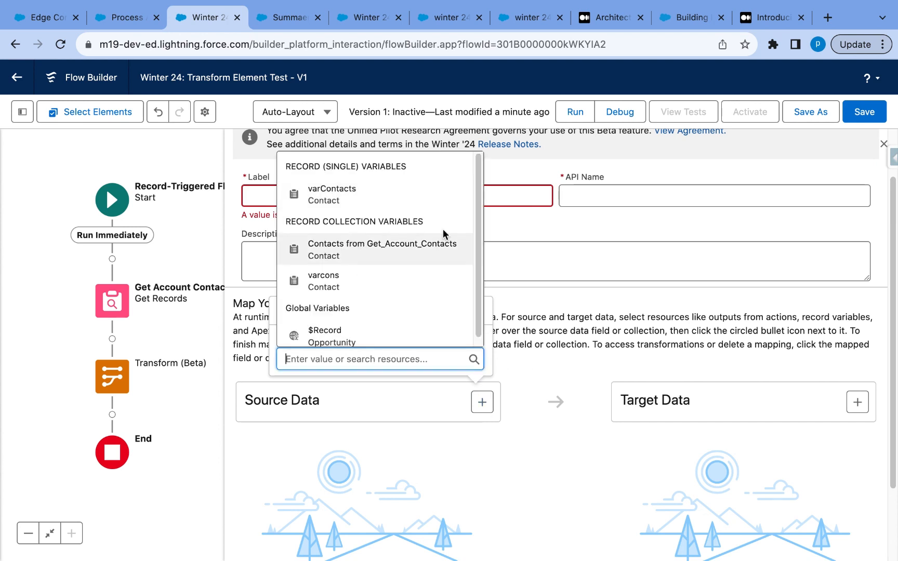
{"action": "left_click", "coordinate": [382, 249]}
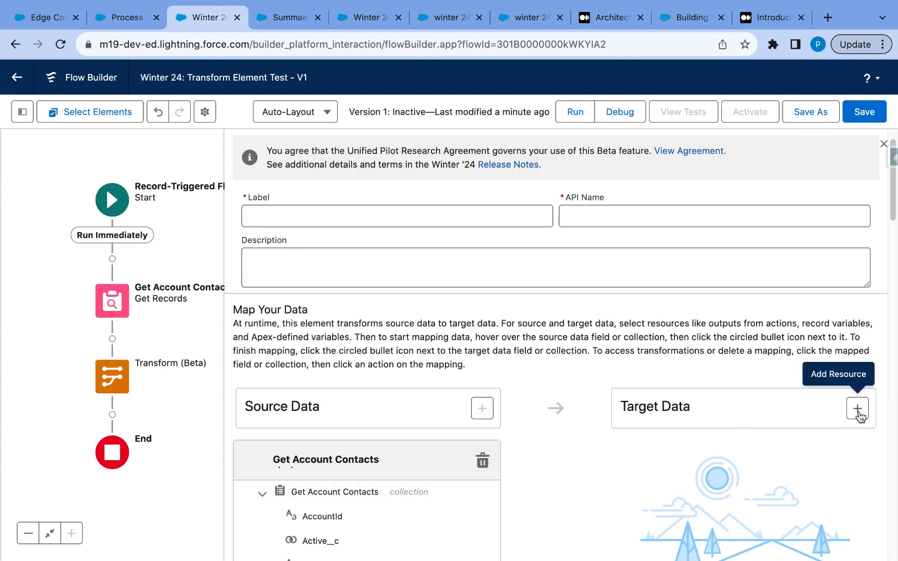
- Add target data allowing multiple values with Record data type
{"action": "left_click", "coordinate": [858, 409]}
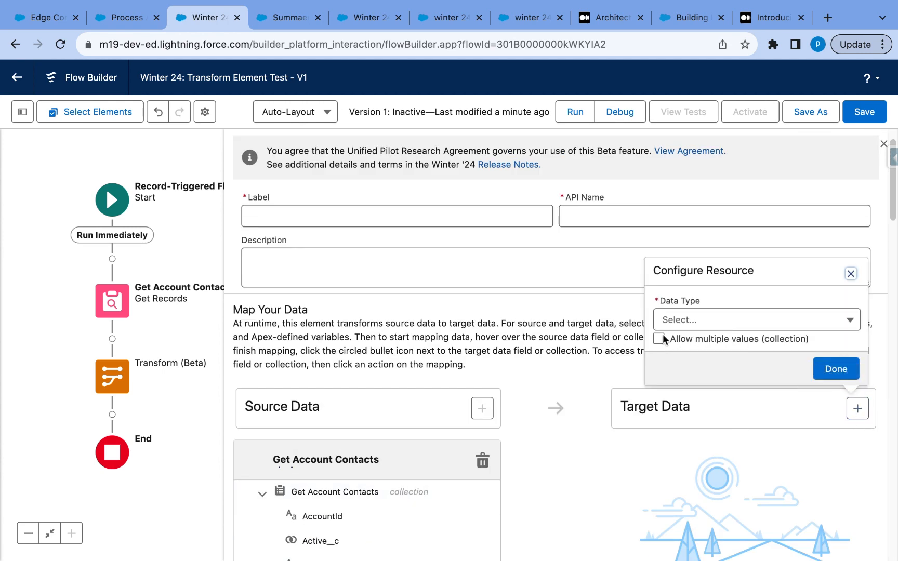
{"action": "left_click", "coordinate": [658, 353]}
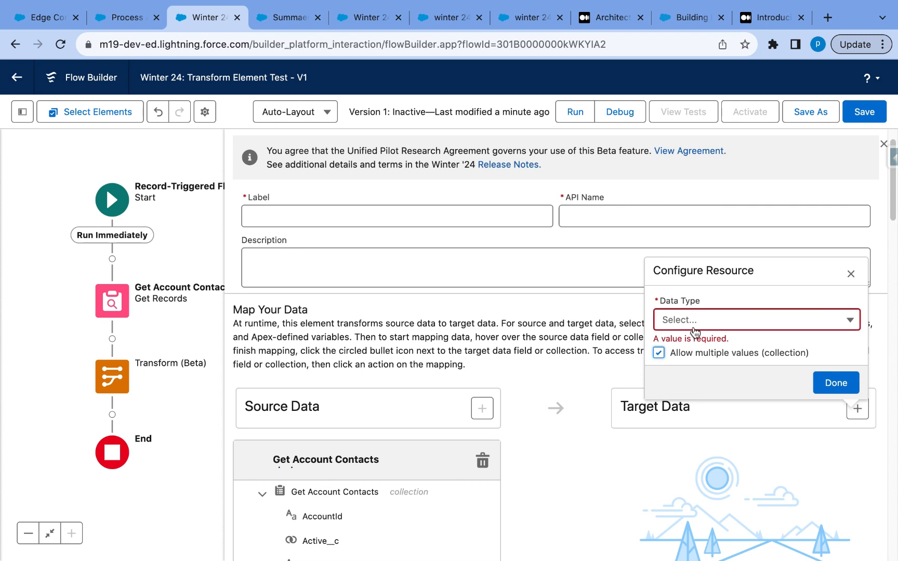
{"action": "left_click", "coordinate": [755, 320]}
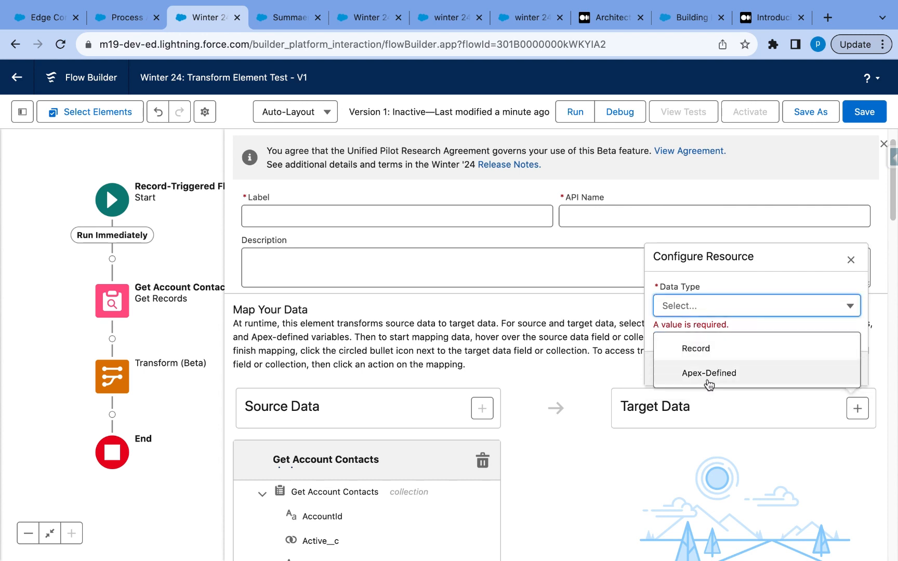
{"action": "left_click", "coordinate": [695, 349]}
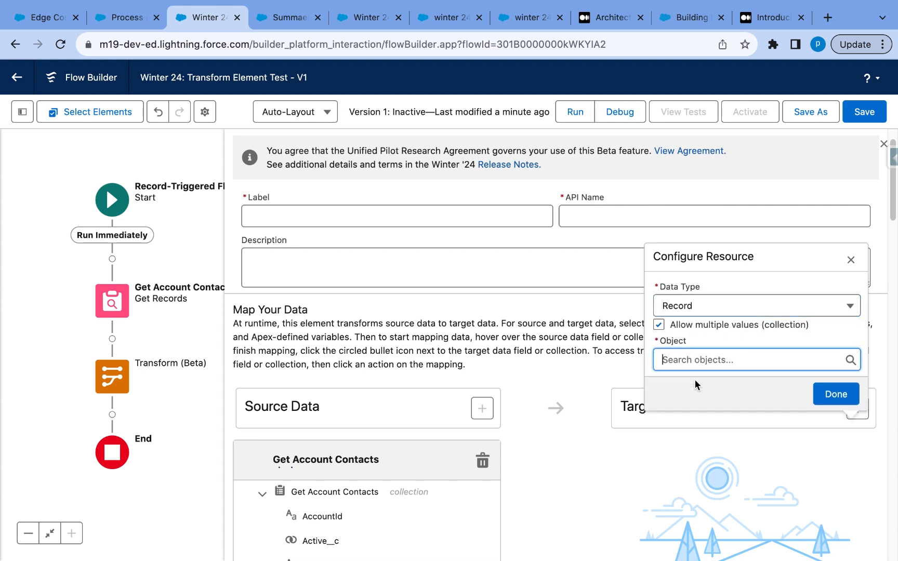
- Search 'contact', choose Account Contact Role as the target object, and confirm
{"action": "type", "text": "co"}
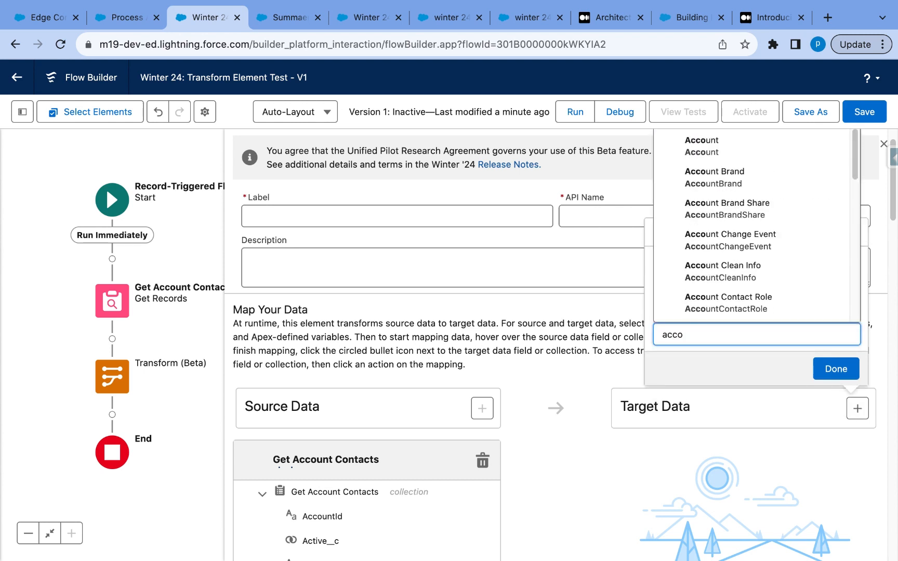
{"action": "key", "text": "Backspace"}
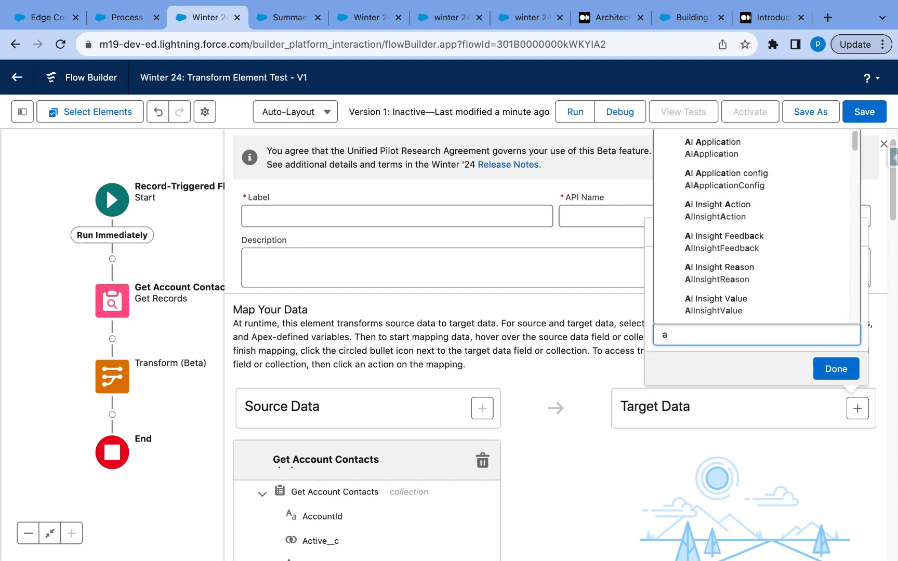
{"action": "type", "text": "contact"}
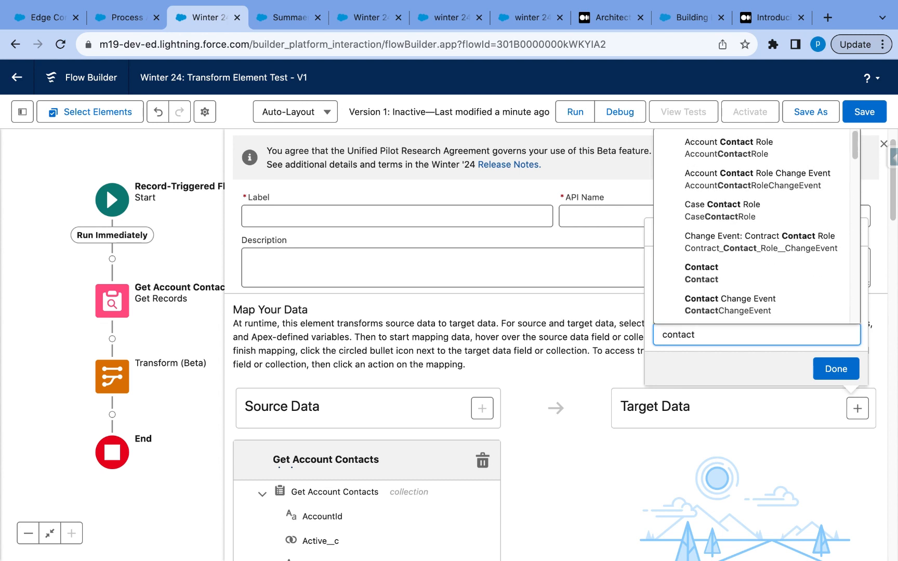
{"action": "left_click", "coordinate": [729, 141]}
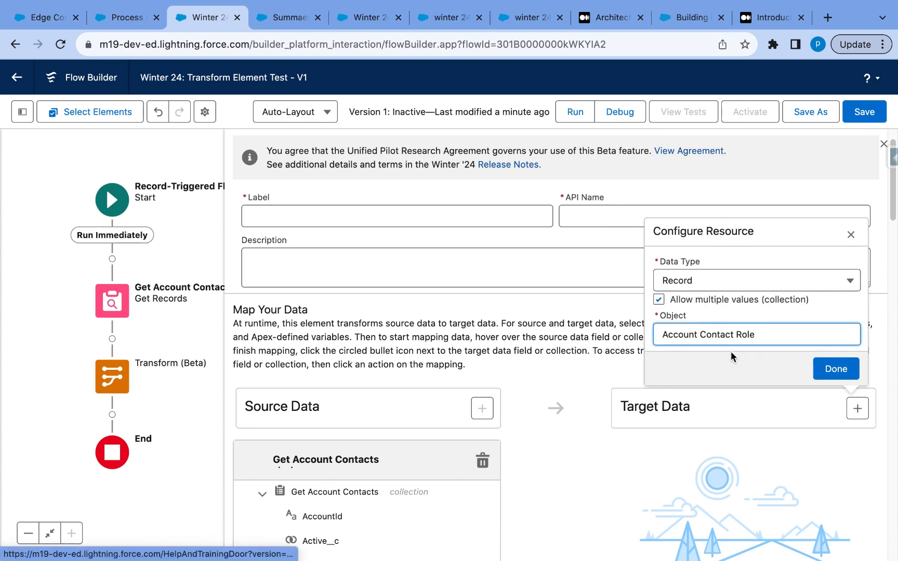
{"action": "left_click", "coordinate": [836, 368]}
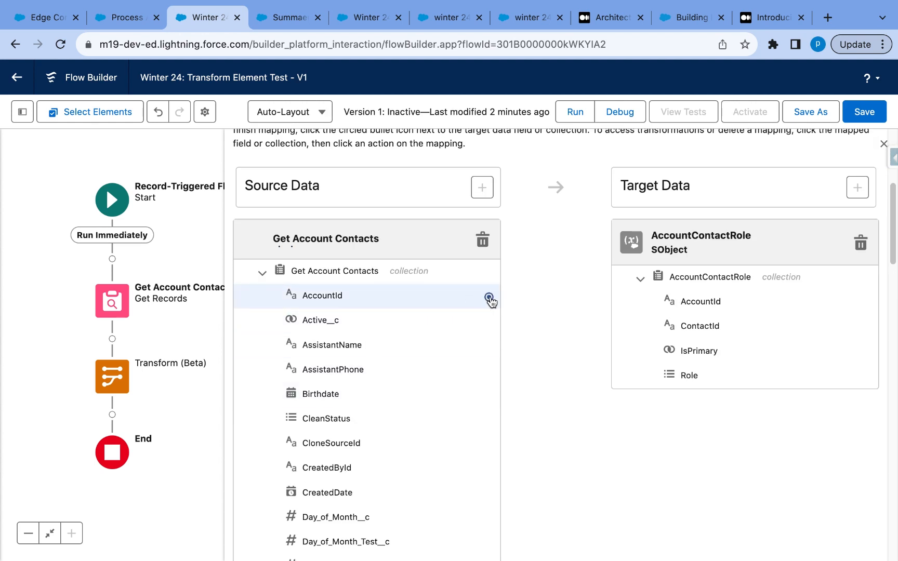
- Map source AccountId and ContactId onto the target AccountId and ContactId fields
{"action": "left_click", "coordinate": [489, 299]}
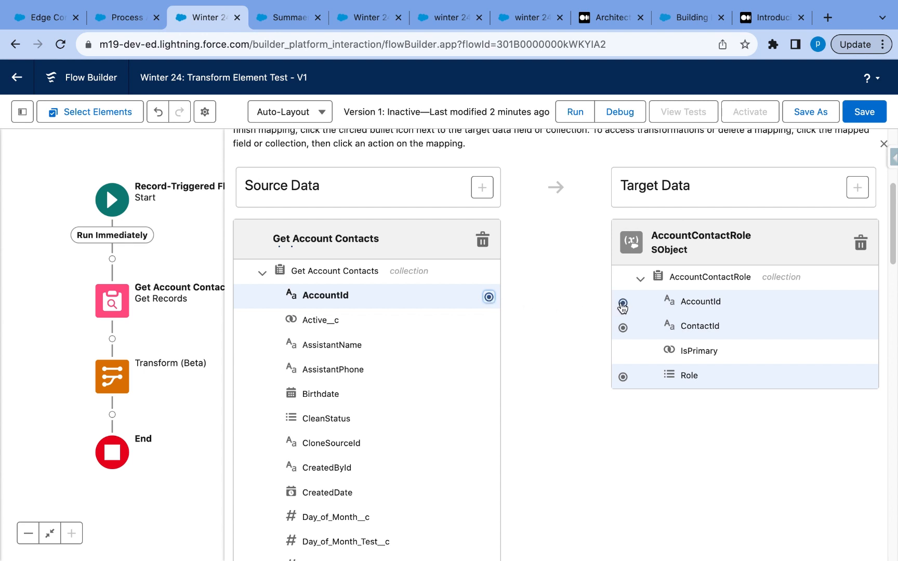
{"action": "left_click", "coordinate": [623, 302]}
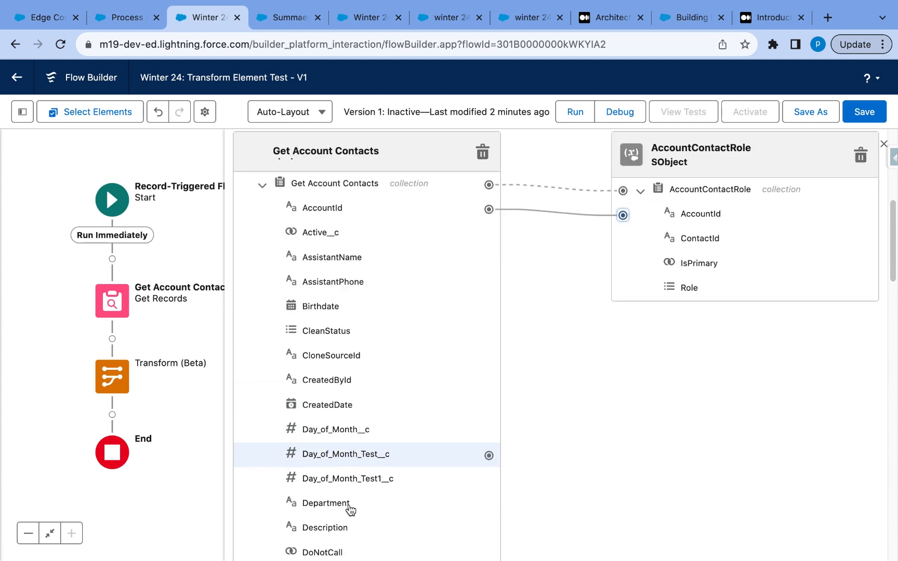
{"action": "scroll", "scroll_direction": "down", "scroll_amount": 3}
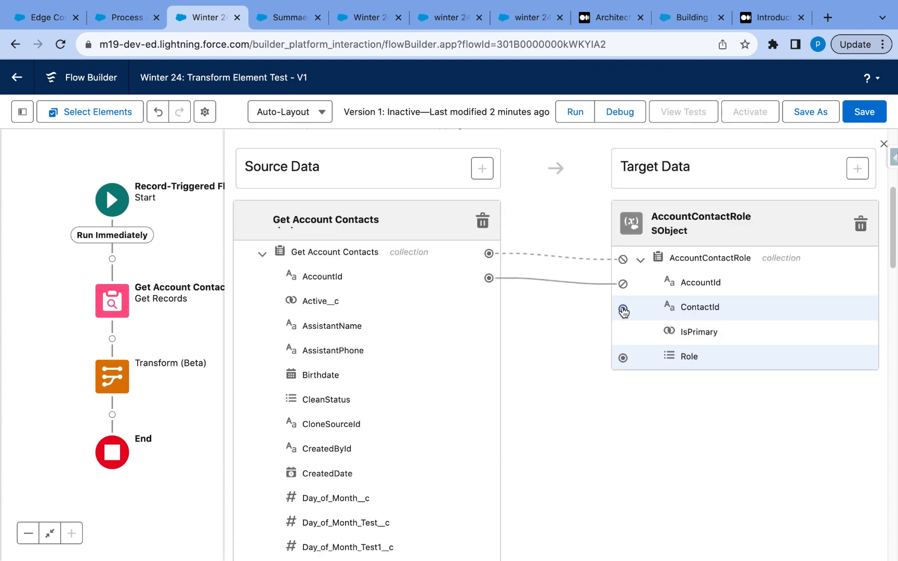
{"action": "left_click", "coordinate": [624, 309]}
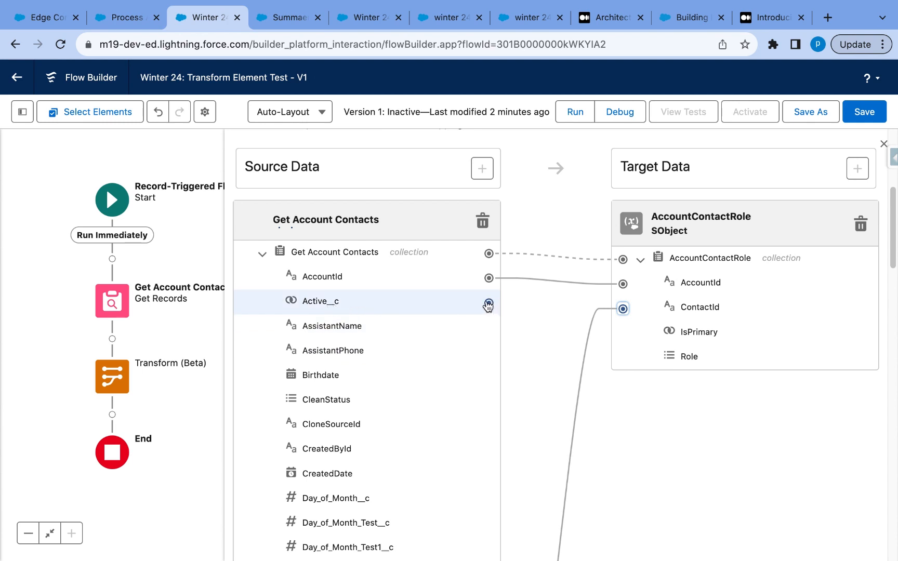
- Map Active__c onto IsPrimary and start a formula transformation on that mapping
{"action": "left_click", "coordinate": [488, 304]}
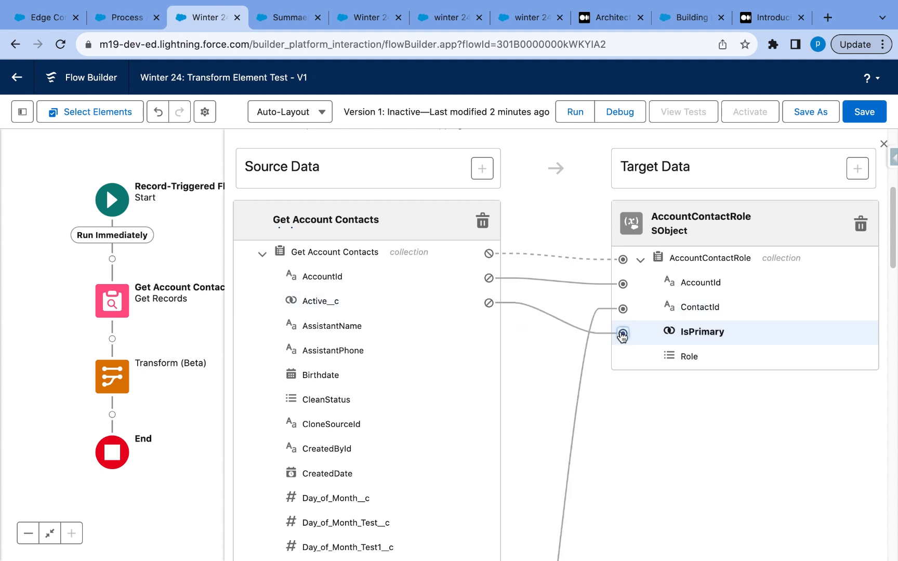
{"action": "left_click", "coordinate": [623, 334]}
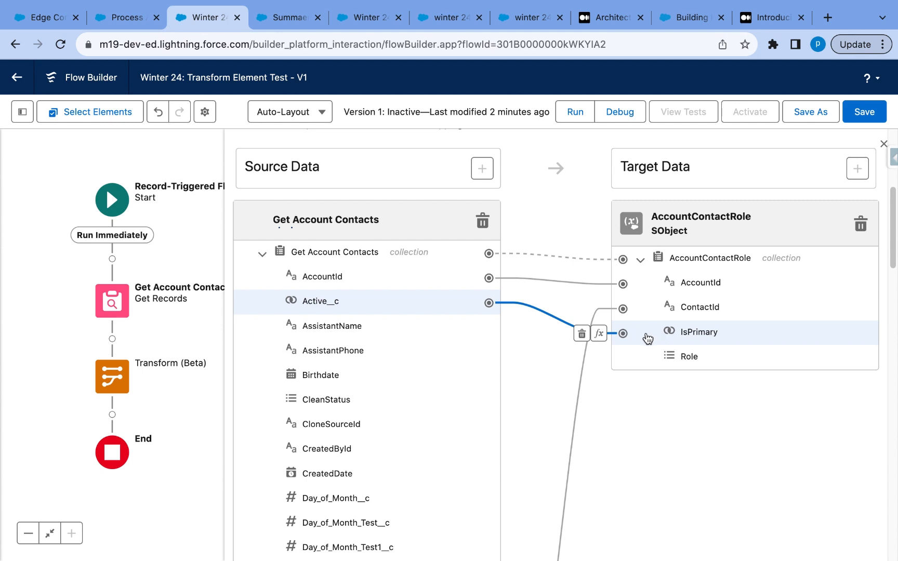
{"action": "mouse_move", "coordinate": [598, 333]}
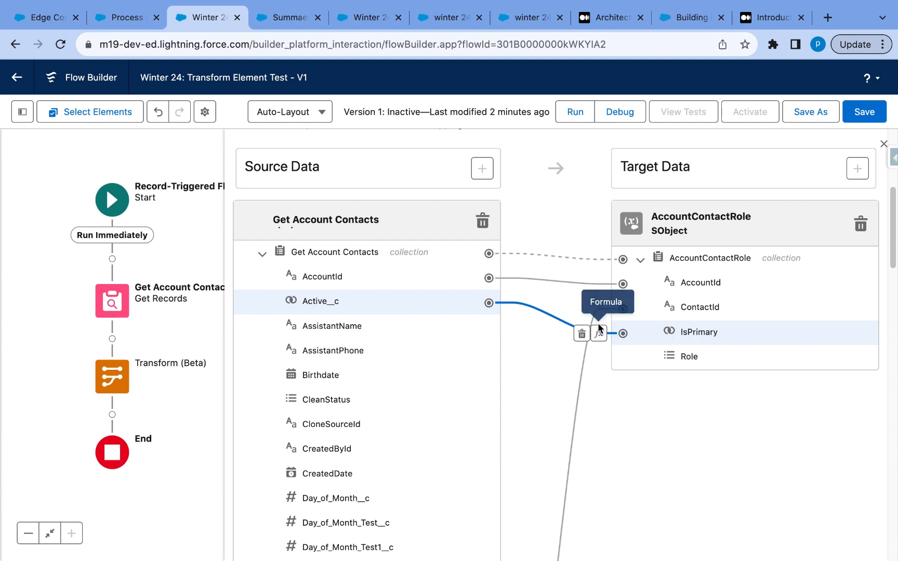
{"action": "left_click", "coordinate": [600, 334]}
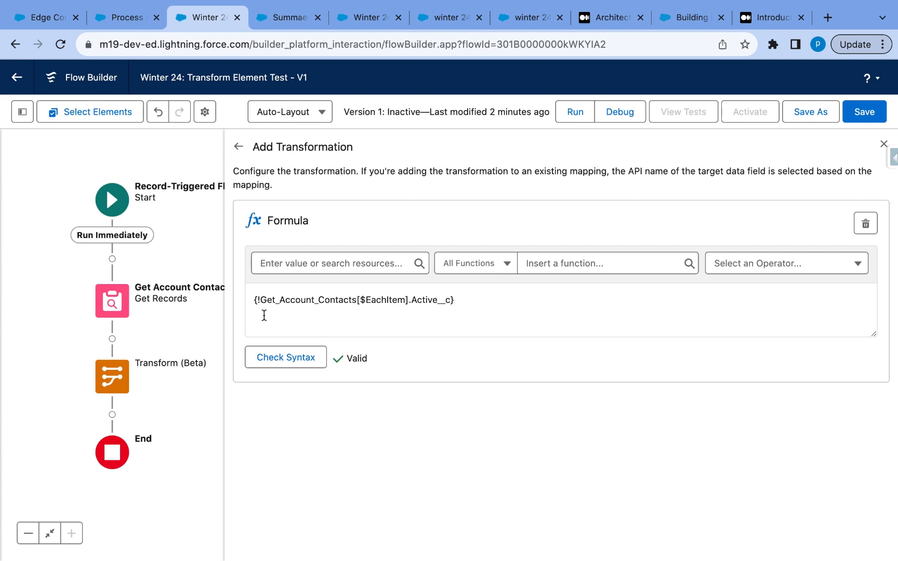
{"action": "mouse_move", "coordinate": [458, 304]}
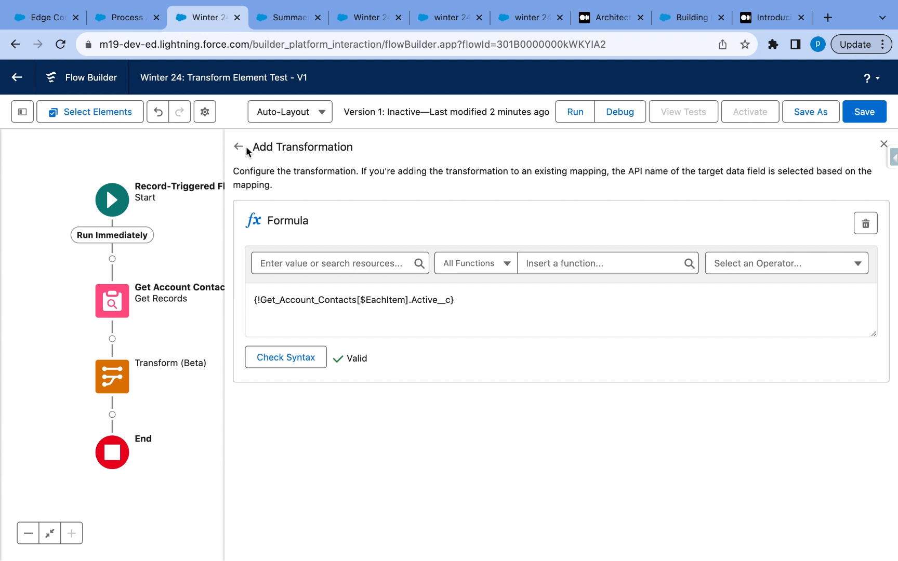
- Keep the valid Active__c formula and return to the data mapping view
{"action": "left_click", "coordinate": [239, 146]}
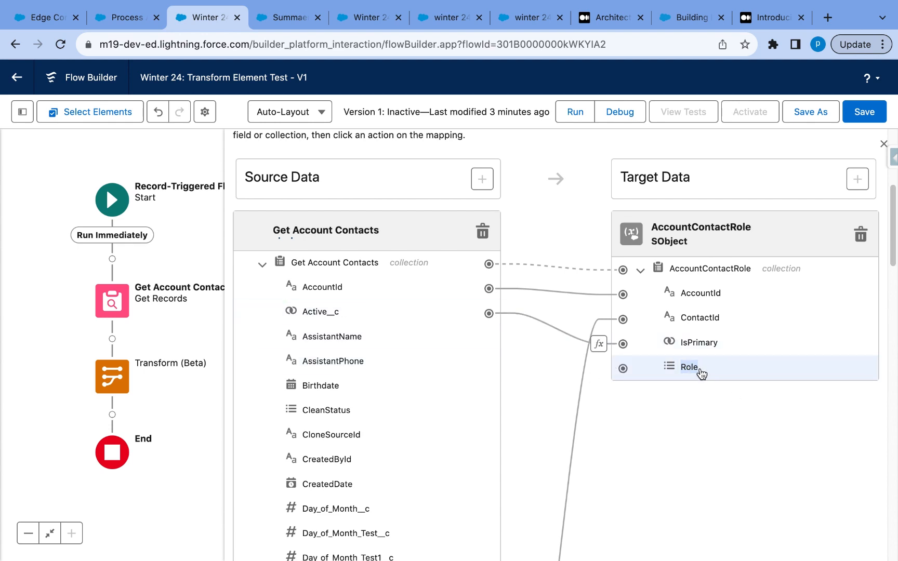
{"action": "mouse_move", "coordinate": [682, 371]}
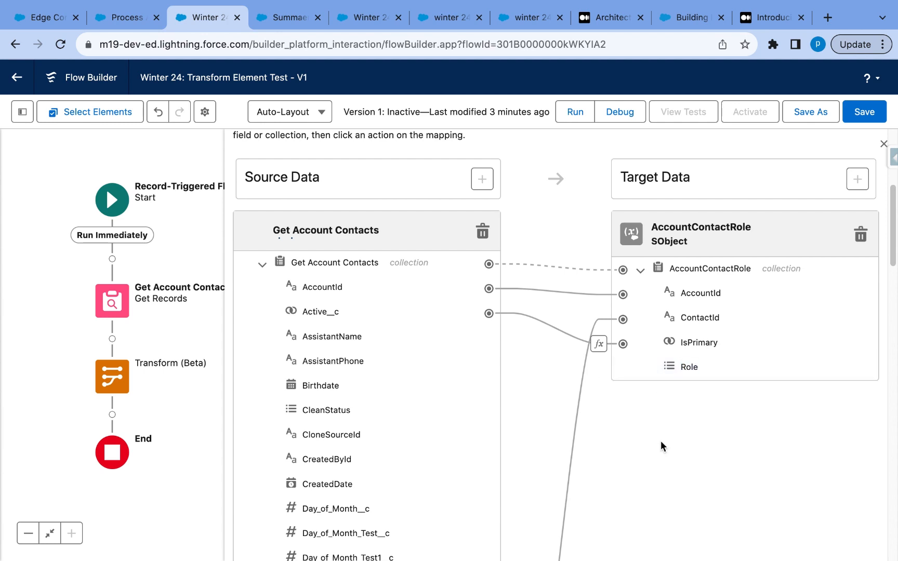
{"action": "scroll", "scroll_direction": "down", "scroll_amount": 3}
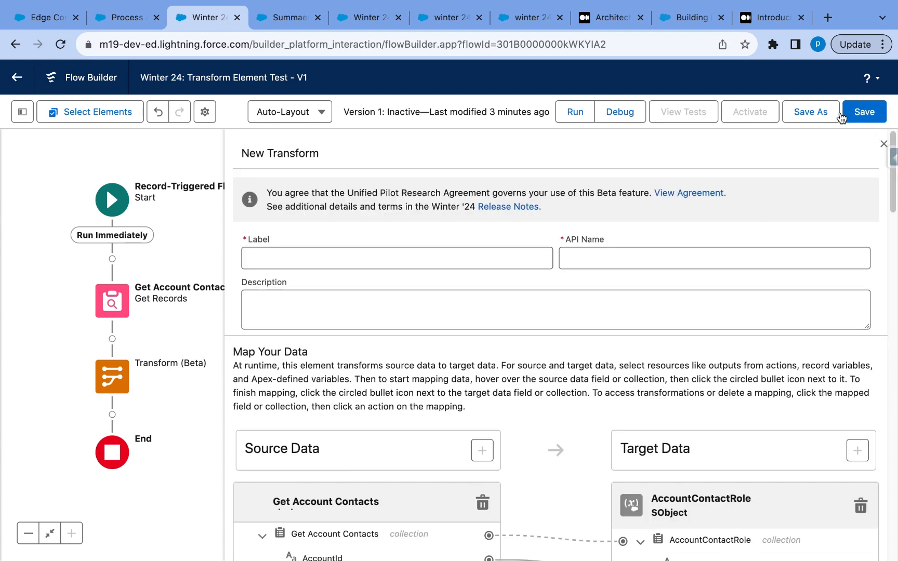
- Save the flow, run Debug on the test opportunity and expand the Get Account Contacts and Transform 1 results
{"action": "left_click", "coordinate": [619, 112]}
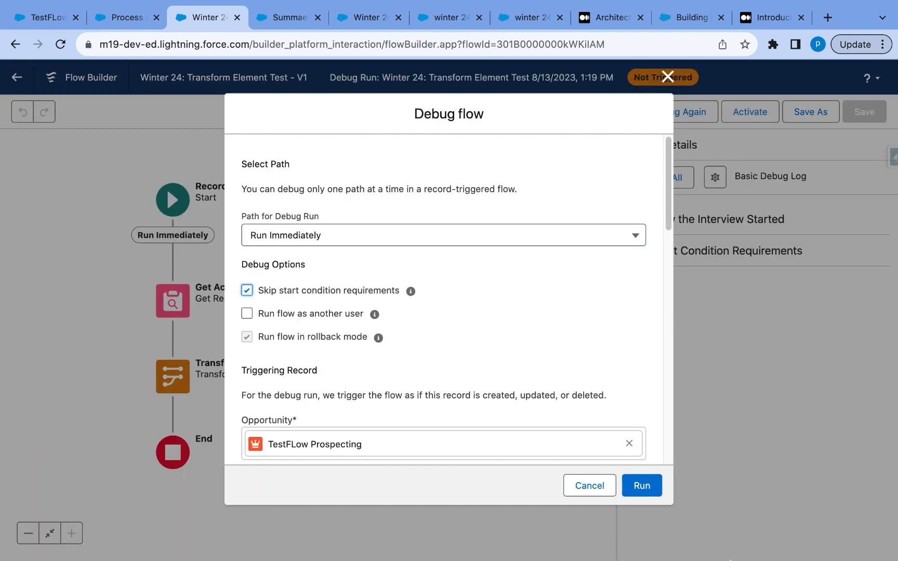
{"action": "left_click", "coordinate": [642, 486]}
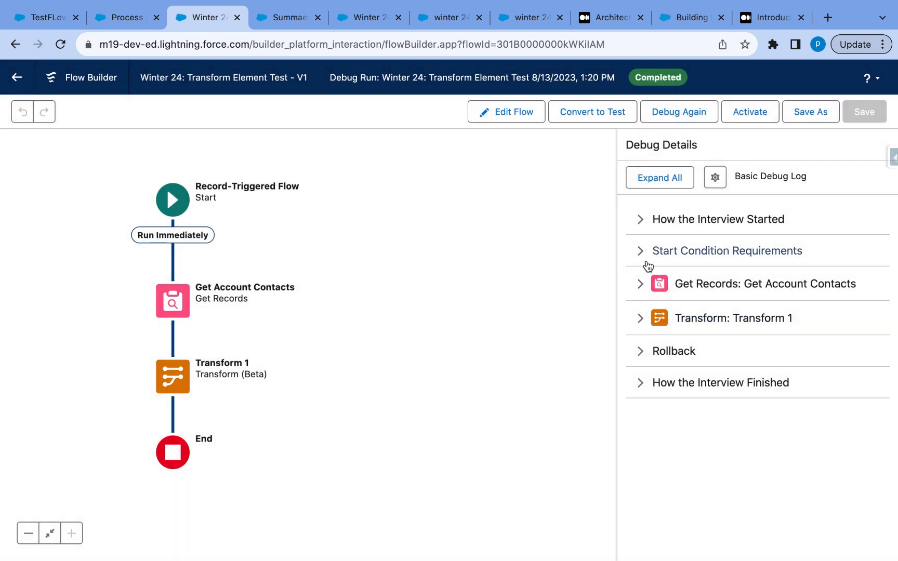
{"action": "left_click", "coordinate": [765, 284]}
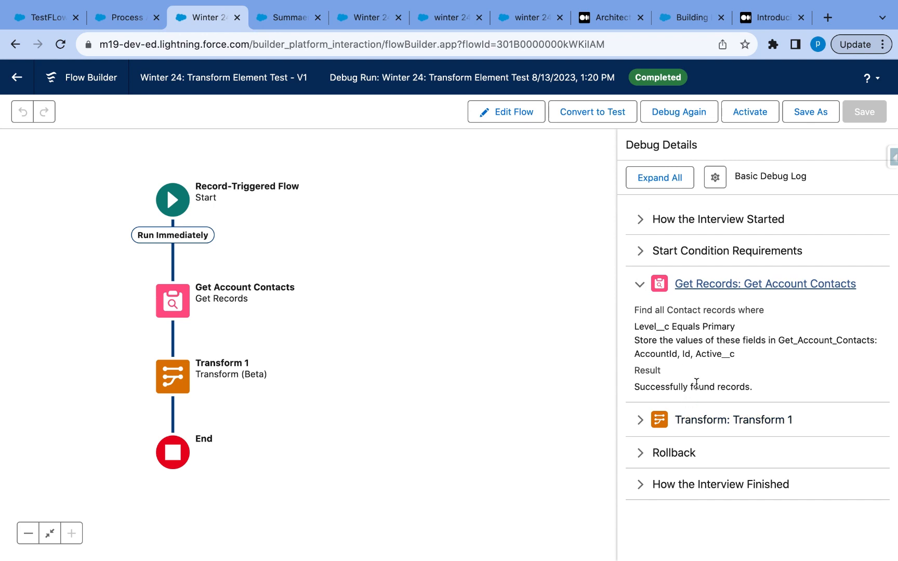
{"action": "left_click", "coordinate": [734, 419]}
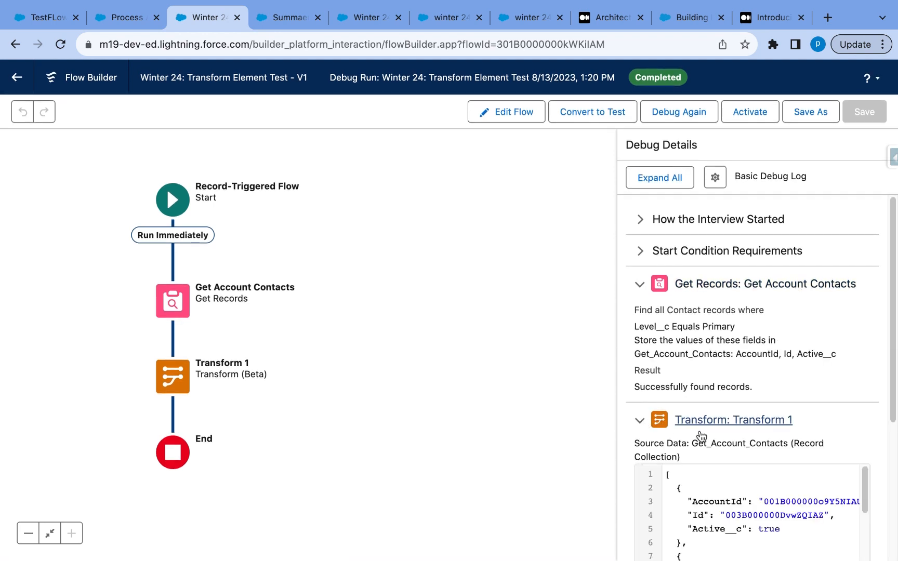
- Scroll through the Transform target JSON to confirm each AccountContactRole's IsPrimary is true or false from Active__c
{"action": "scroll", "scroll_direction": "down", "scroll_amount": 3}
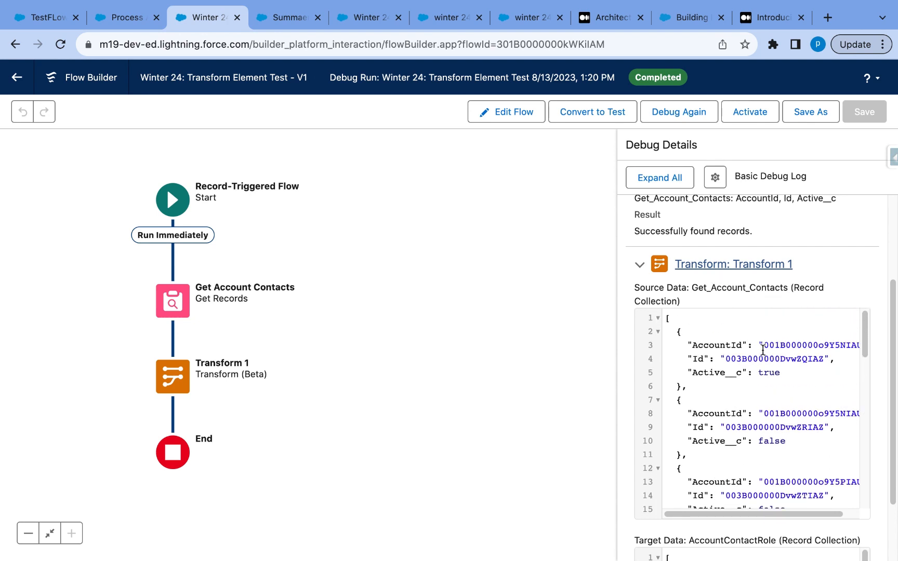
{"action": "scroll", "scroll_direction": "down", "scroll_amount": 3}
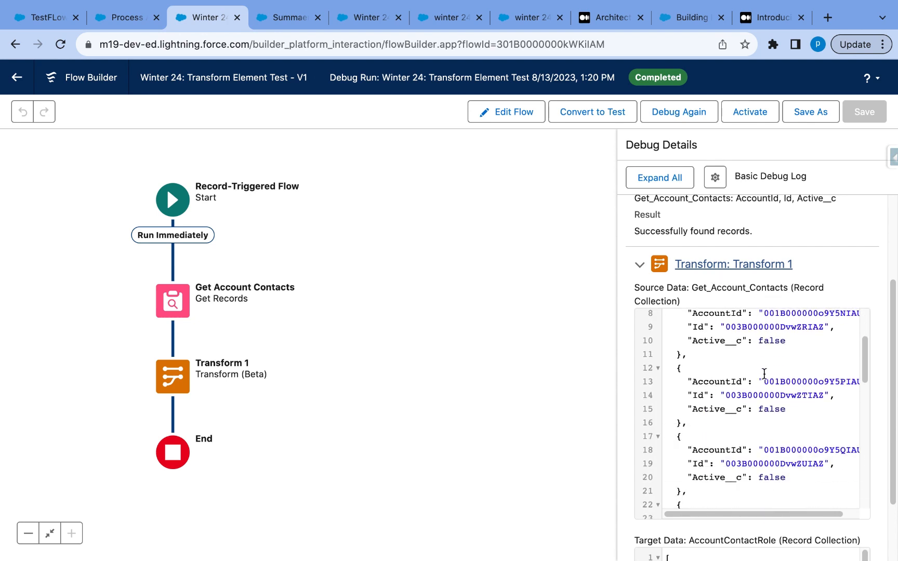
{"action": "scroll", "scroll_direction": "down", "scroll_amount": 3}
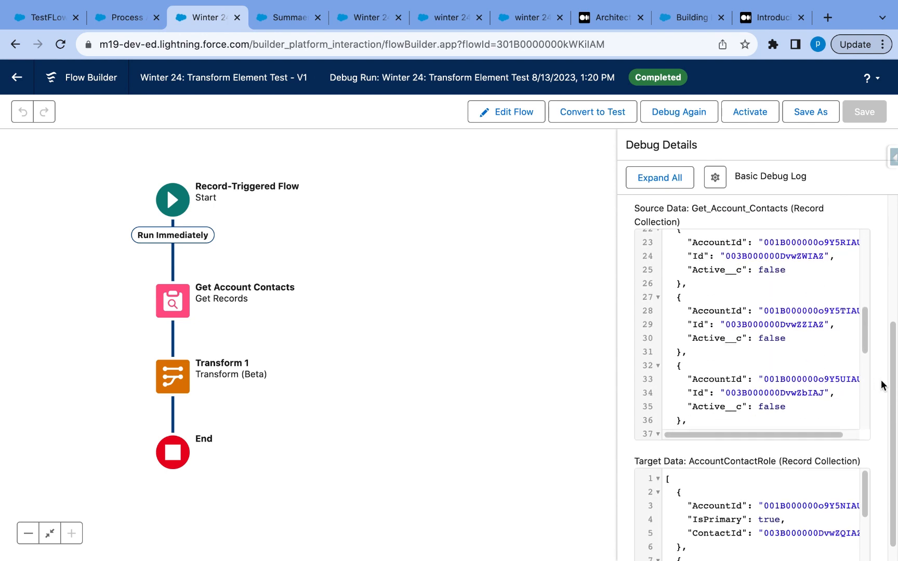
{"action": "scroll", "scroll_direction": "down", "scroll_amount": 3}
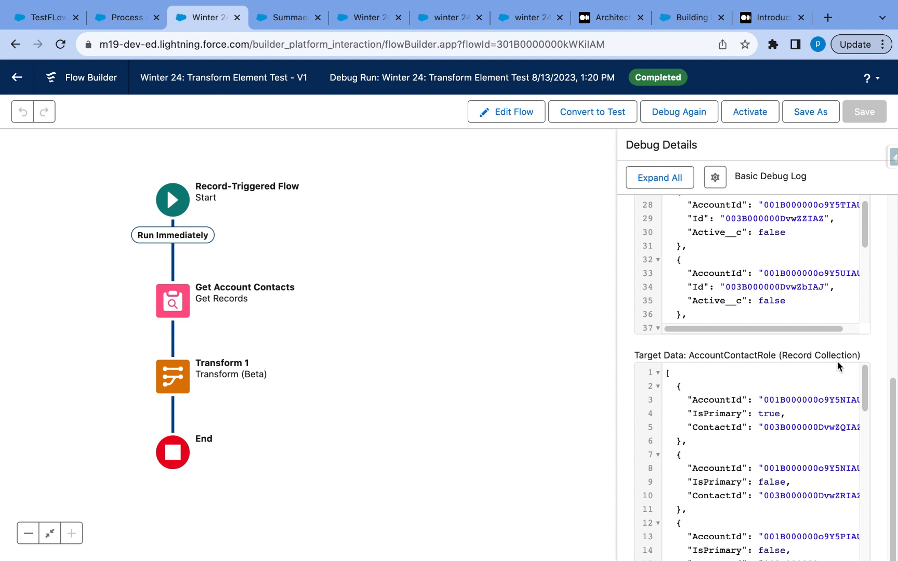
{"action": "mouse_move", "coordinate": [623, 265]}
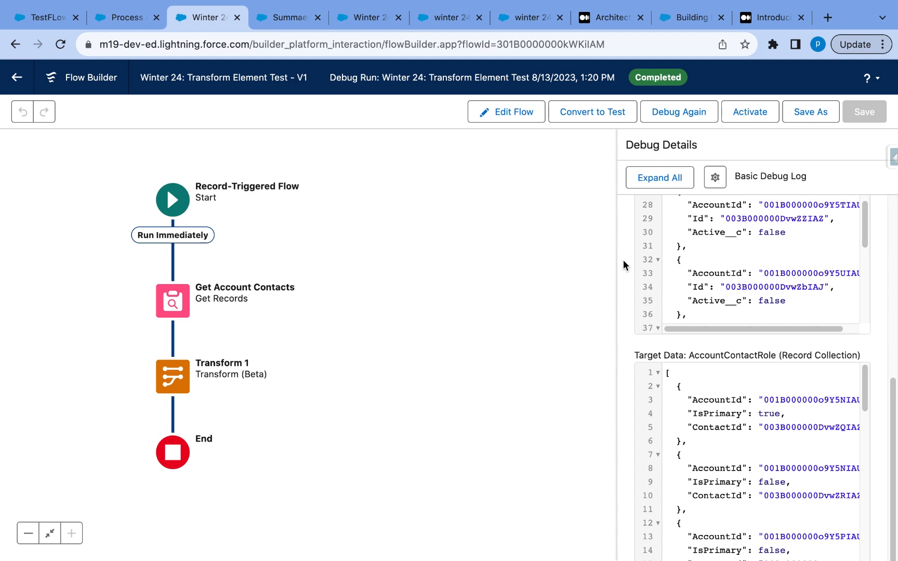
{"action": "mouse_move", "coordinate": [336, 268]}
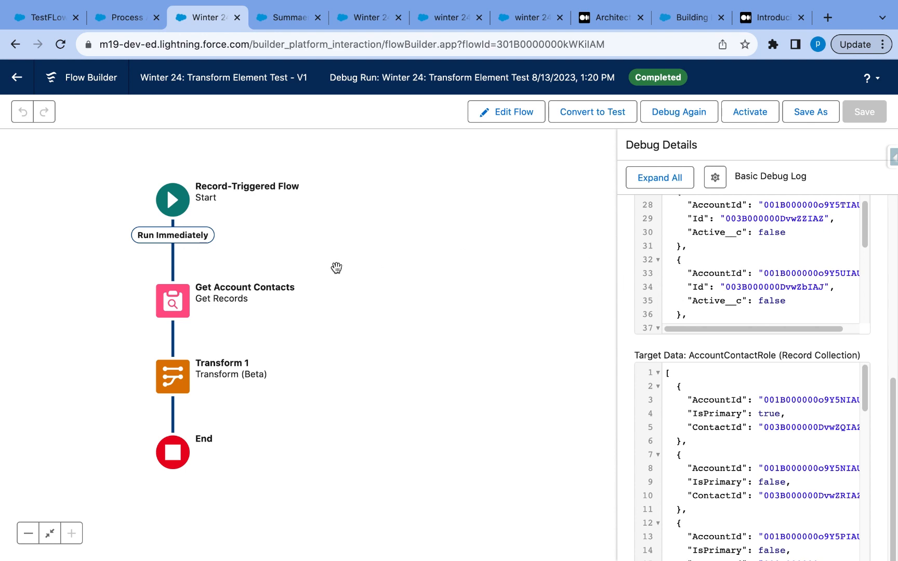
{"action": "mouse_move", "coordinate": [293, 308]}
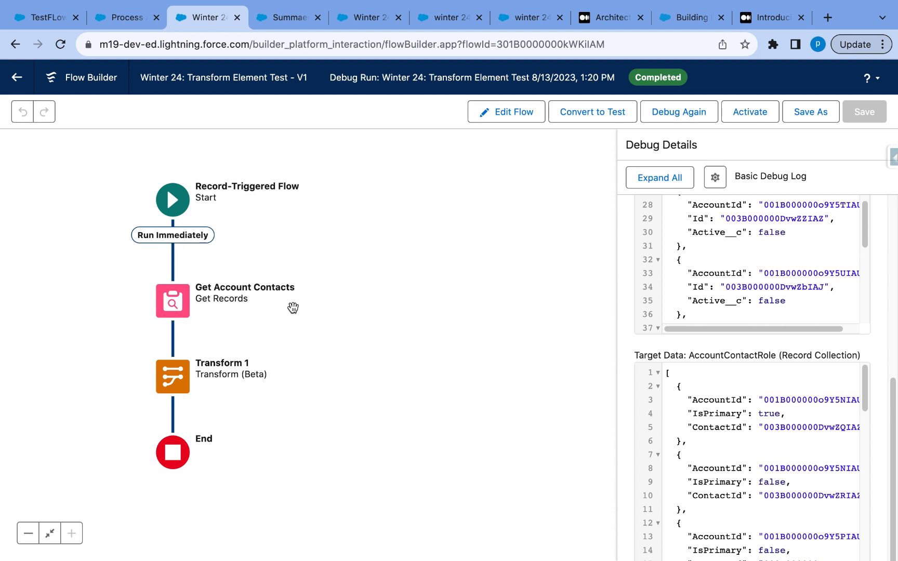
{"action": "mouse_move", "coordinate": [292, 308]}
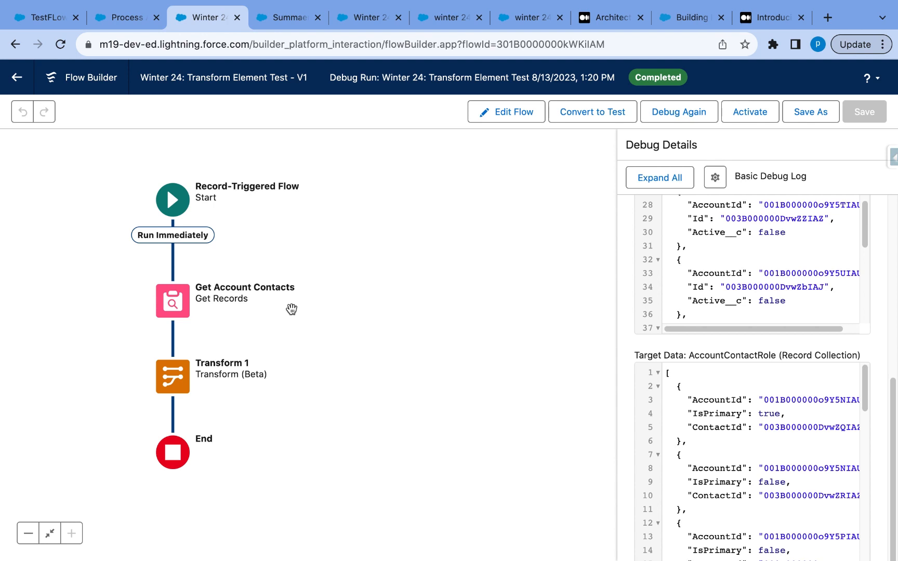
{"action": "mouse_move", "coordinate": [825, 366]}
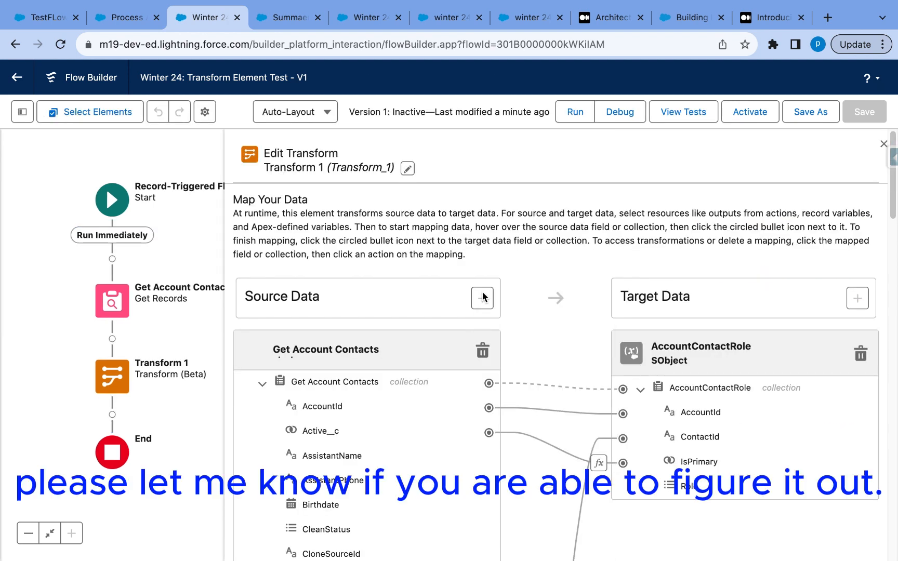
{"action": "mouse_move", "coordinate": [652, 352]}
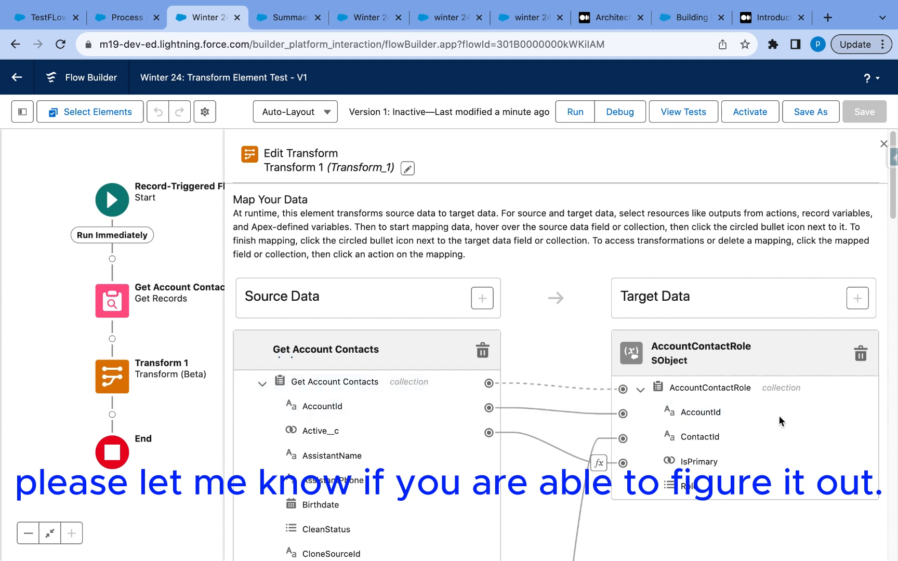
- Highlight the AccountId to AccountId mapping line in Transform 1's data mappings
{"action": "left_click", "coordinate": [489, 408]}
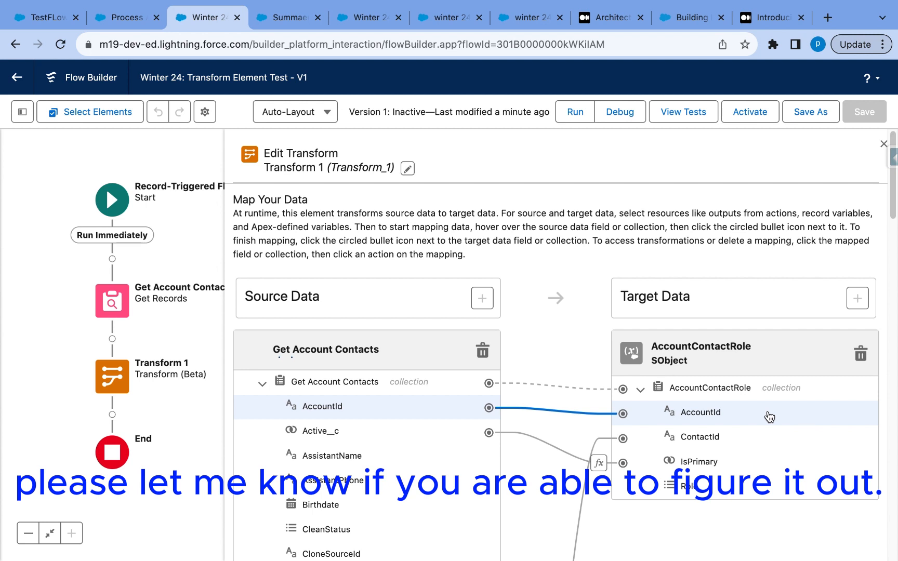
{"action": "mouse_move", "coordinate": [718, 411]}
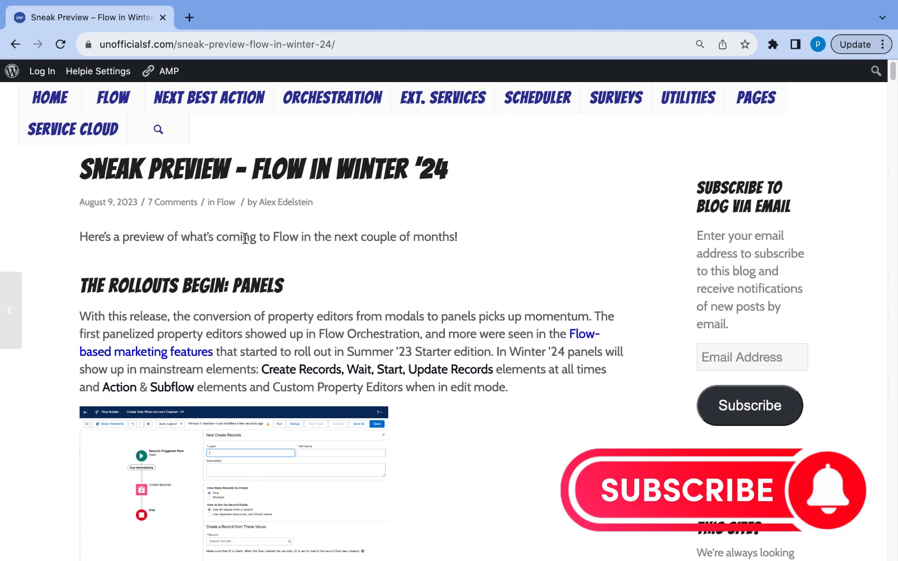
{"action": "mouse_move", "coordinate": [239, 206]}
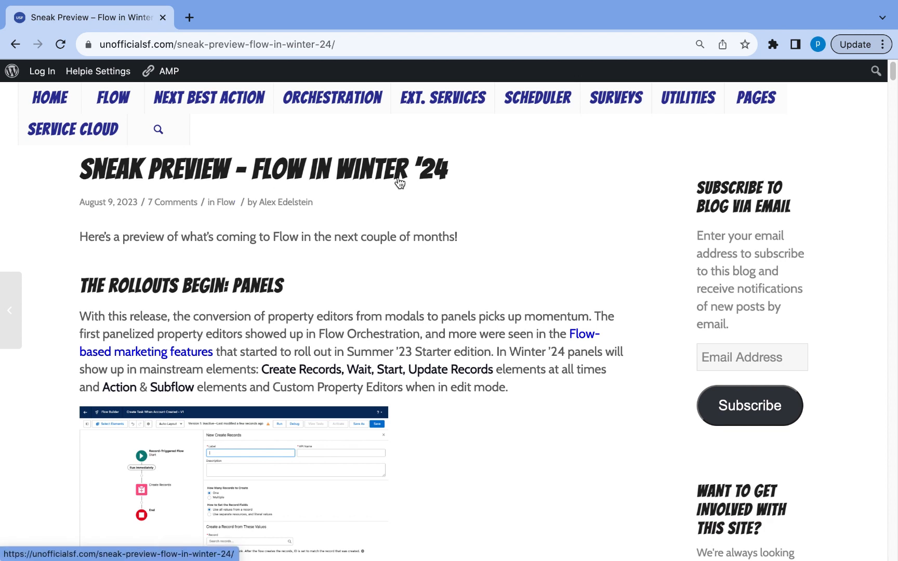
{"action": "mouse_move", "coordinate": [400, 182]}
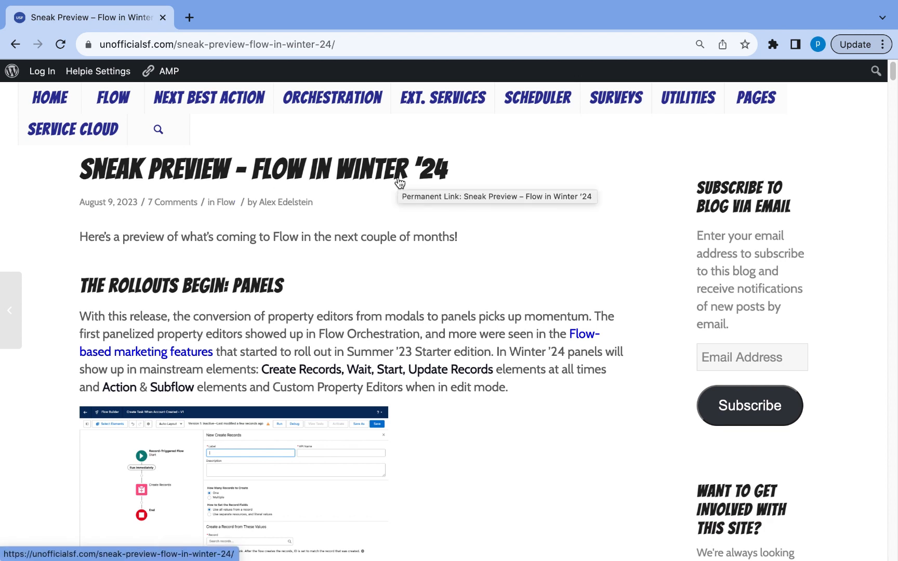
{"action": "mouse_move", "coordinate": [112, 98]}
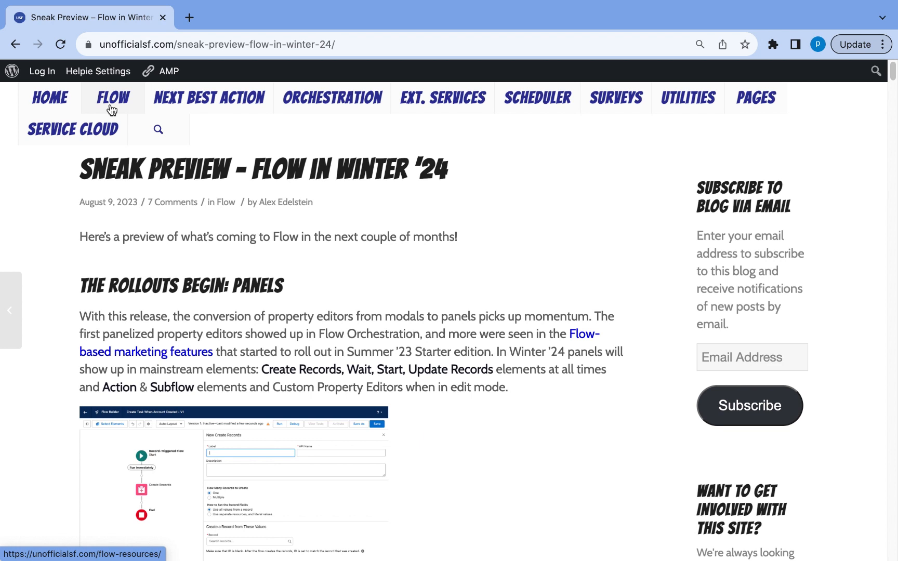
{"action": "mouse_move", "coordinate": [223, 319]}
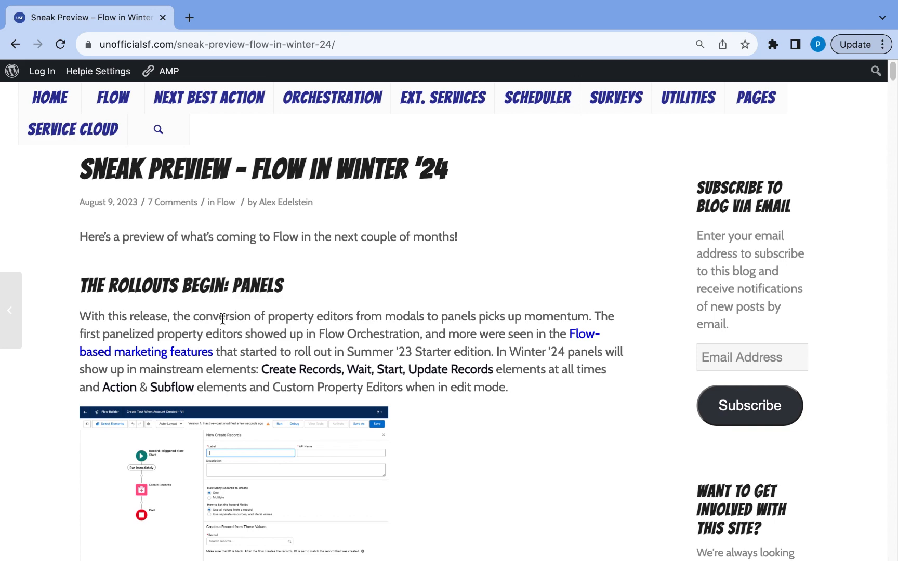
{"action": "left_click", "coordinate": [206, 17]}
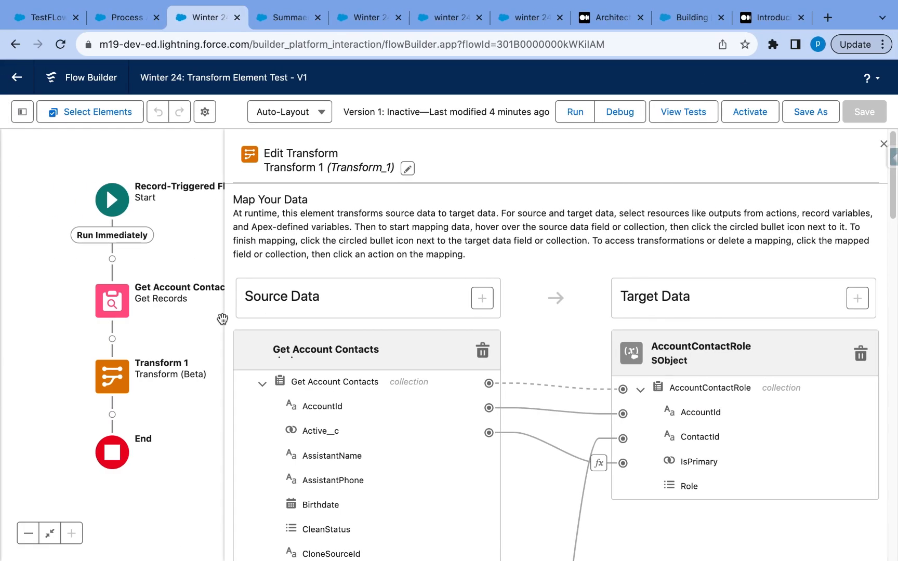